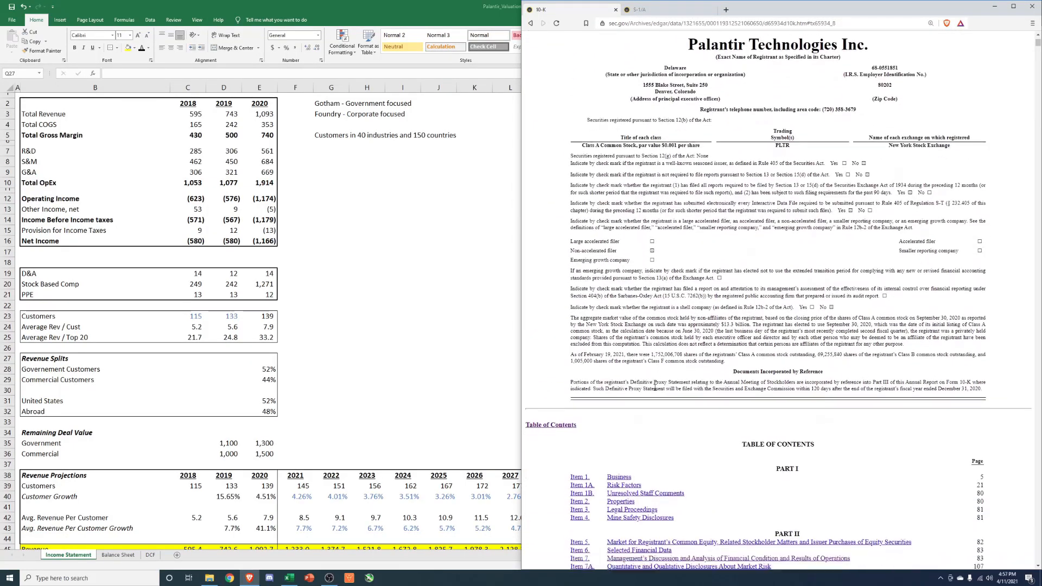
Switch Brave to Palantir's S-1/A registration statement tab
click(646, 9)
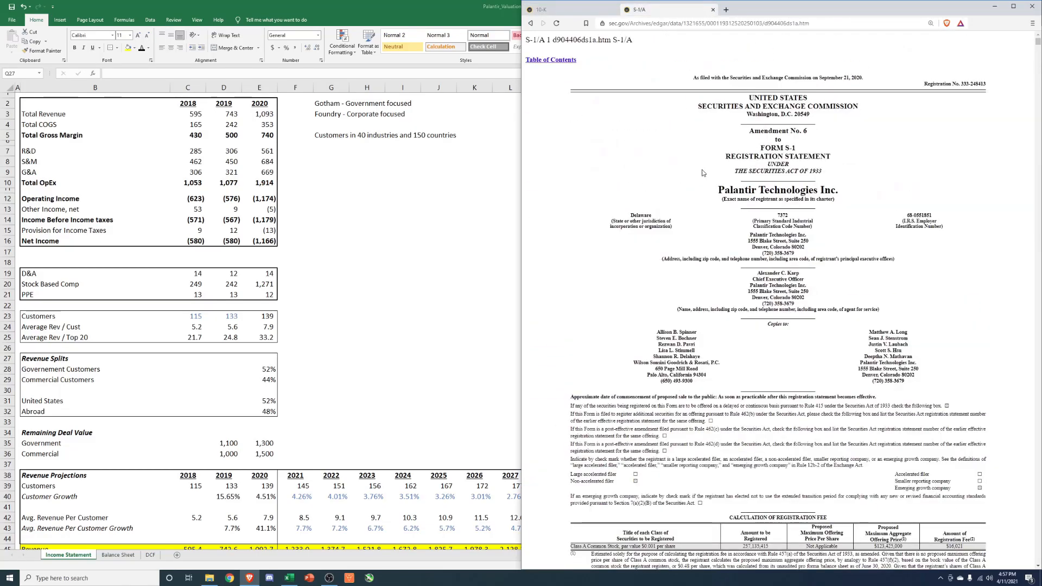
mouse_move(465, 284)
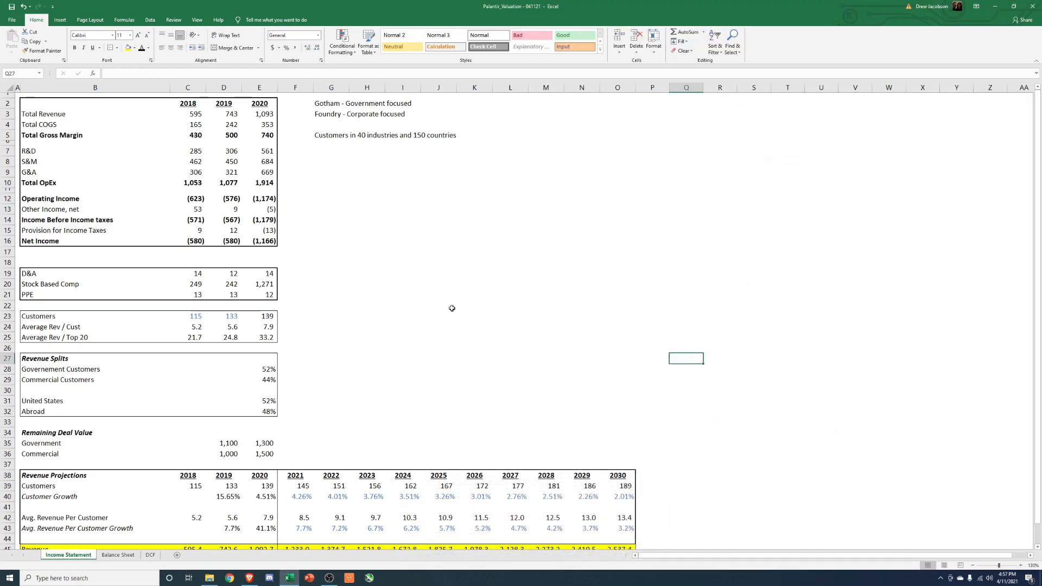
click(366, 219)
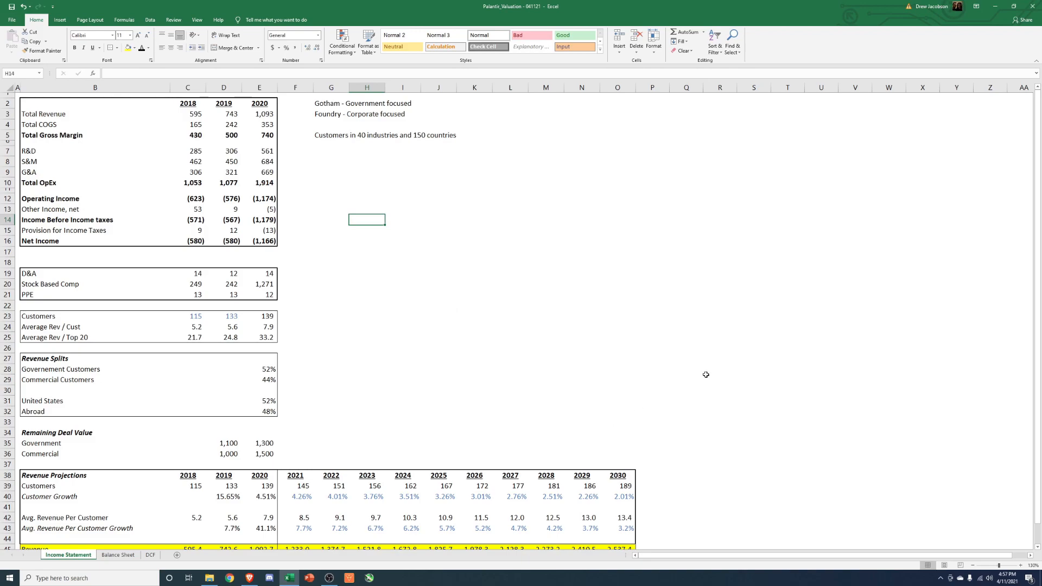
scroll(down, 3)
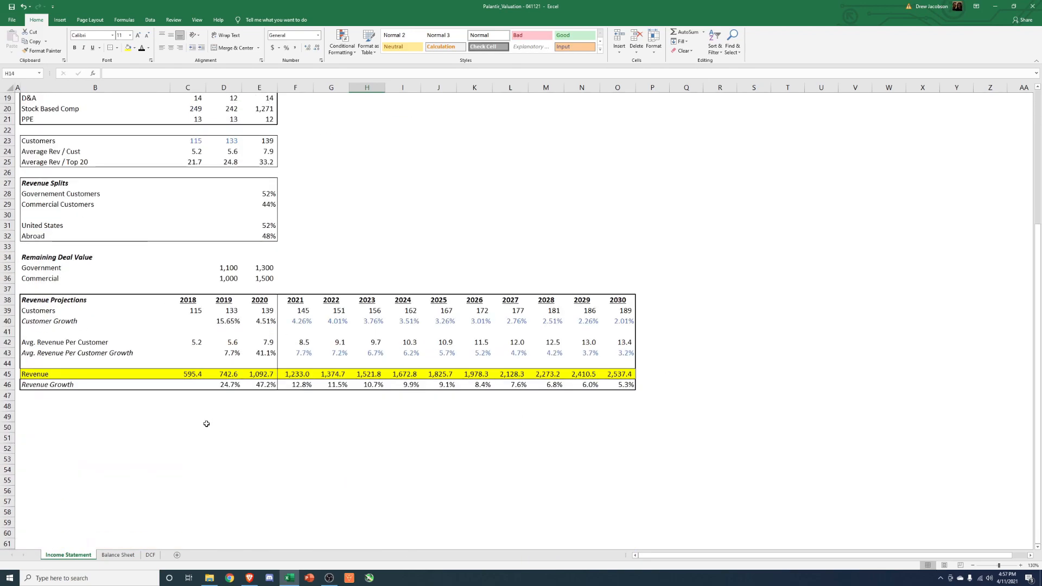
click(150, 553)
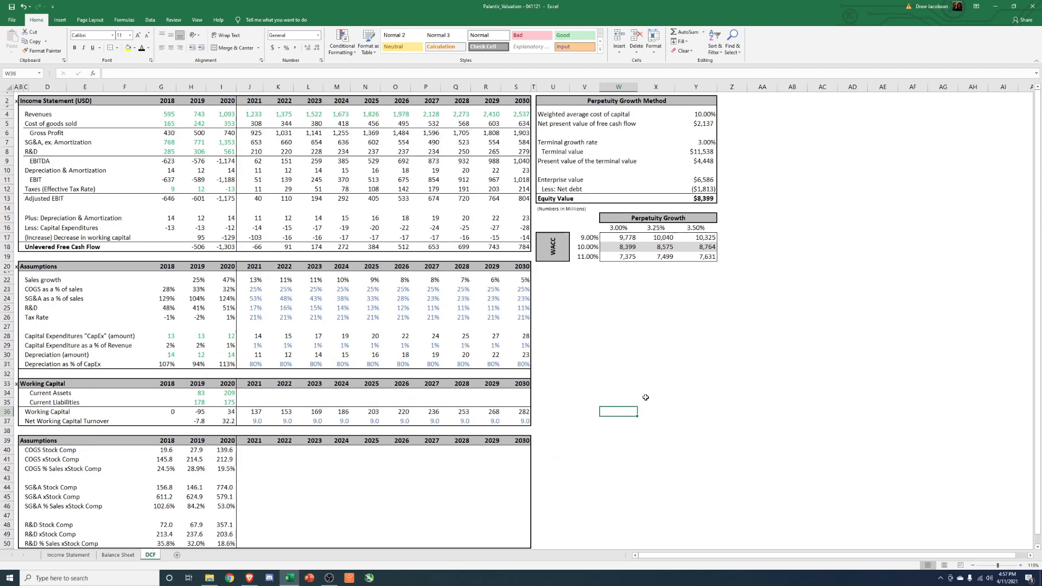
click(68, 554)
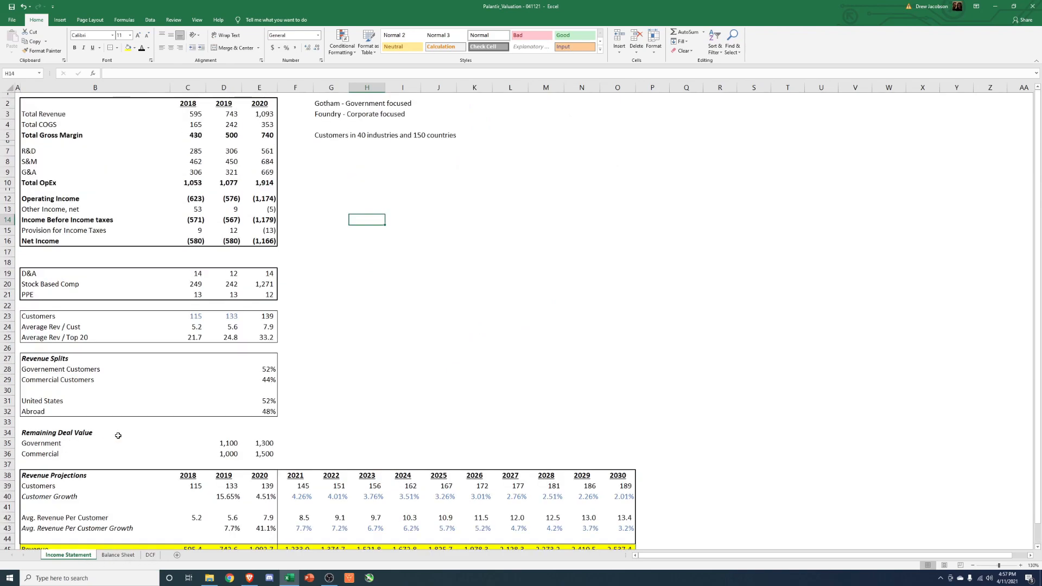
drag(95, 102, 260, 240)
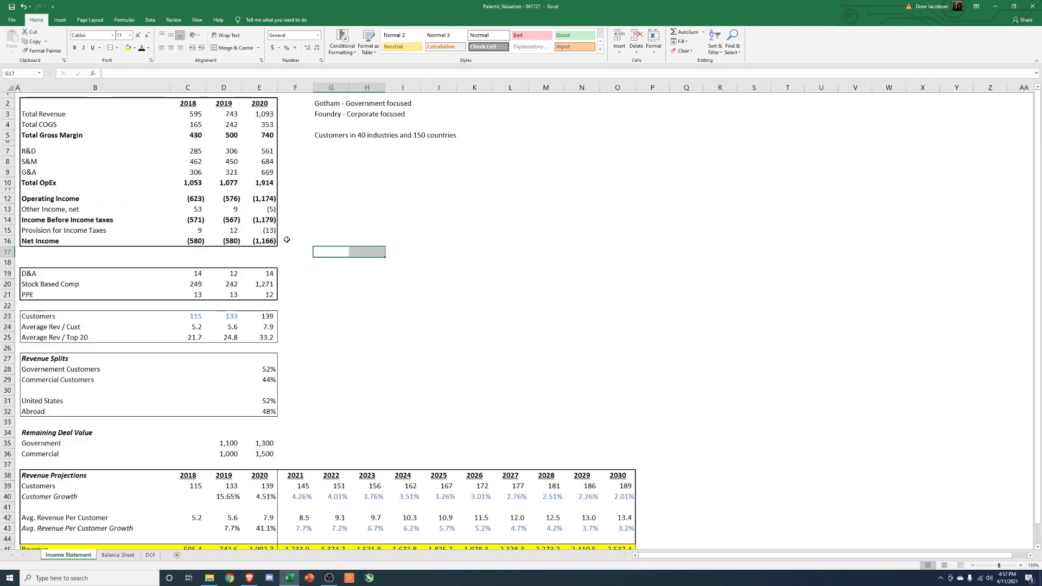
click(330, 284)
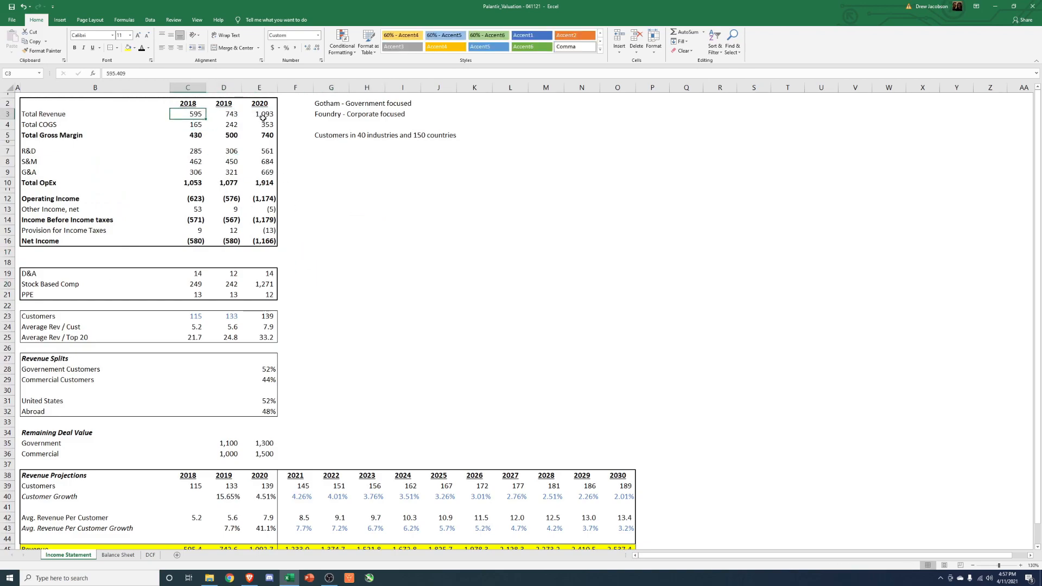
click(260, 114)
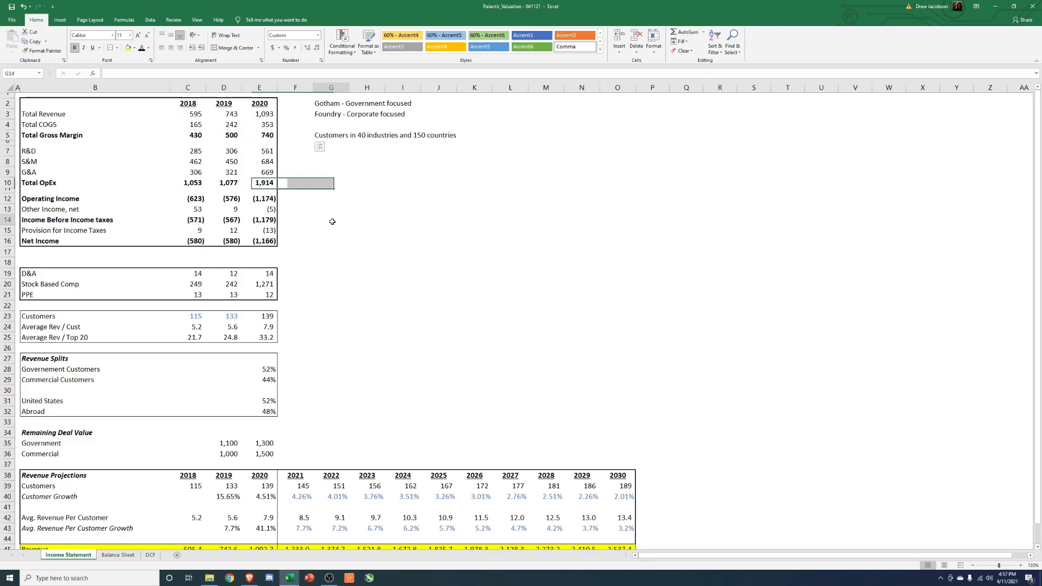
drag(189, 151, 259, 172)
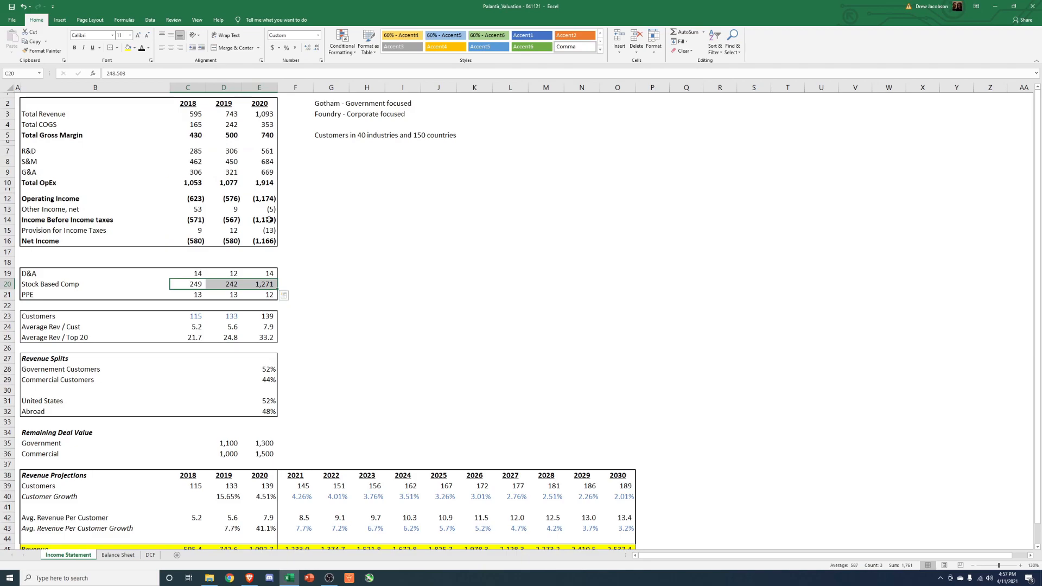
click(331, 257)
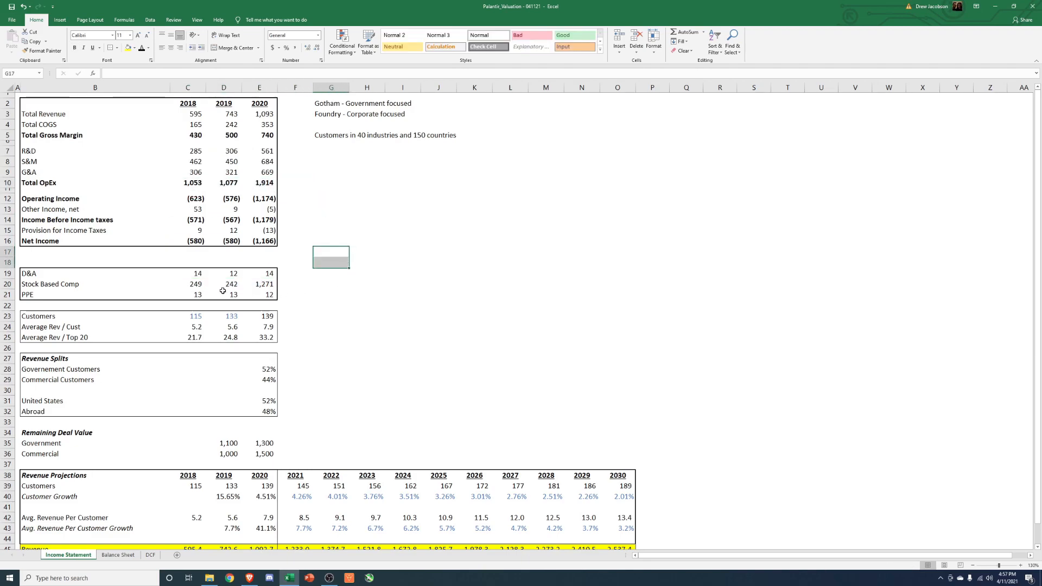
click(402, 358)
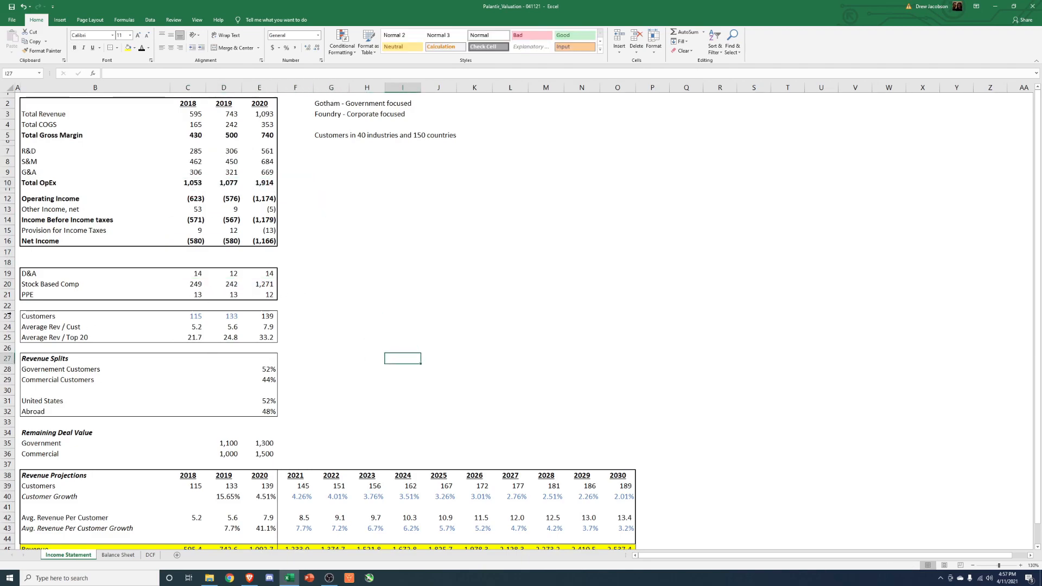
click(370, 378)
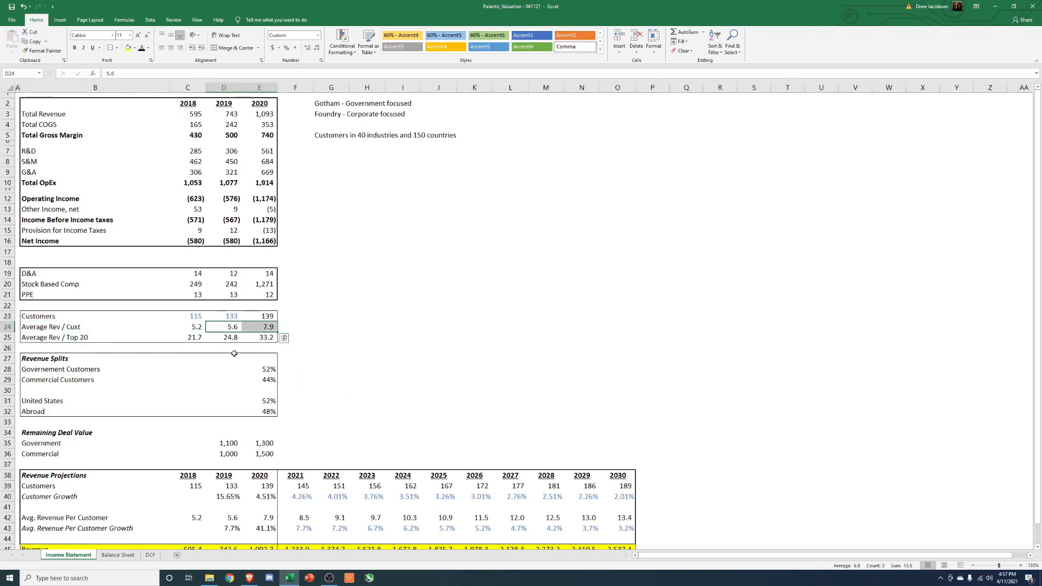
click(188, 326)
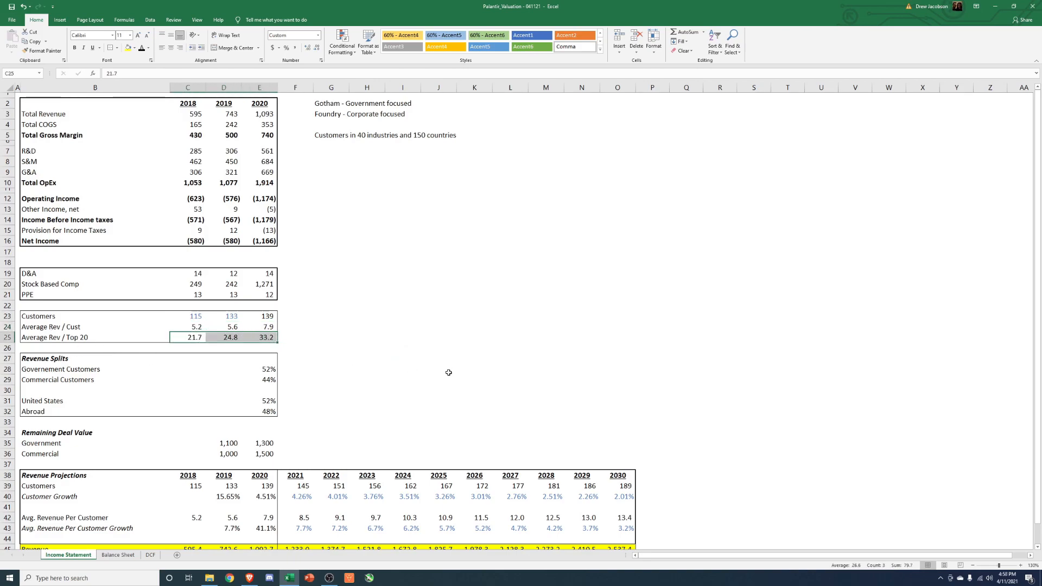
click(259, 326)
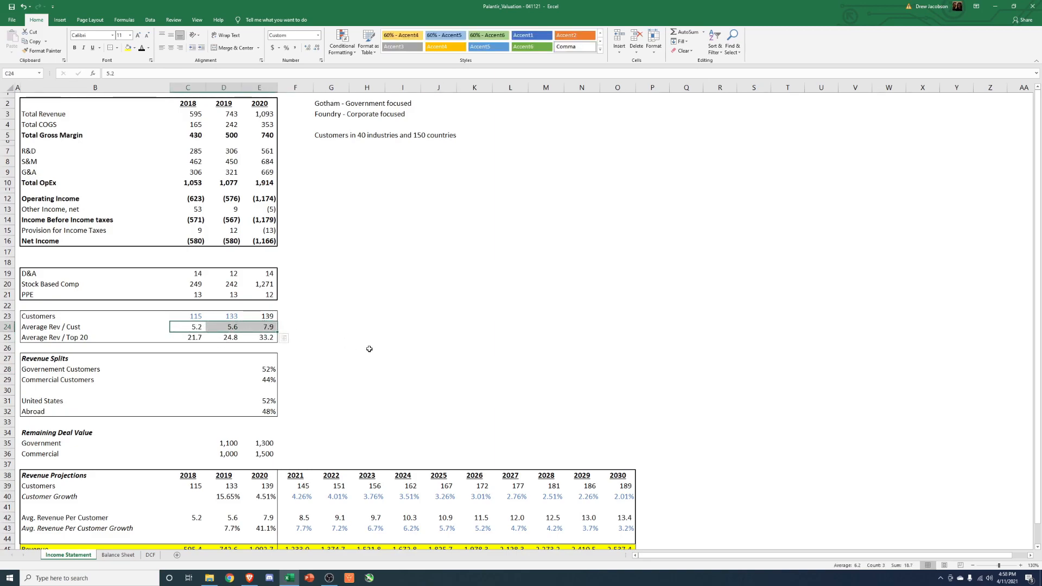
mouse_move(360, 347)
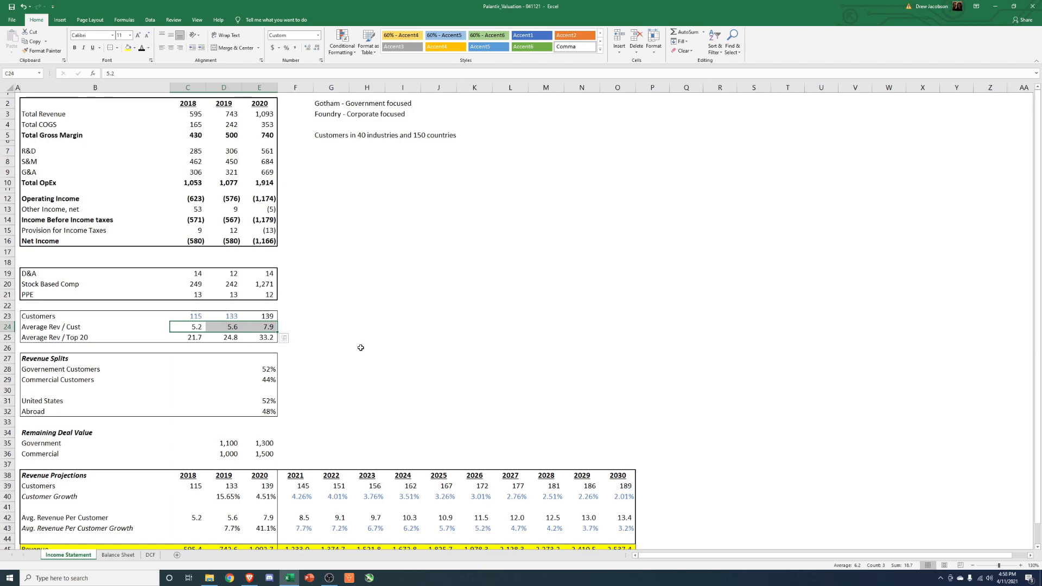
mouse_move(353, 347)
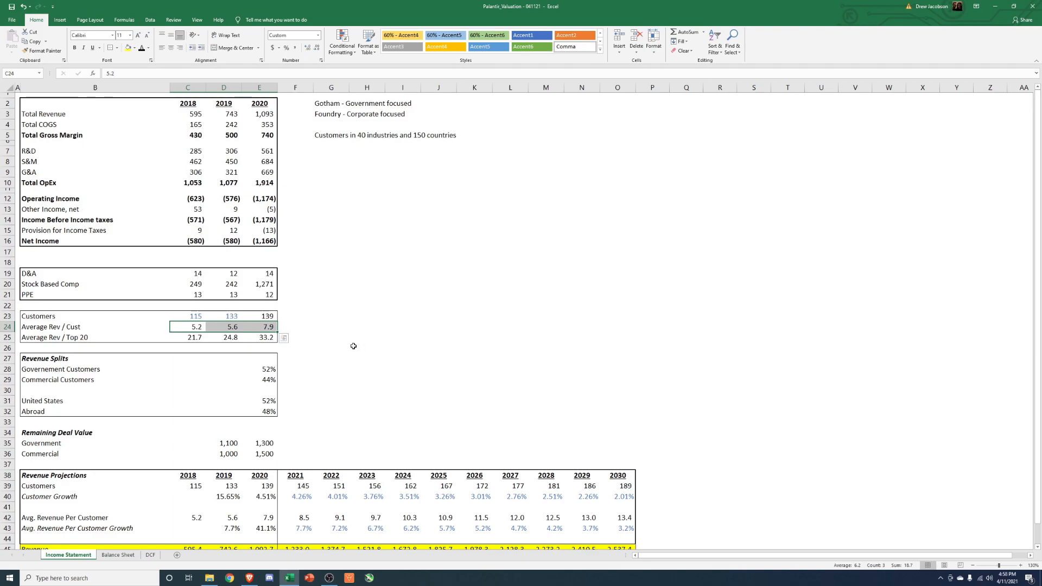
mouse_move(350, 346)
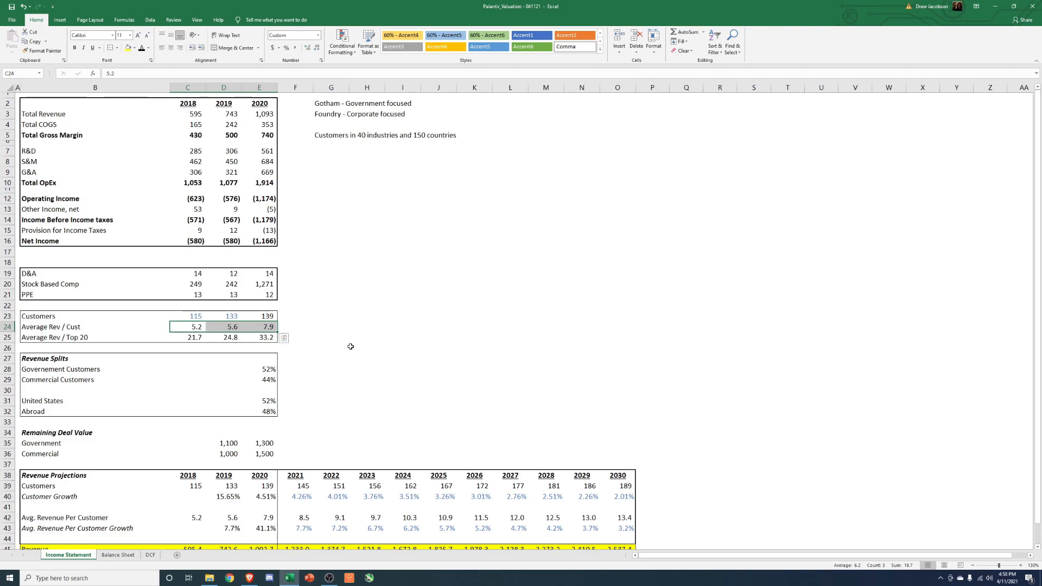
mouse_move(338, 345)
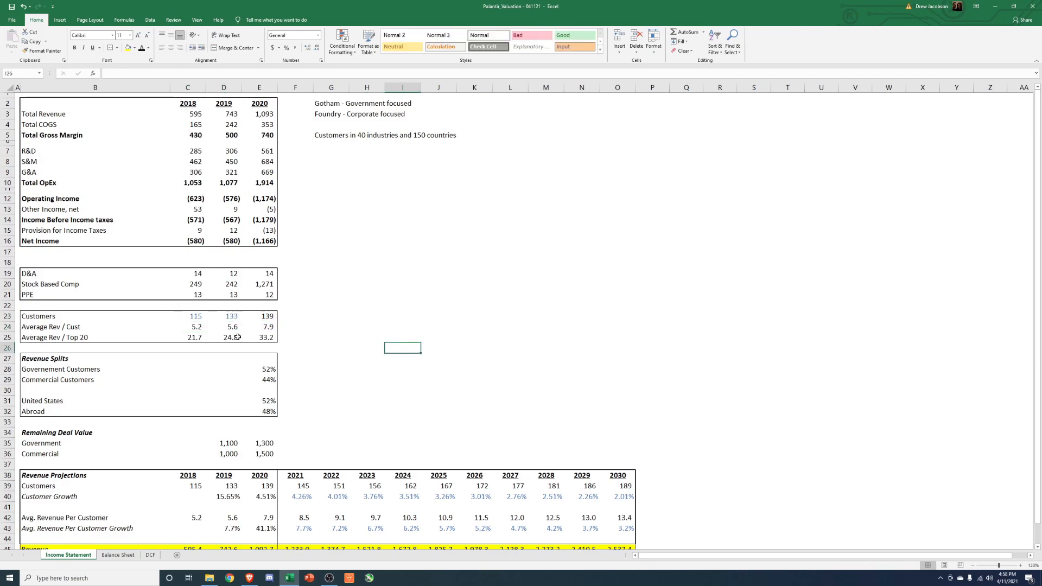
click(224, 316)
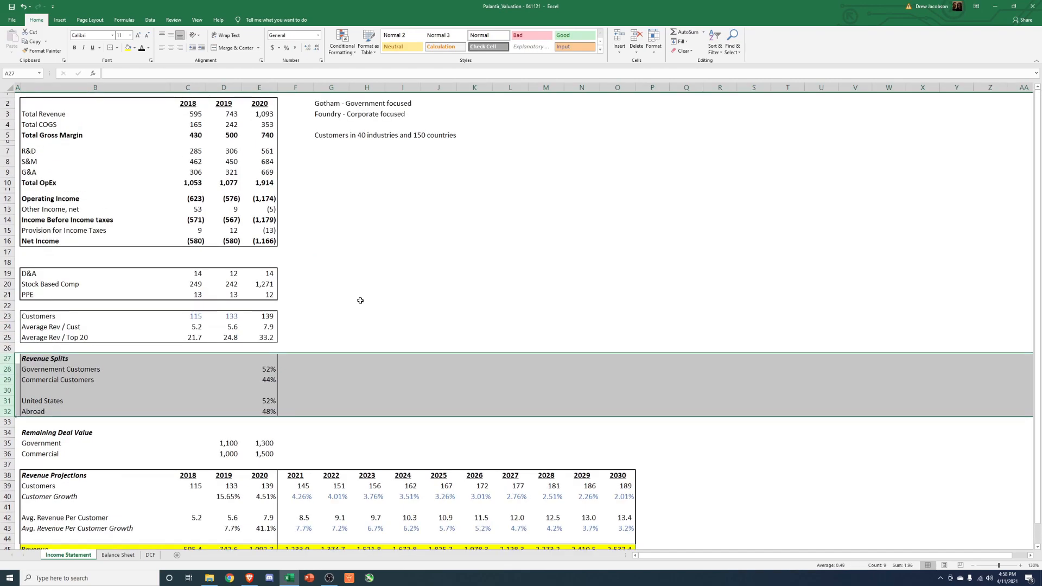
mouse_move(414, 385)
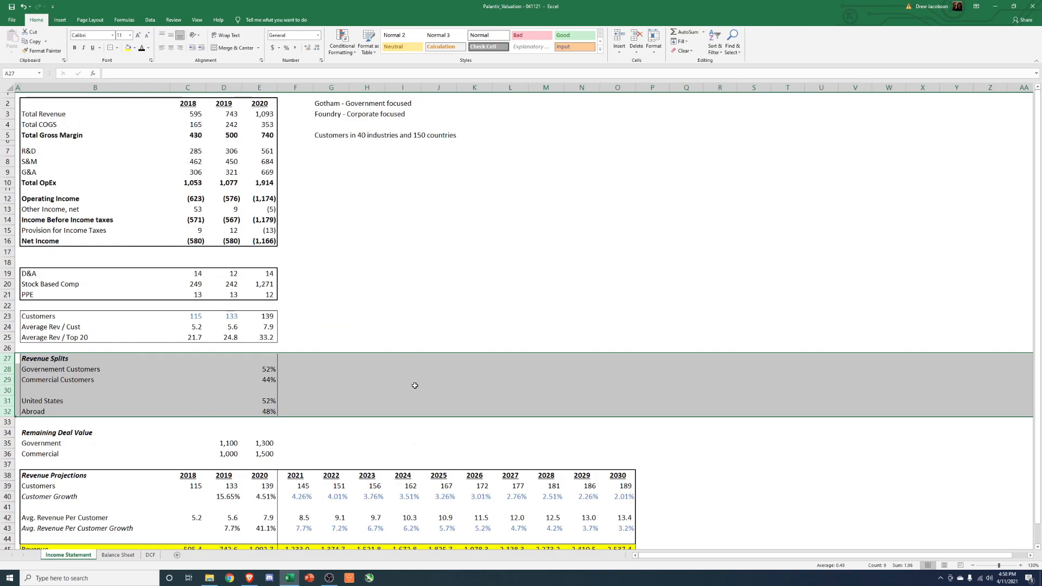
mouse_move(415, 414)
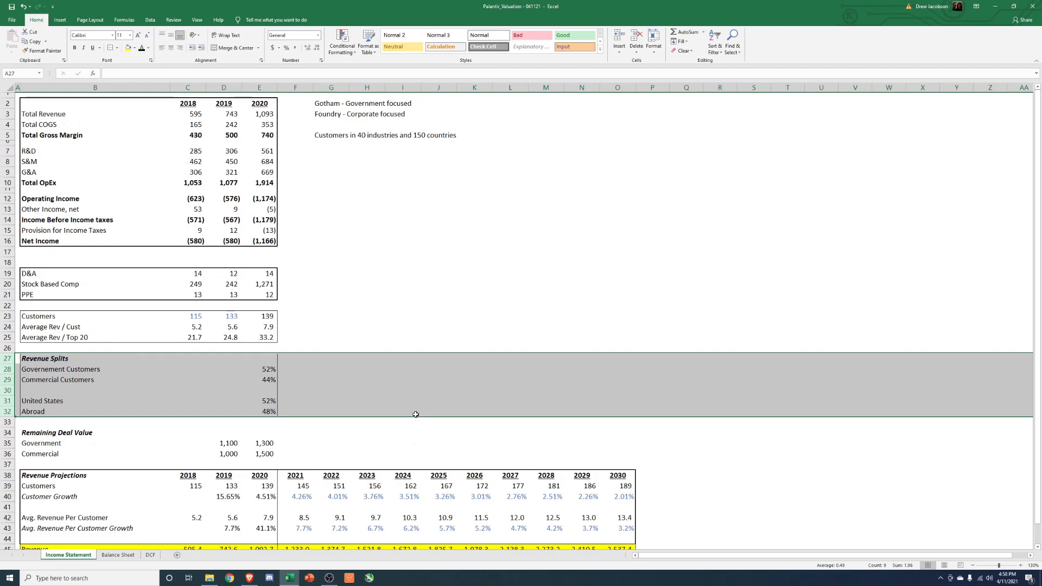
mouse_move(334, 298)
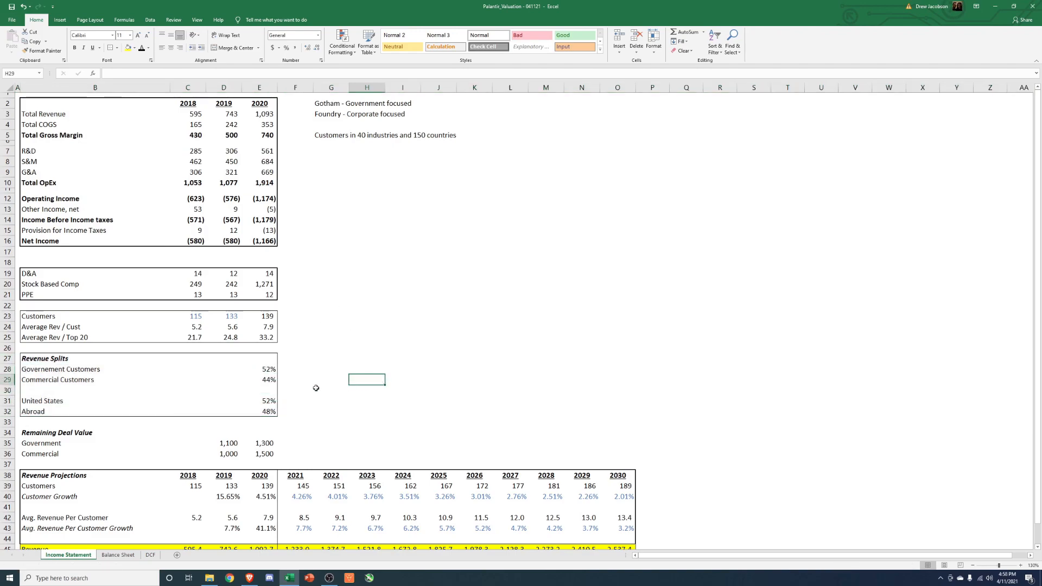
mouse_move(250, 369)
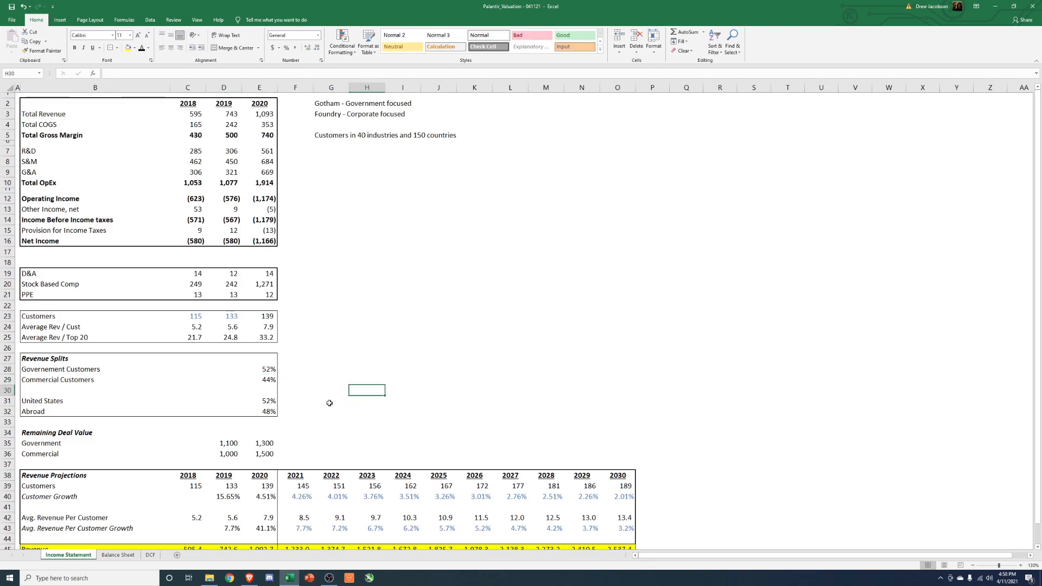
mouse_move(309, 399)
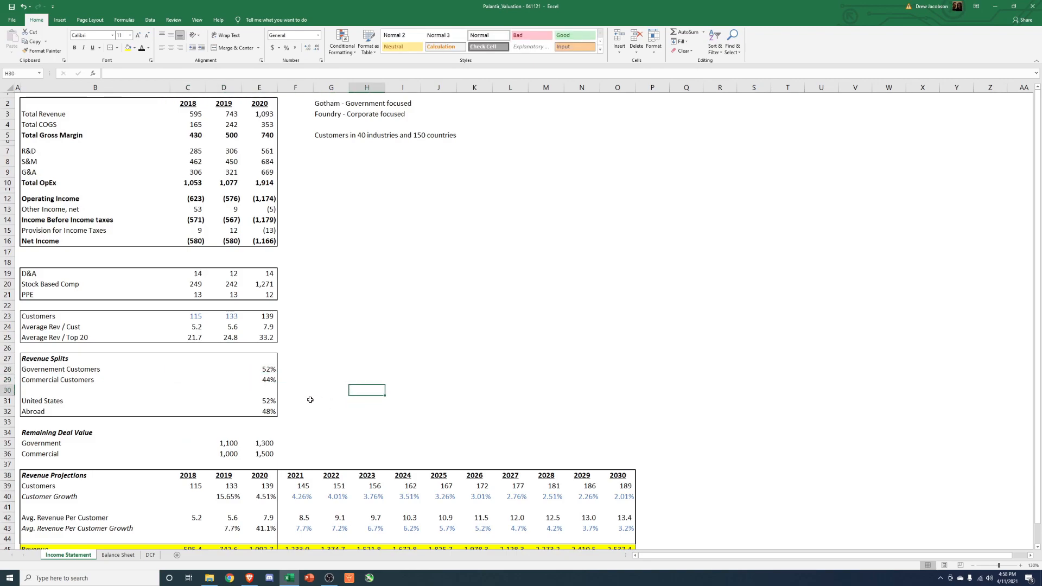
click(225, 369)
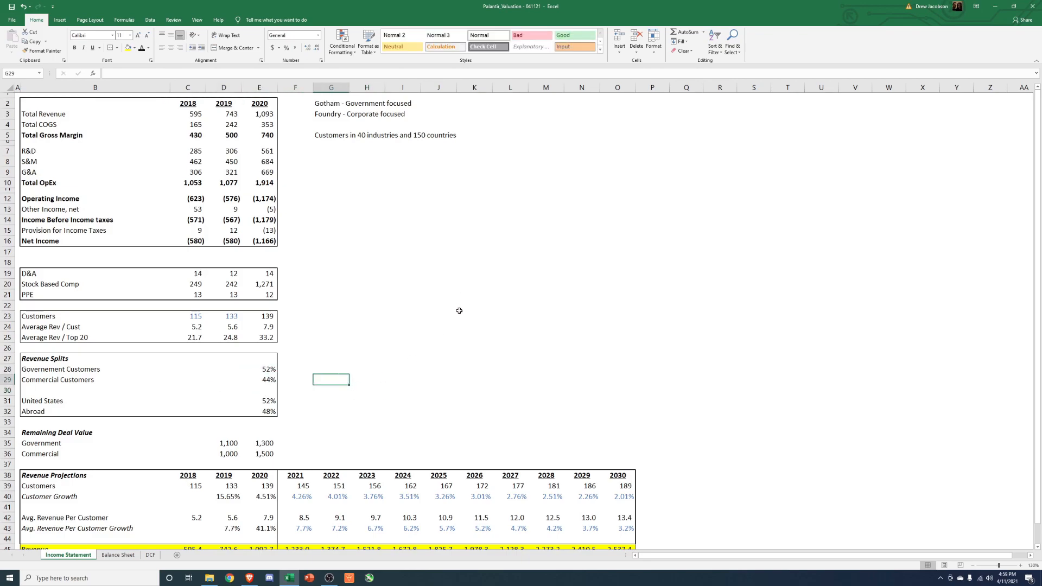
click(330, 206)
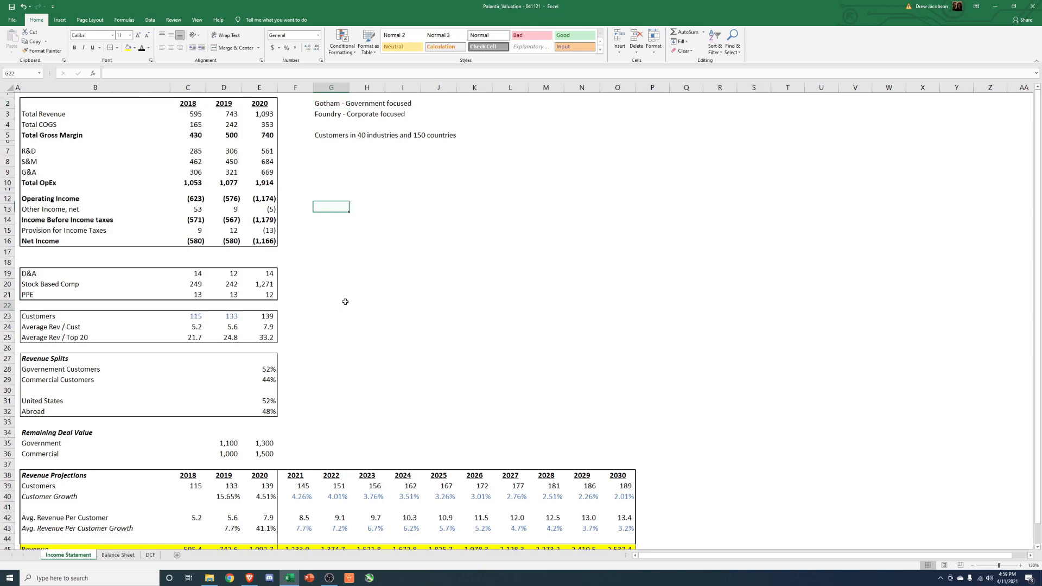
click(331, 305)
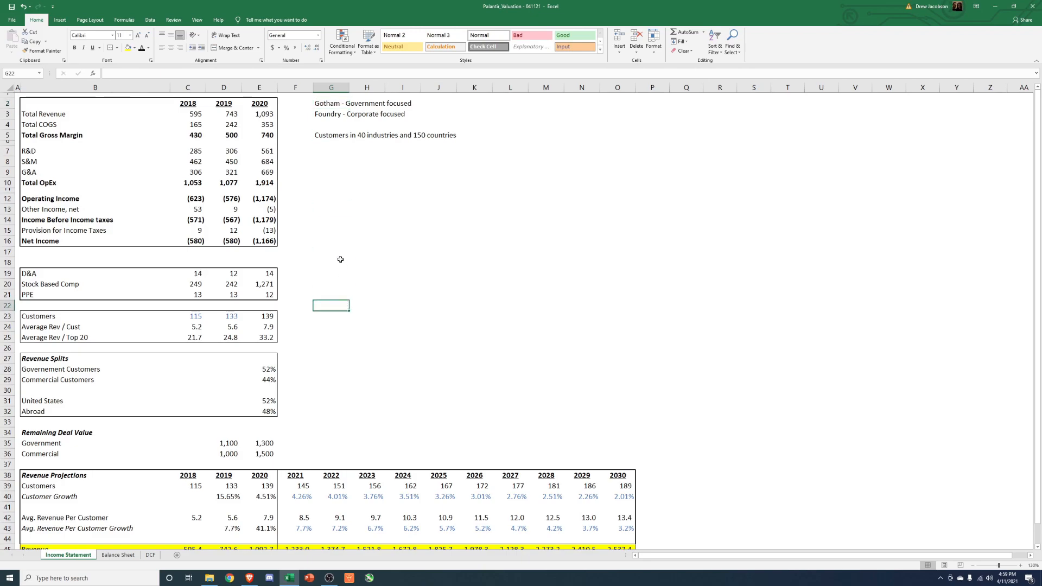
mouse_move(335, 257)
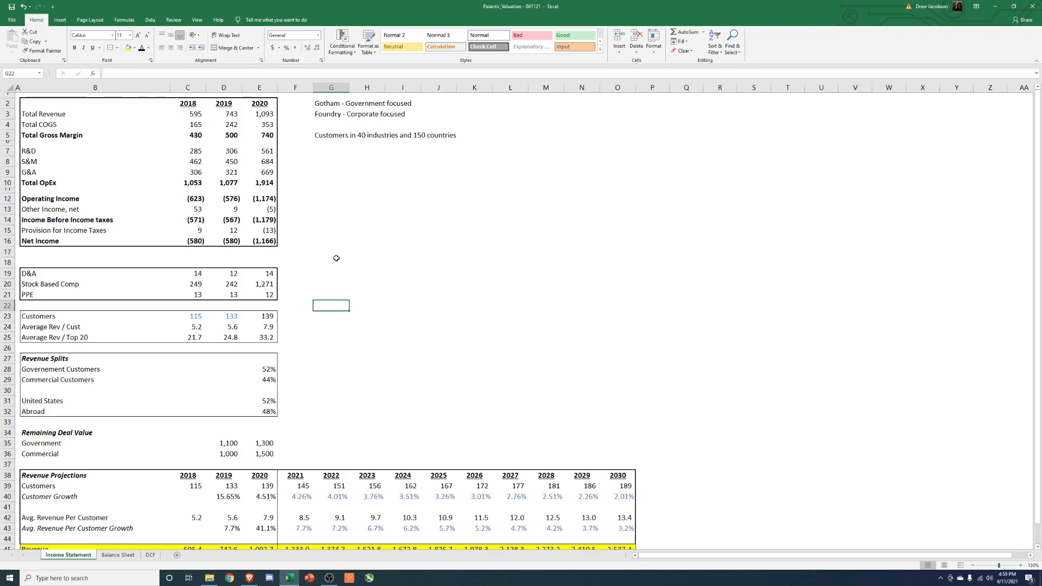
mouse_move(332, 256)
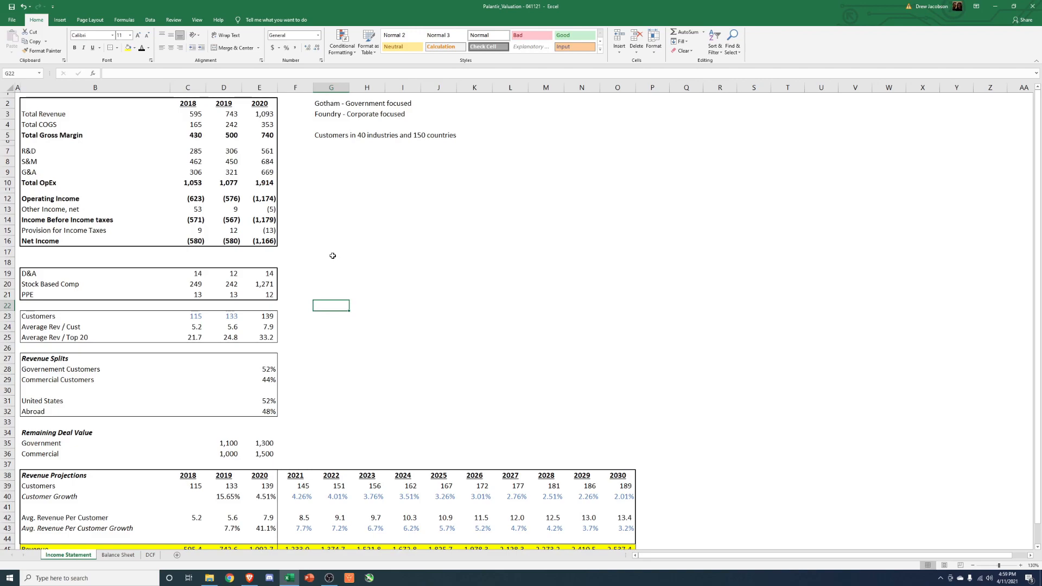
mouse_move(338, 255)
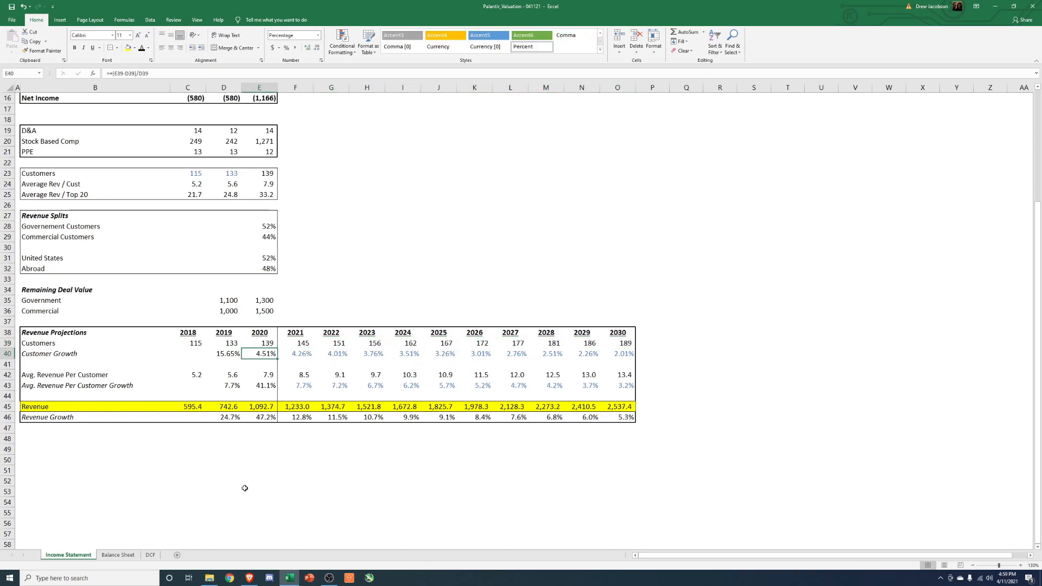
click(296, 352)
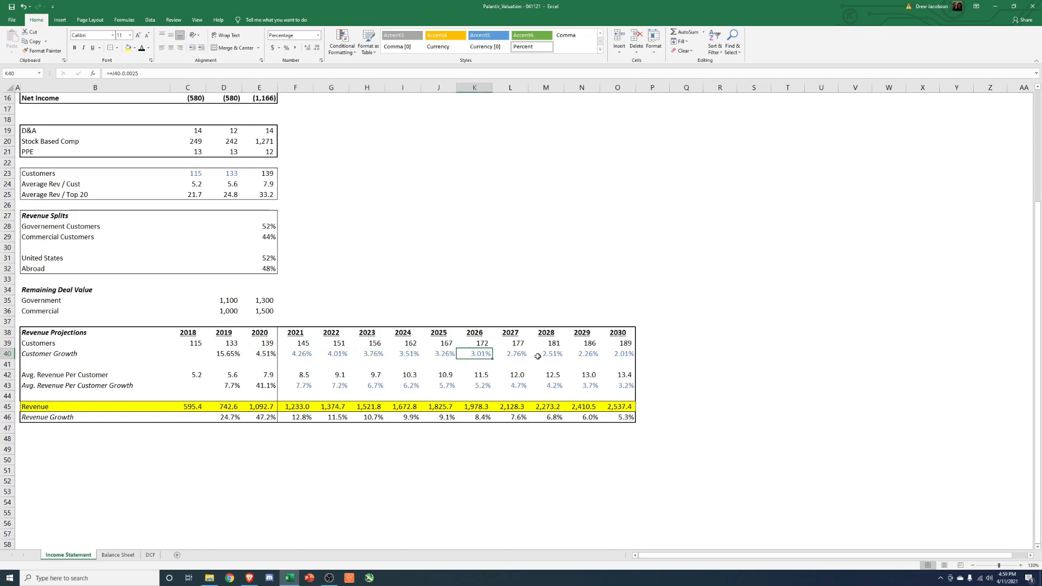
click(617, 343)
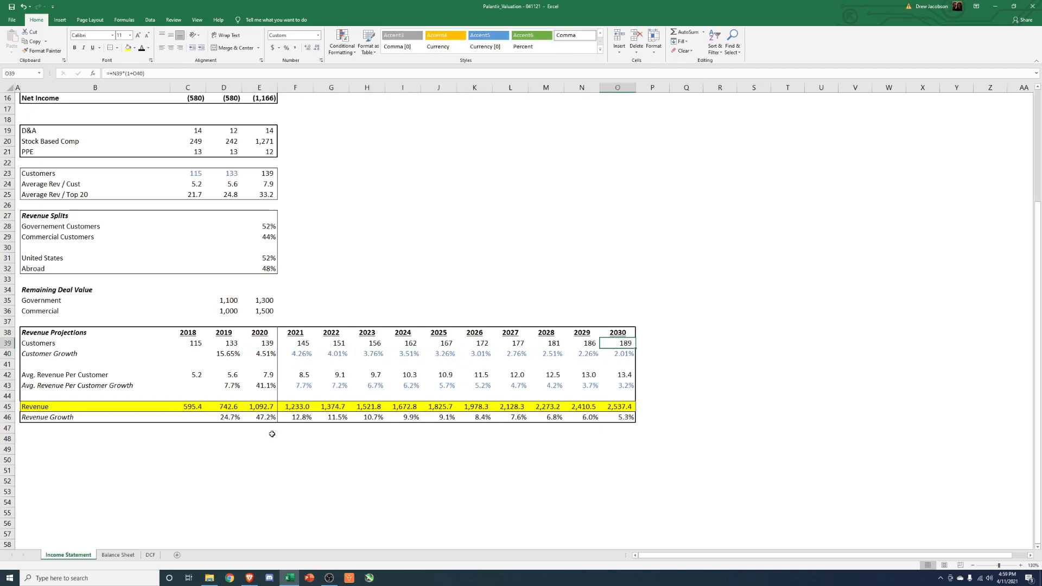
mouse_move(261, 433)
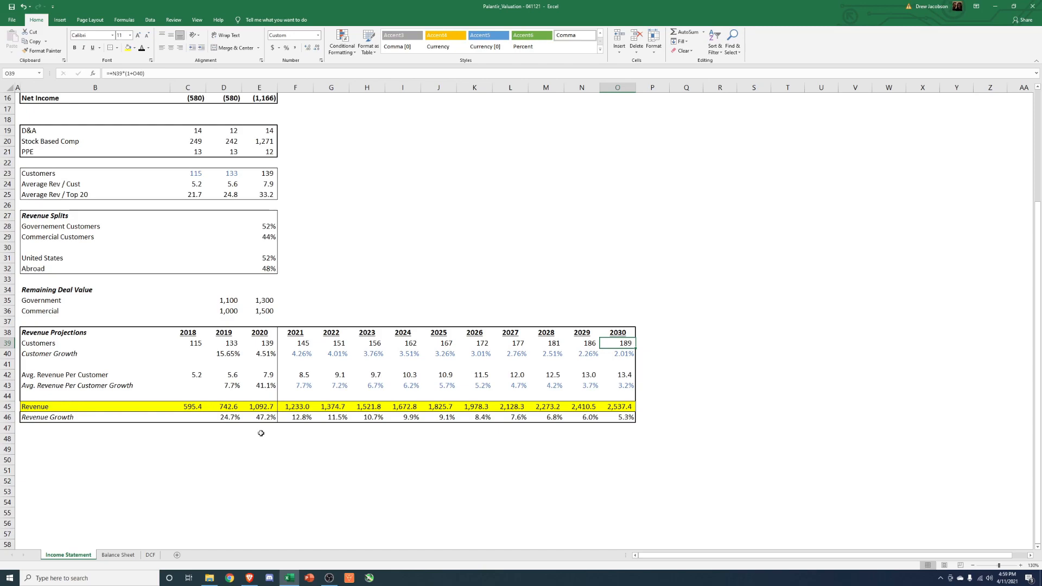
mouse_move(268, 464)
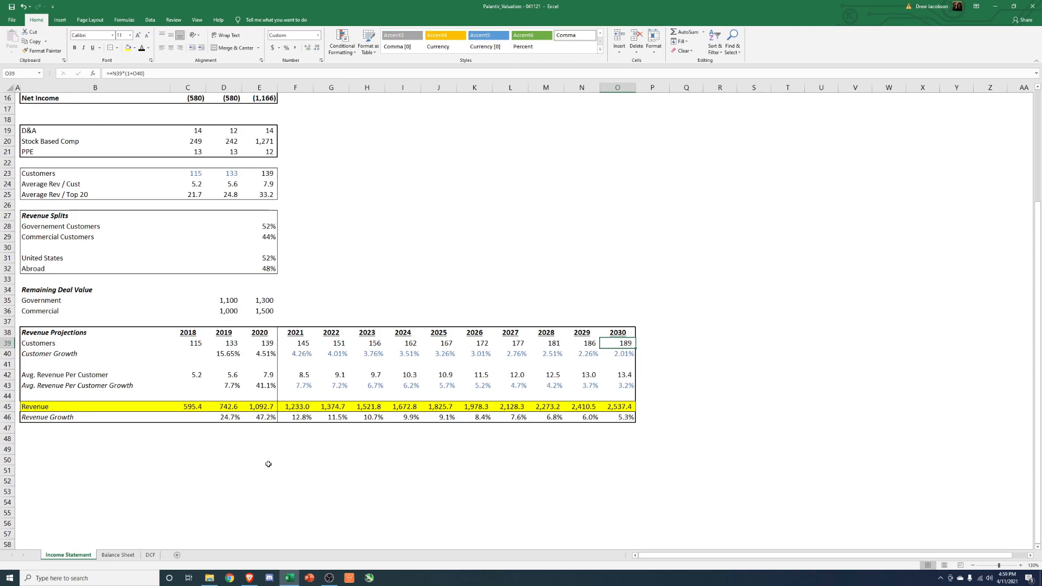
mouse_move(246, 342)
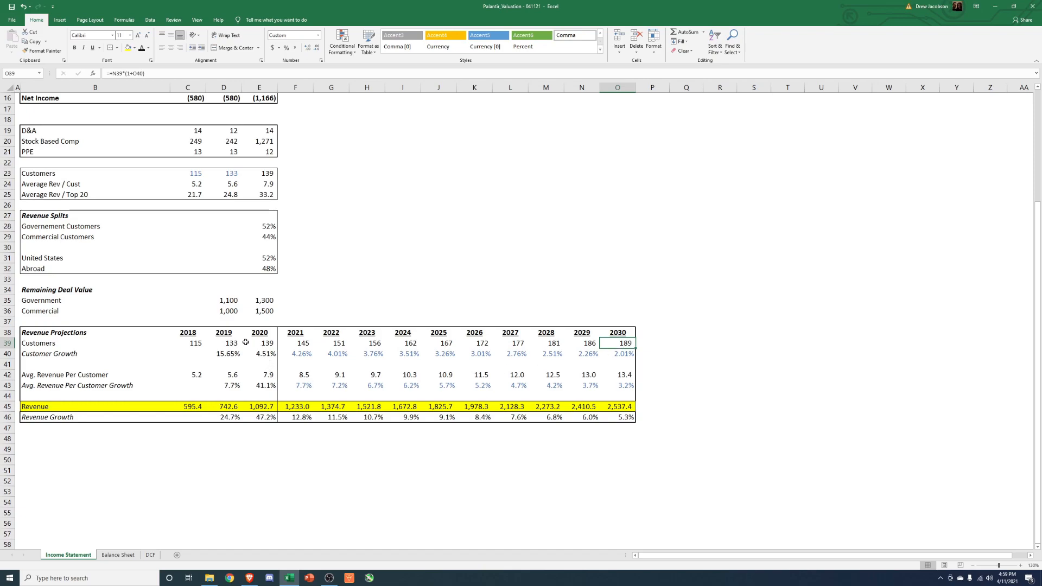
drag(187, 343, 624, 343)
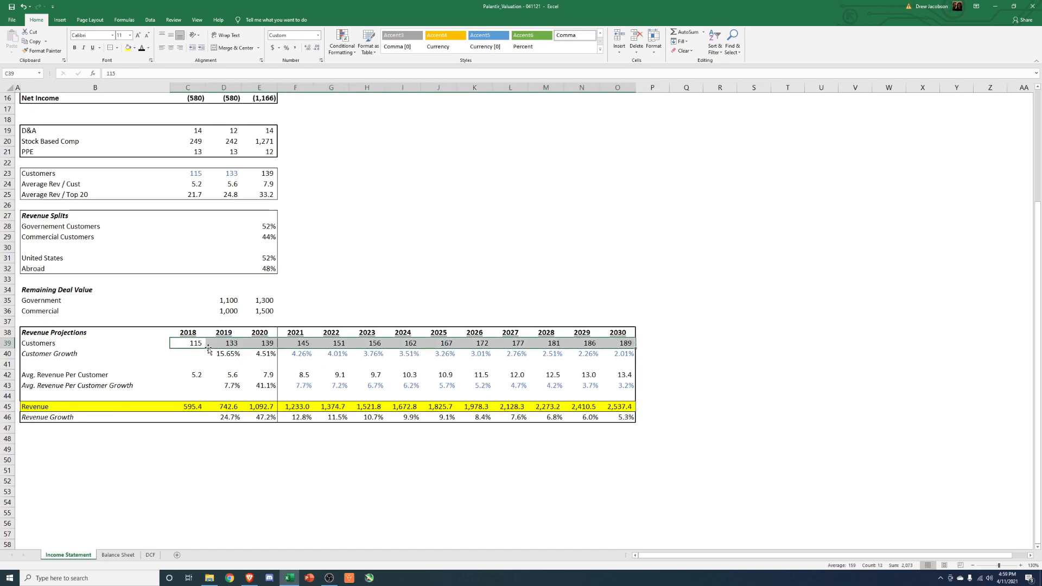
click(623, 343)
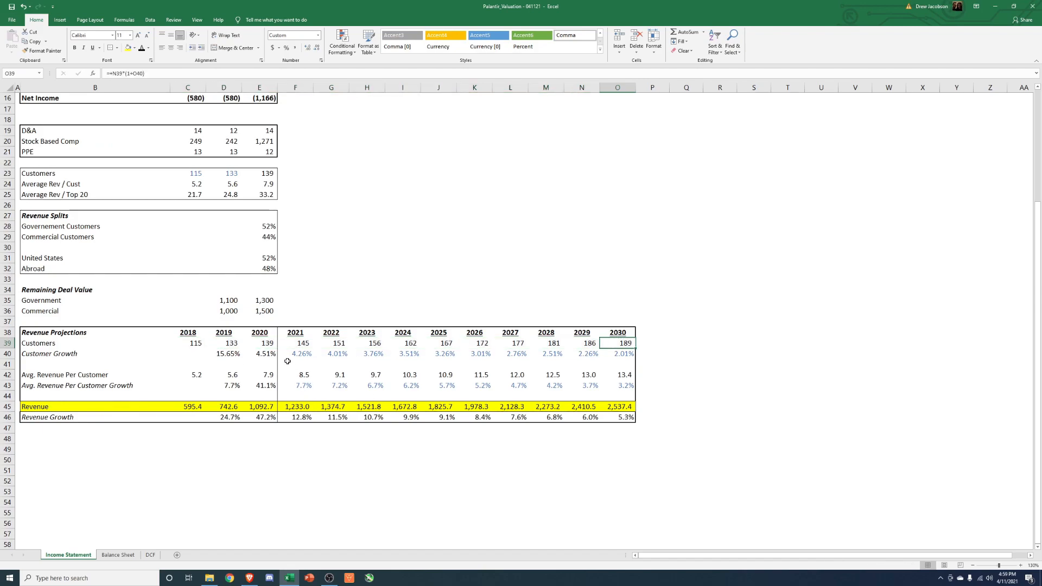
click(259, 343)
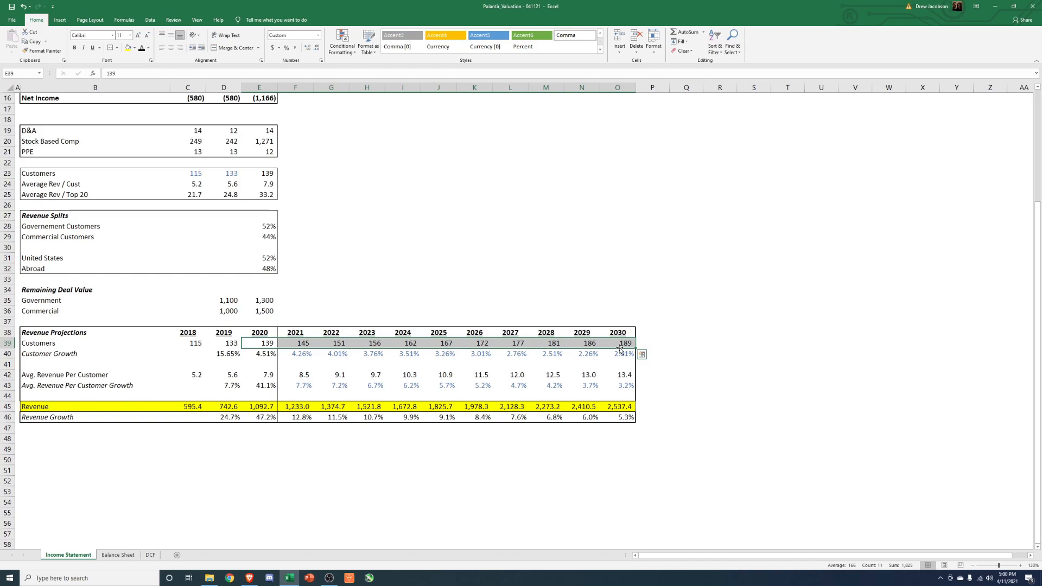
mouse_move(687, 343)
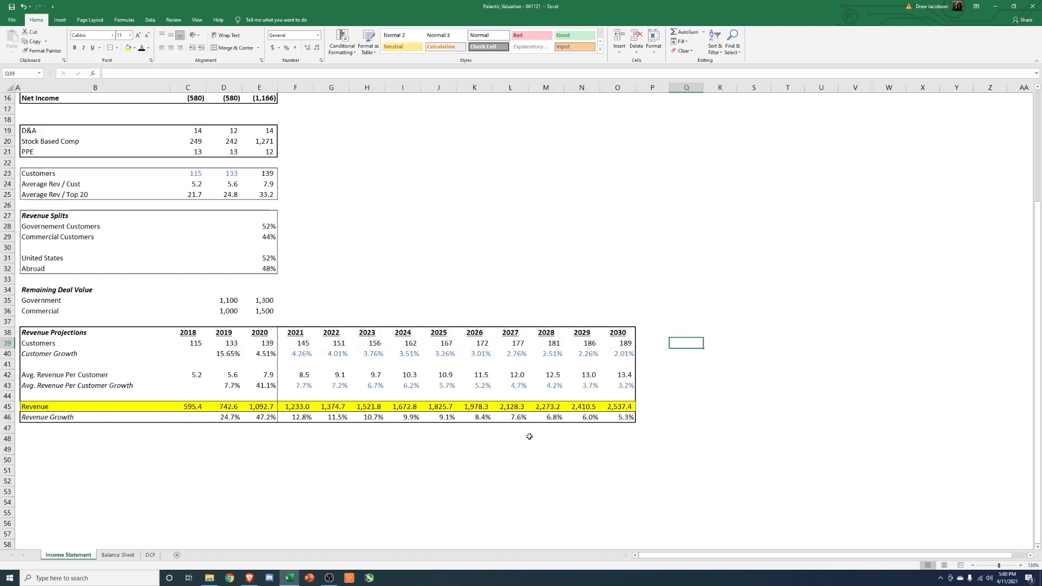
drag(295, 343, 616, 342)
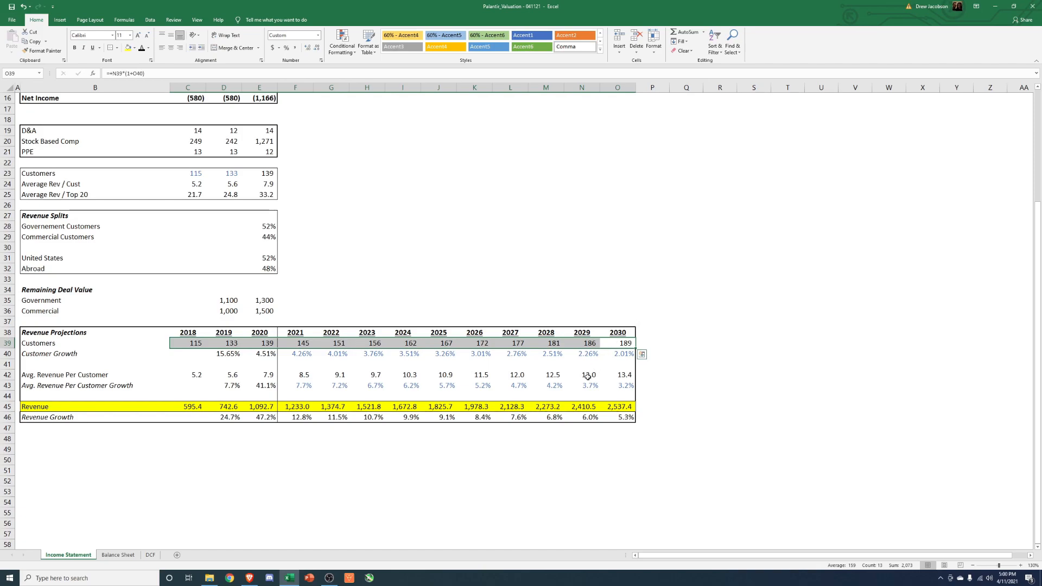
mouse_move(178, 442)
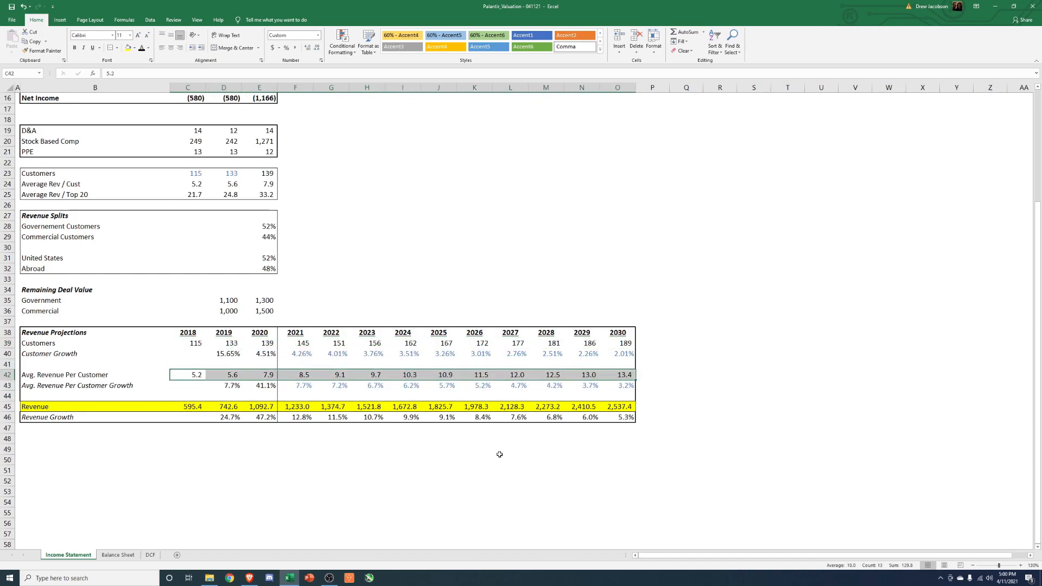
mouse_move(232, 402)
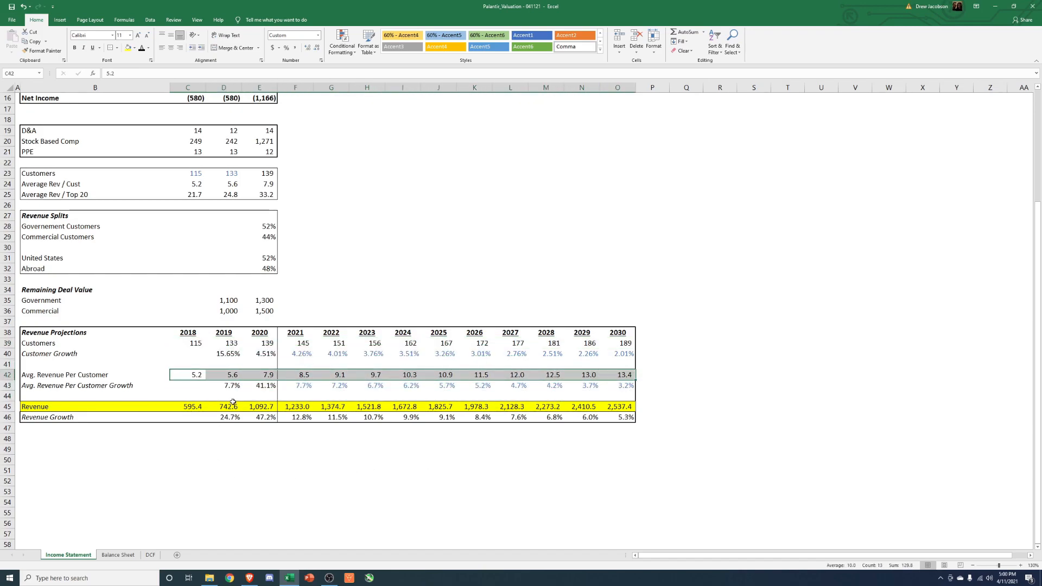
click(259, 386)
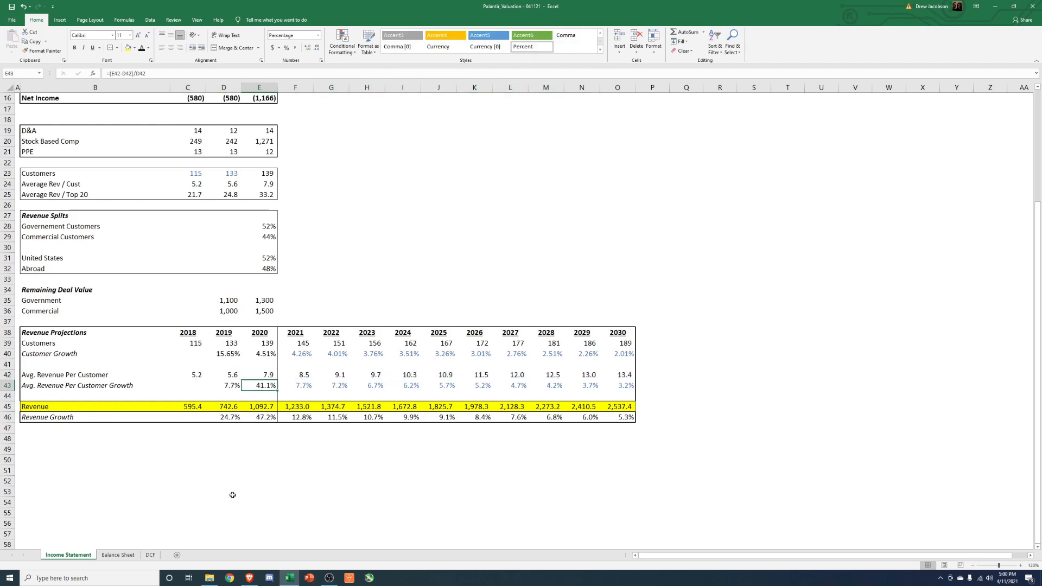
mouse_move(222, 489)
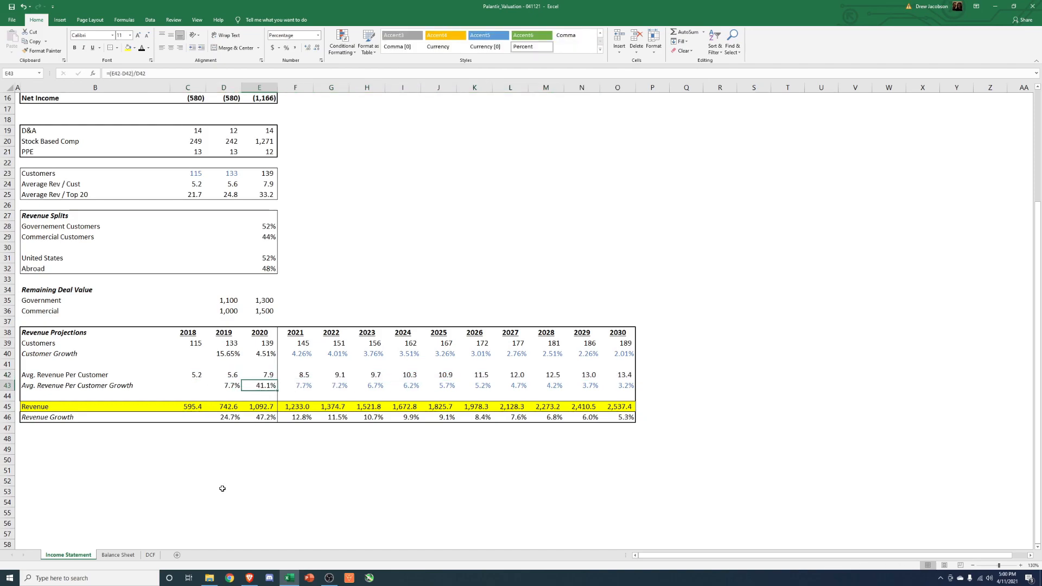
mouse_move(248, 196)
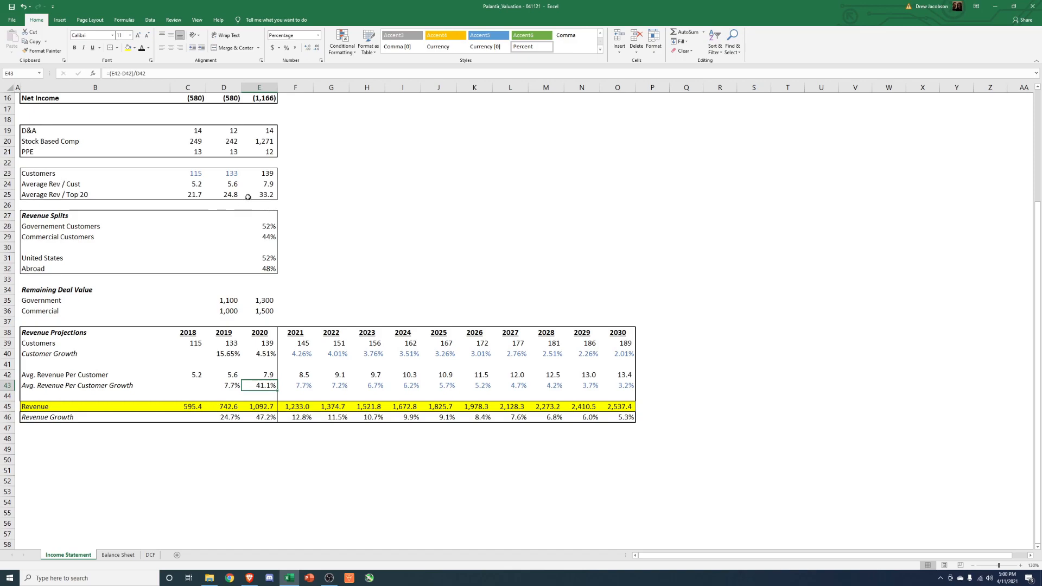
click(187, 194)
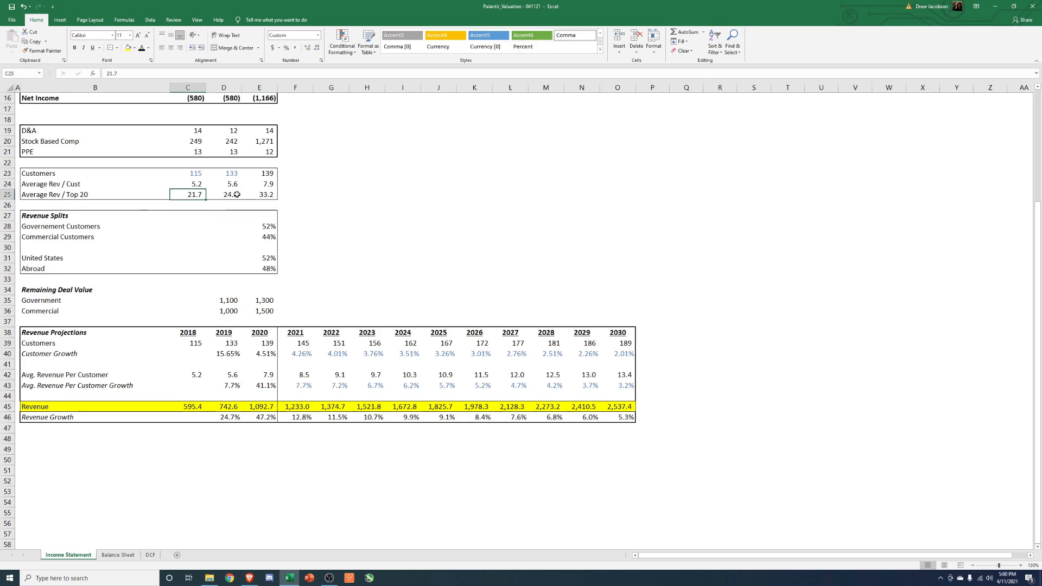
click(259, 195)
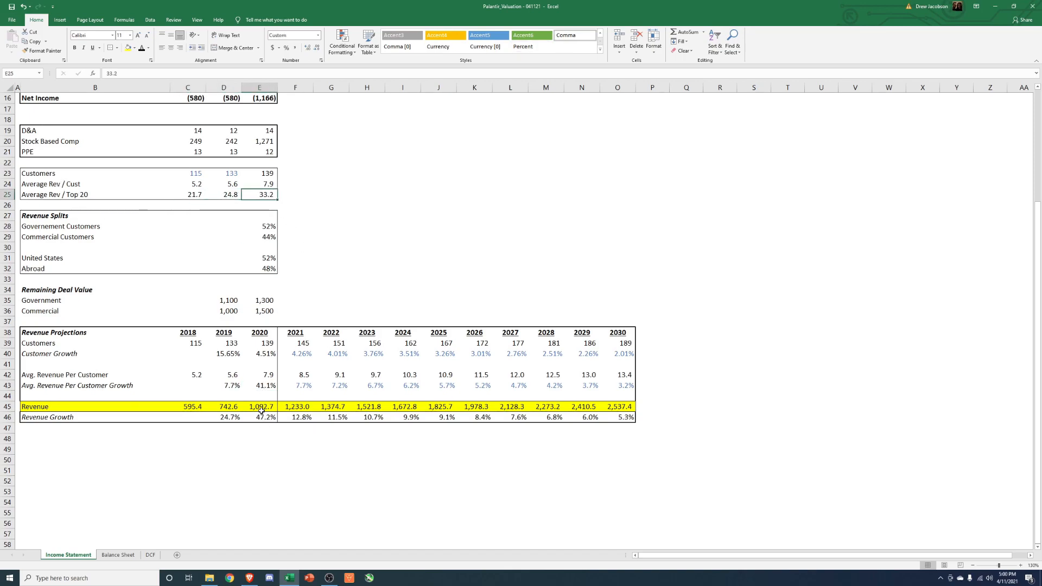
click(260, 374)
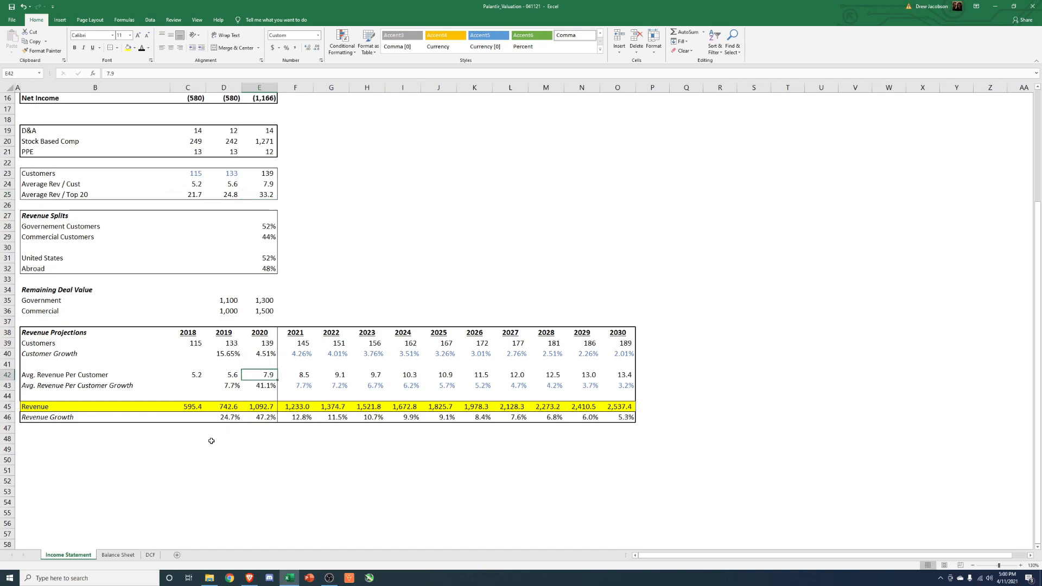
mouse_move(176, 461)
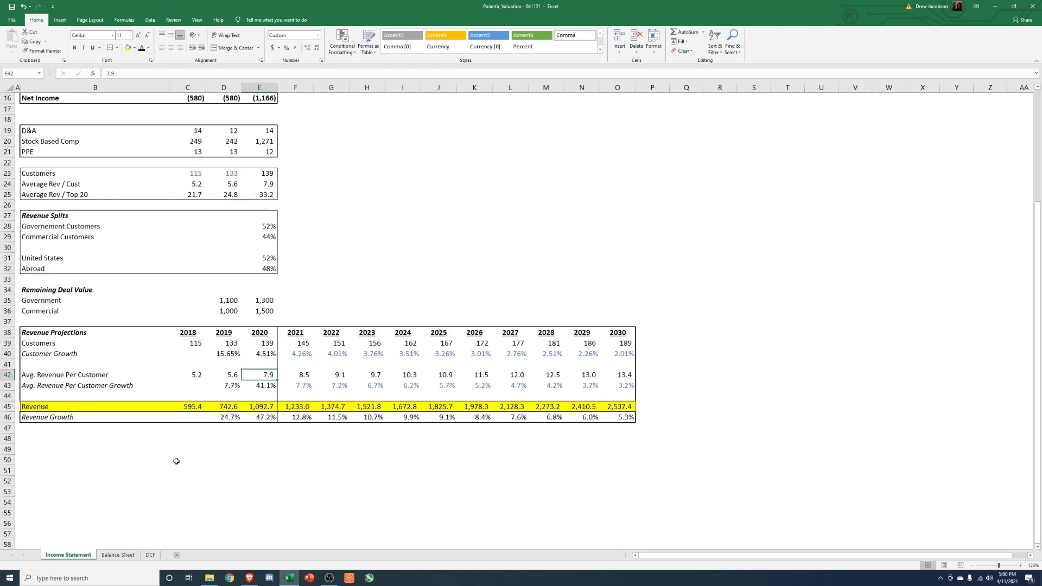
mouse_move(198, 374)
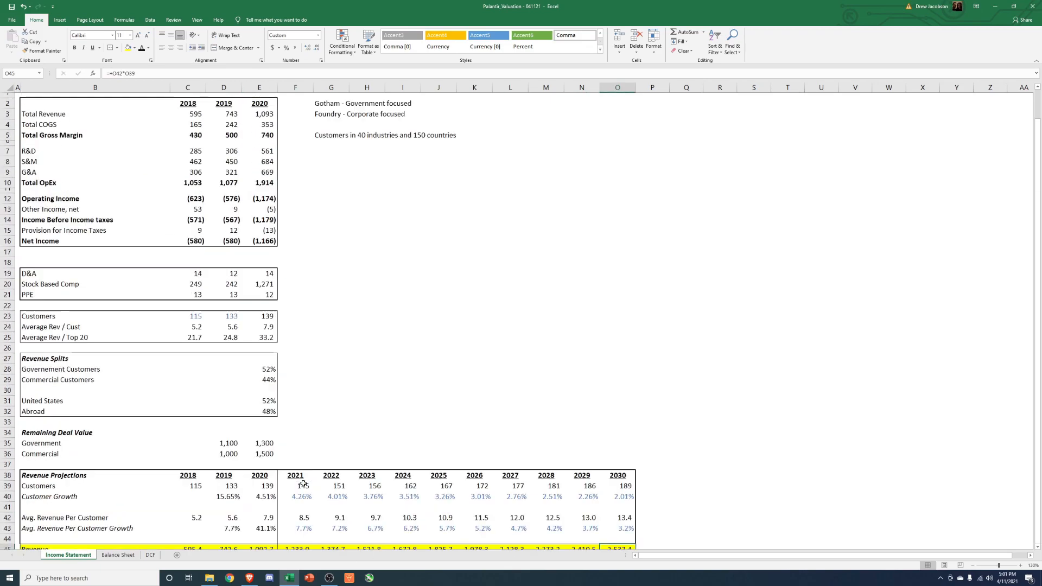
Go through the Balance Sheet to the DCF valuation sheet
click(118, 554)
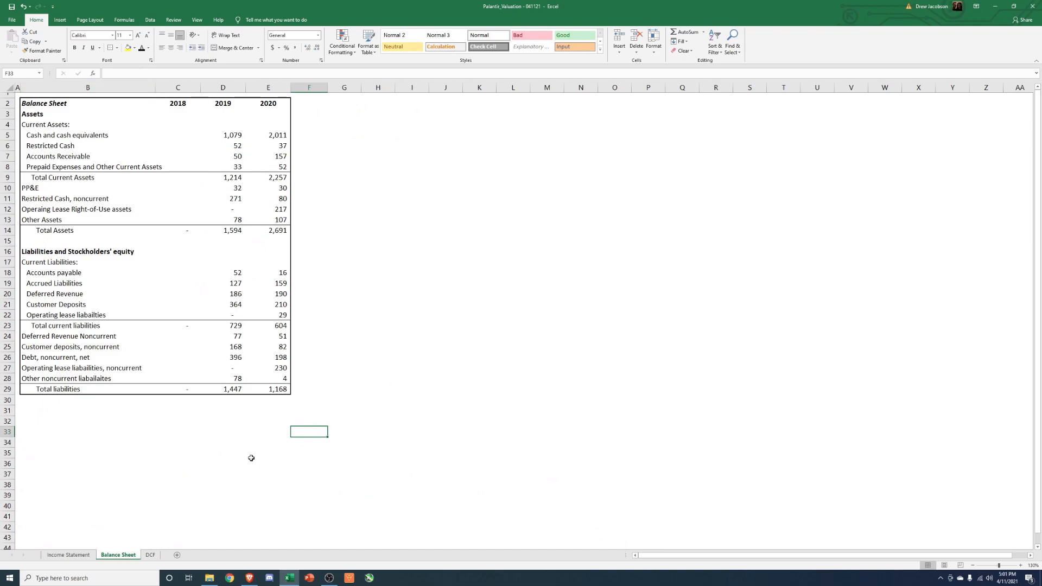
click(149, 555)
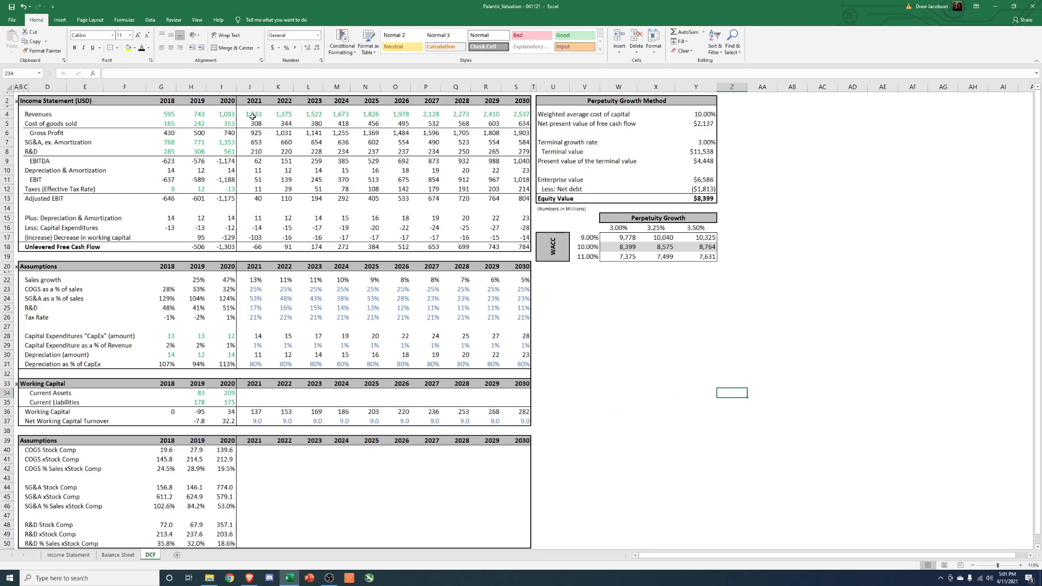
click(222, 114)
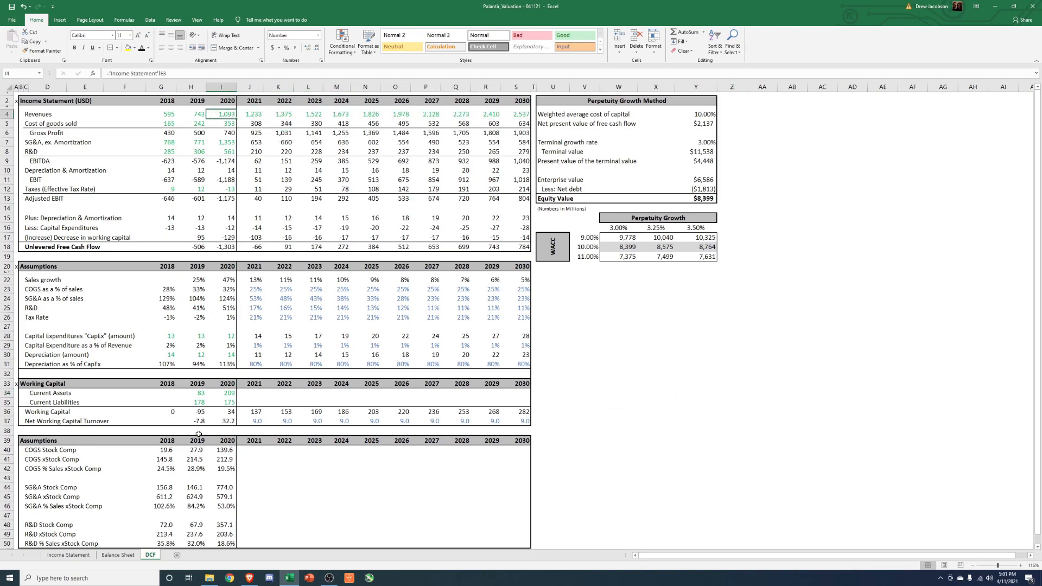
click(67, 554)
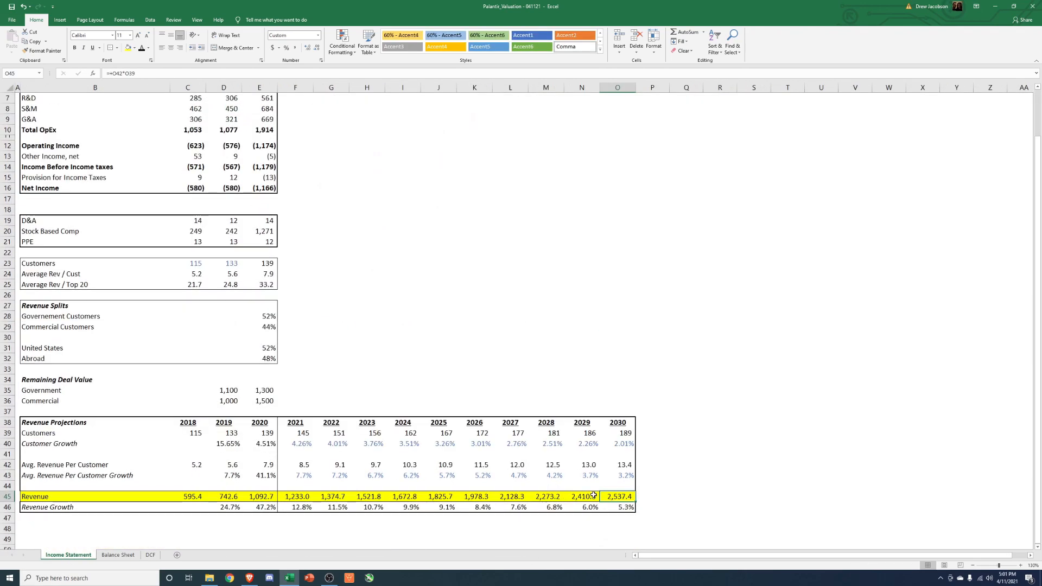
click(150, 554)
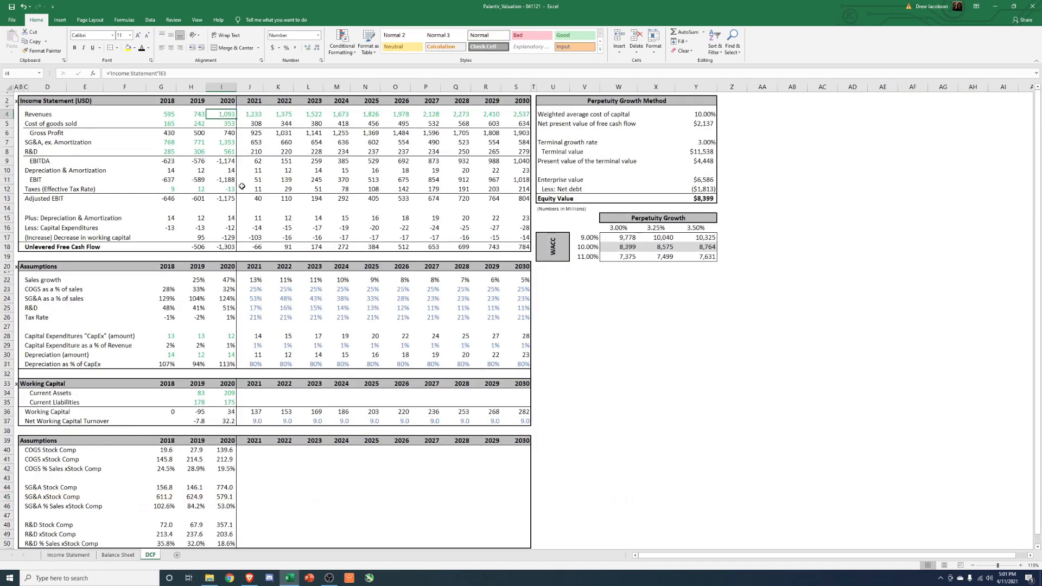
drag(254, 124, 515, 132)
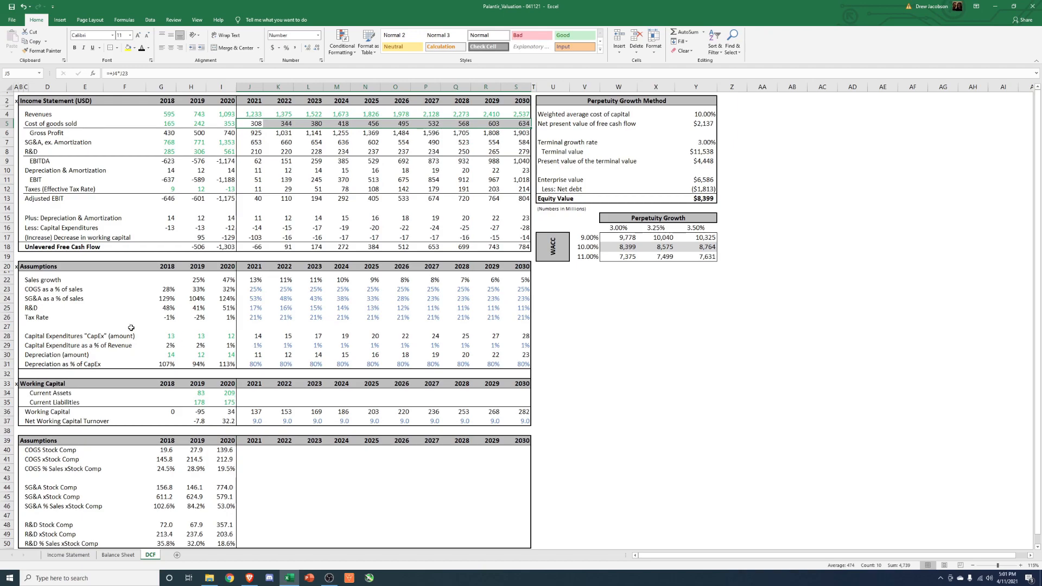
click(170, 288)
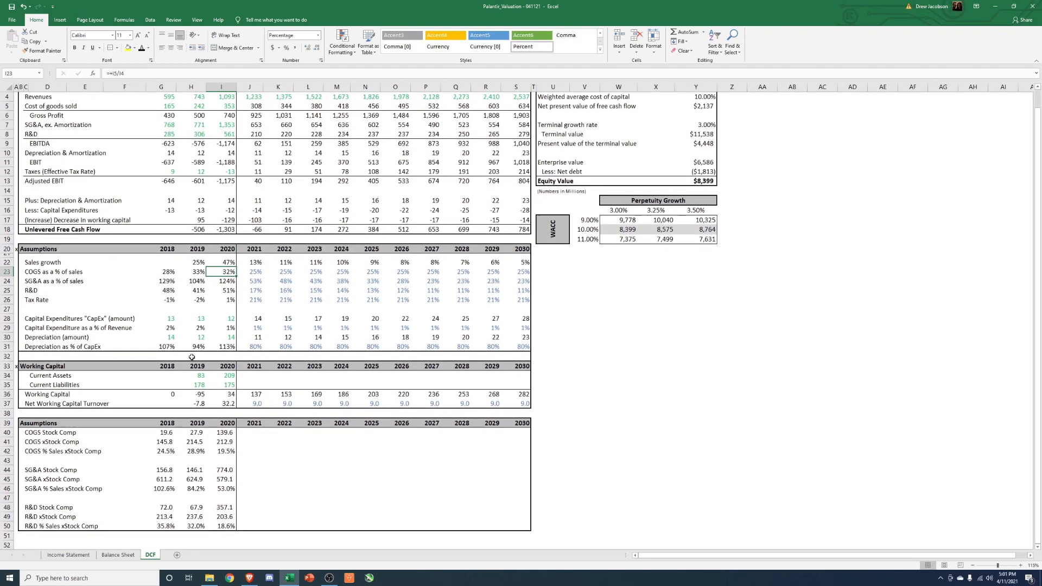
click(7, 423)
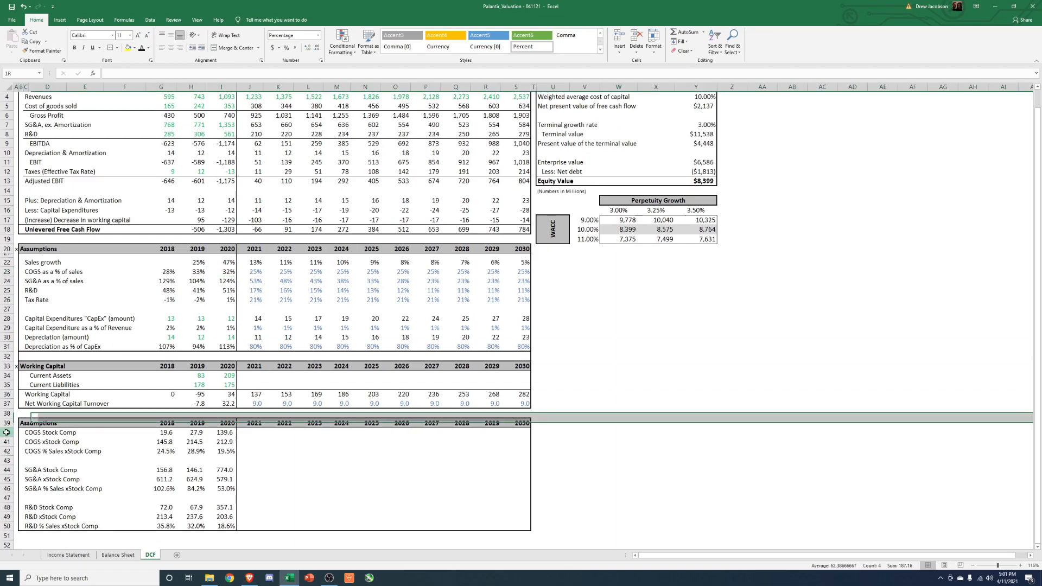
click(6, 432)
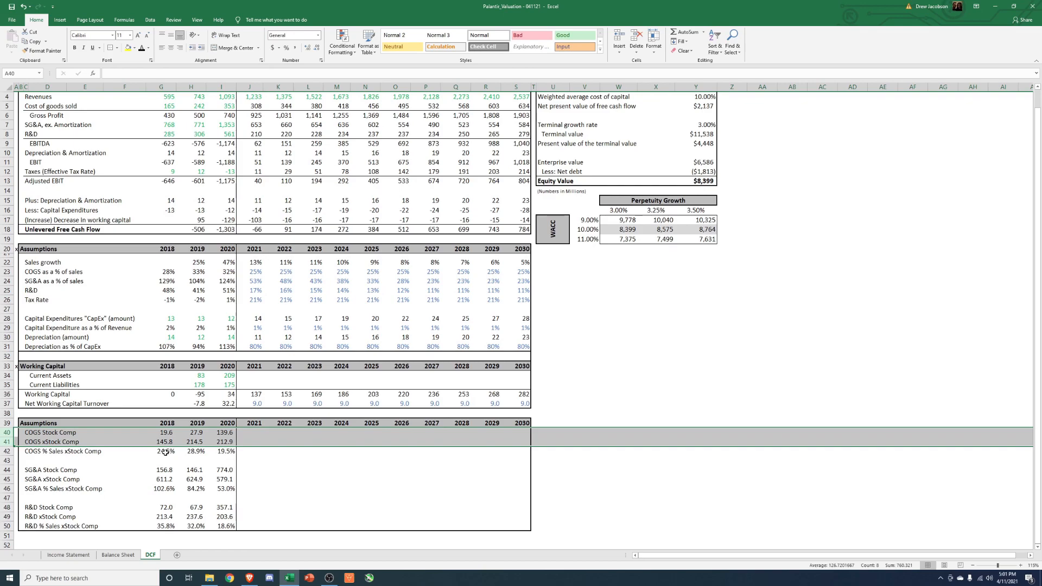
click(161, 442)
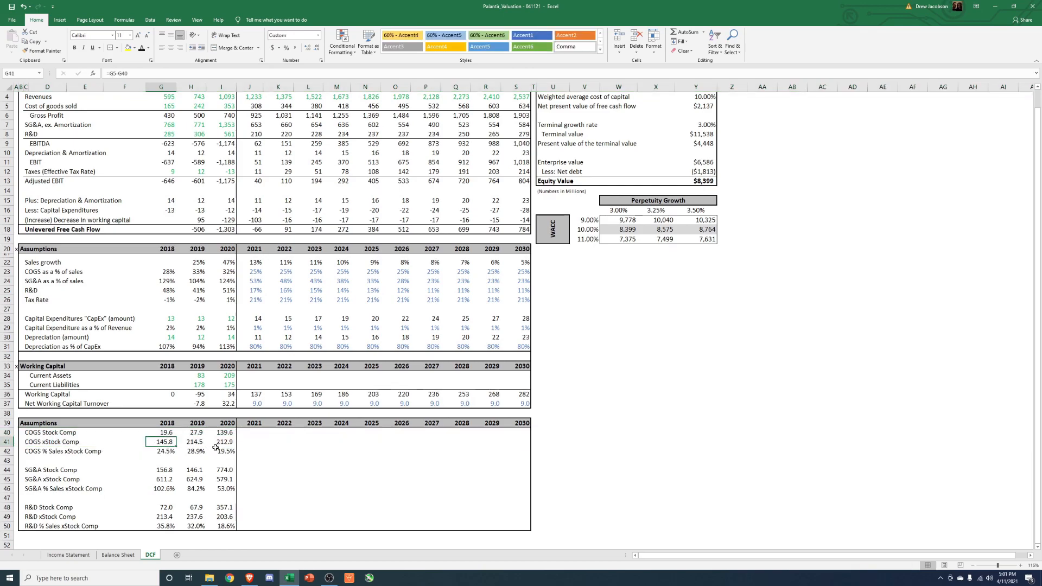
click(222, 441)
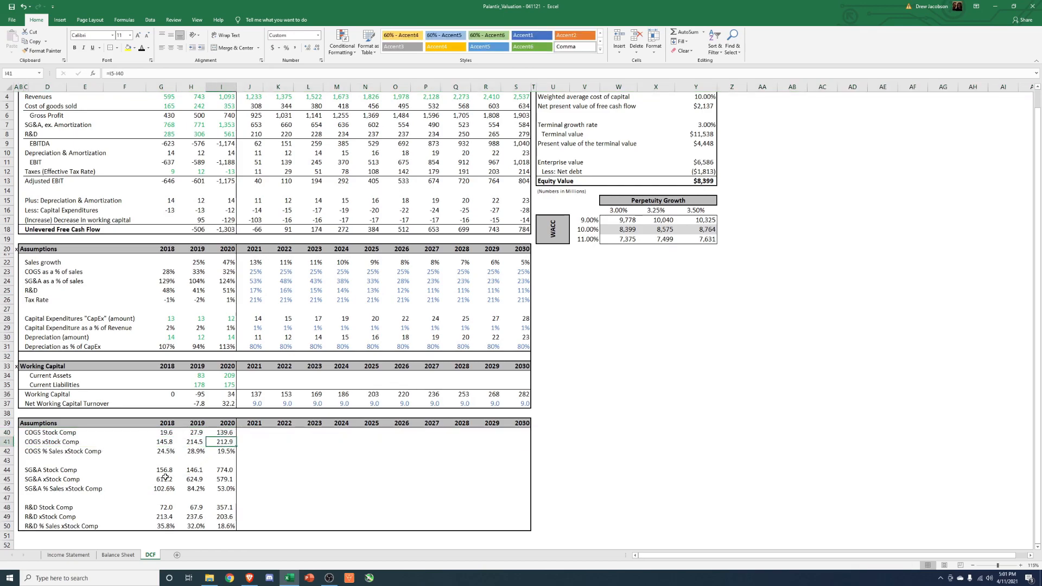
drag(162, 441, 225, 441)
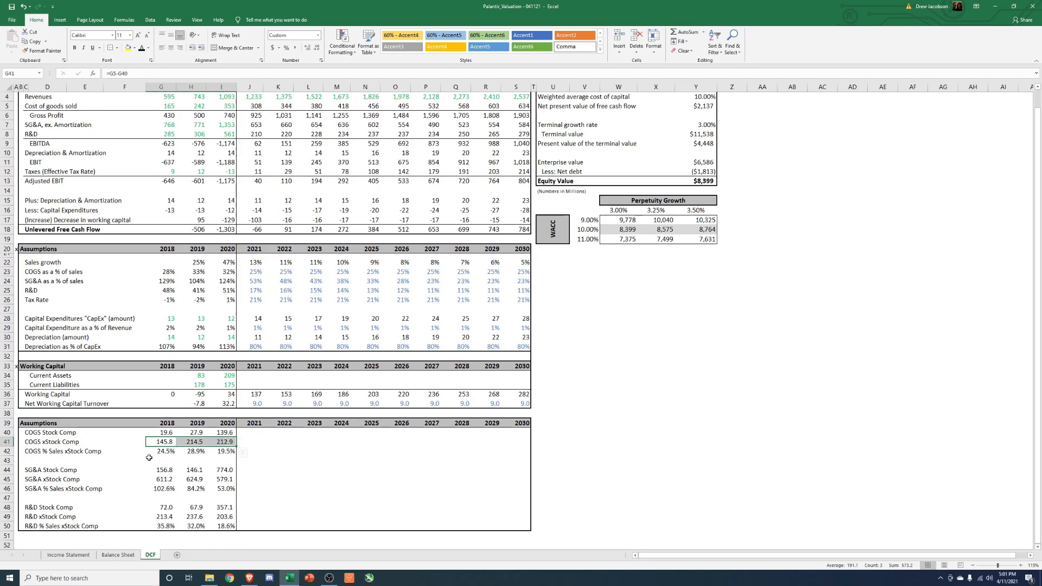
click(191, 450)
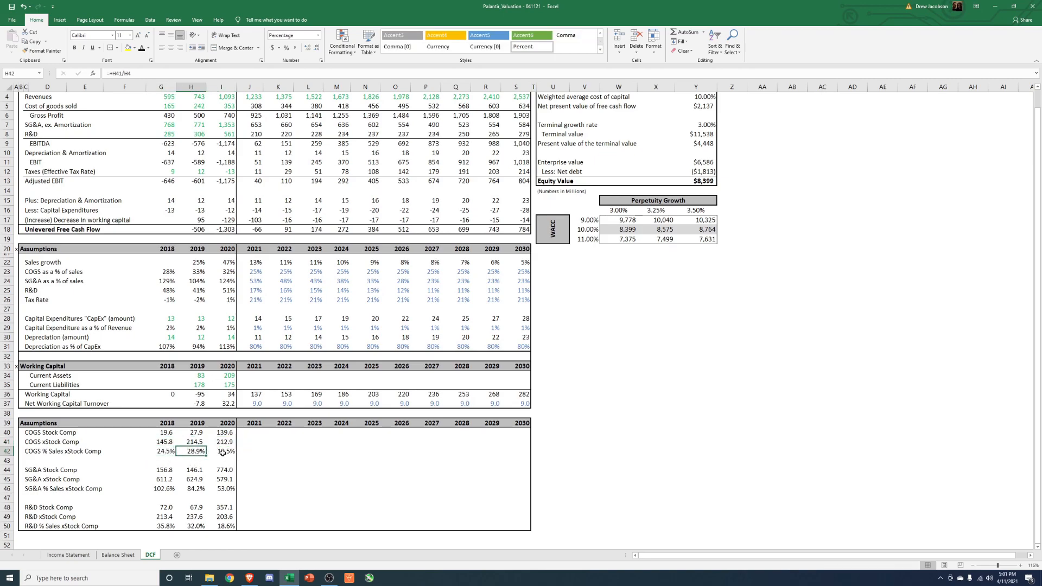
click(221, 451)
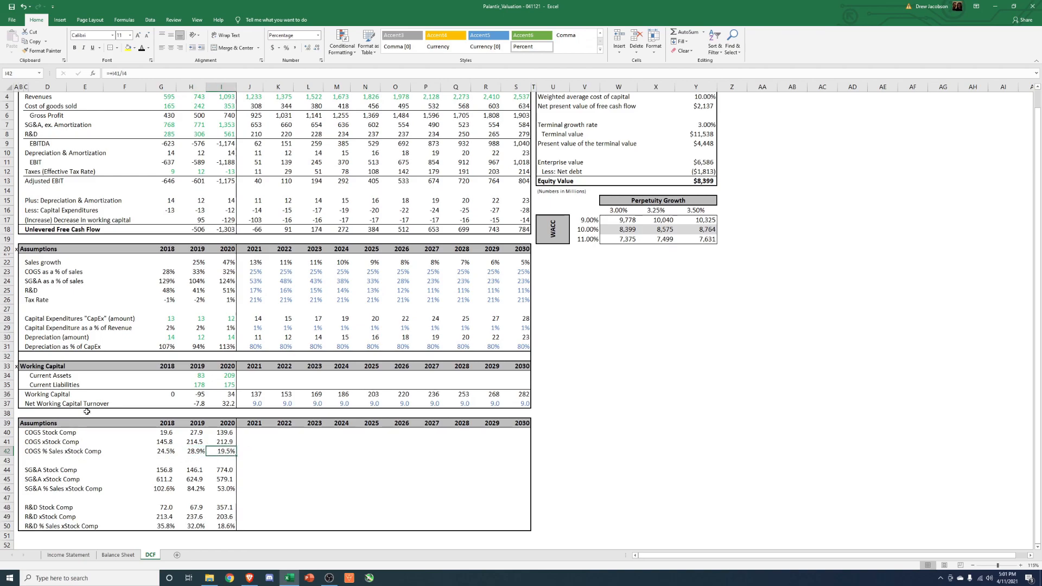
click(255, 272)
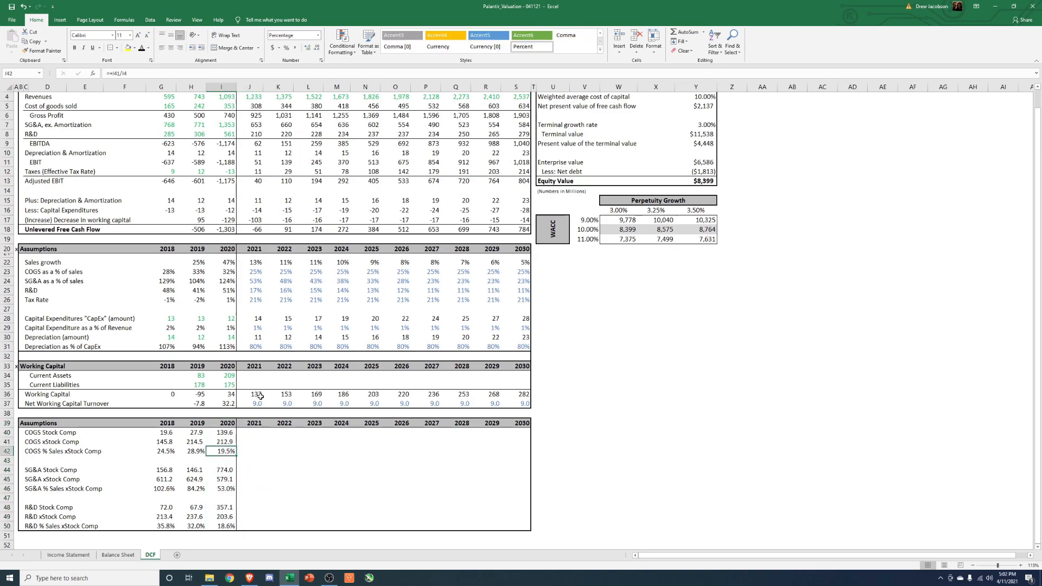
click(160, 451)
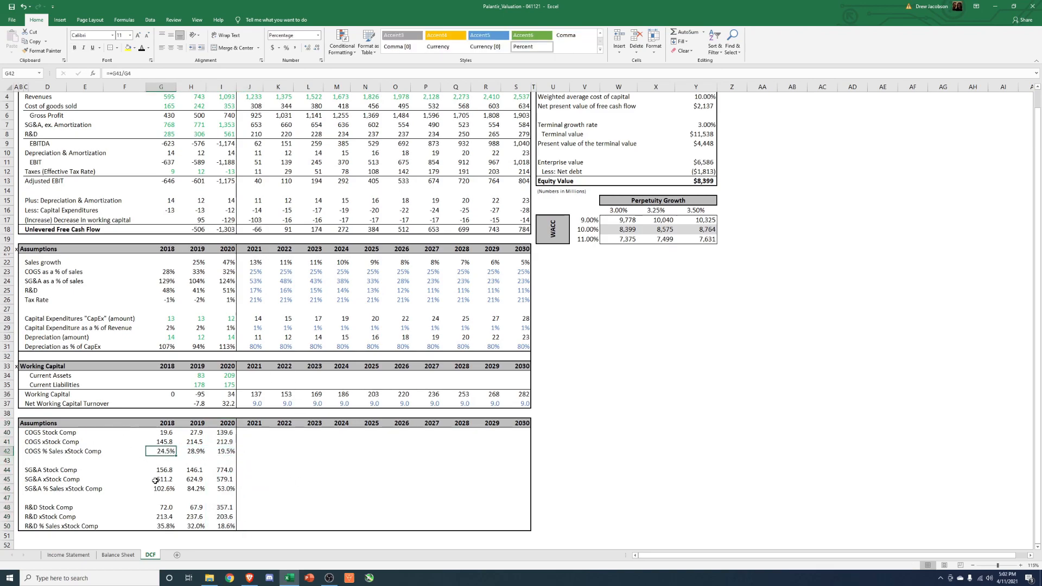
click(222, 451)
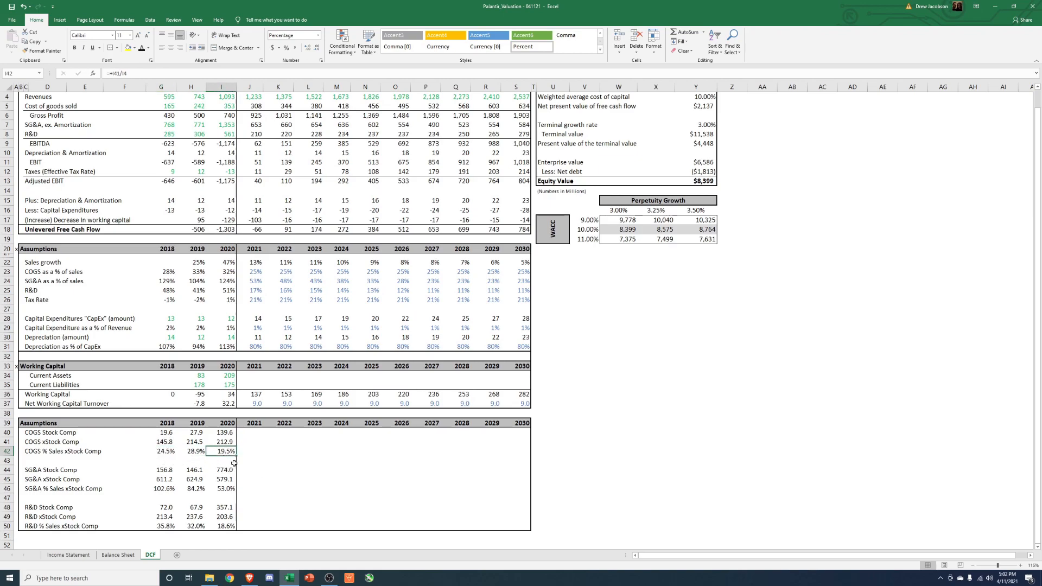
mouse_move(224, 518)
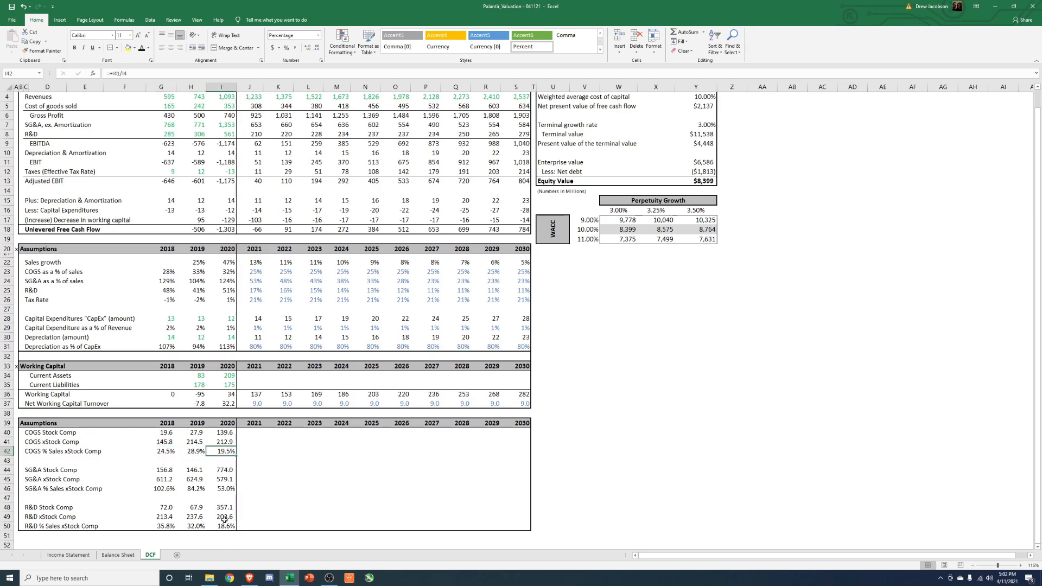
mouse_move(226, 479)
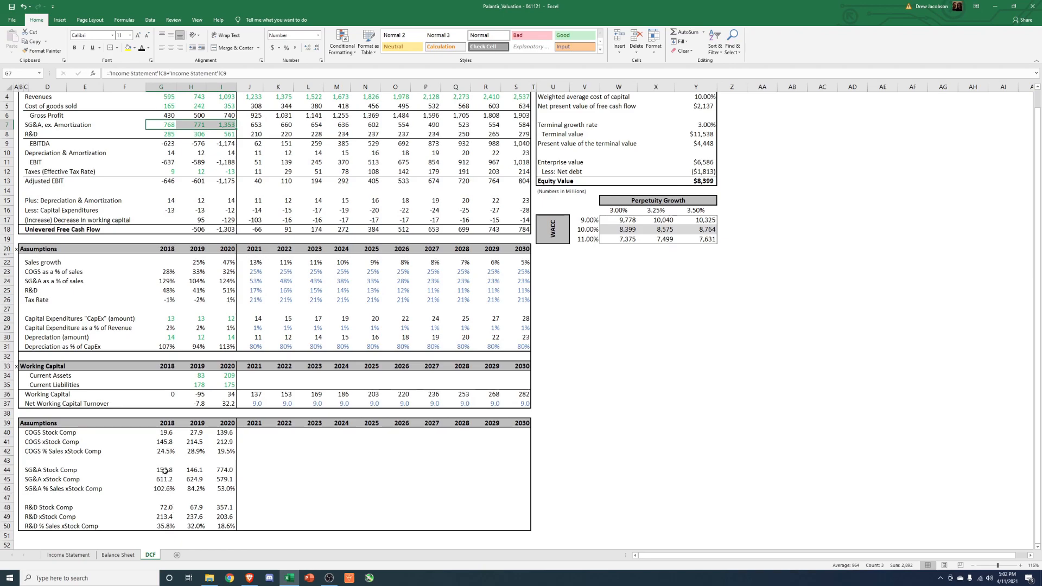
click(160, 488)
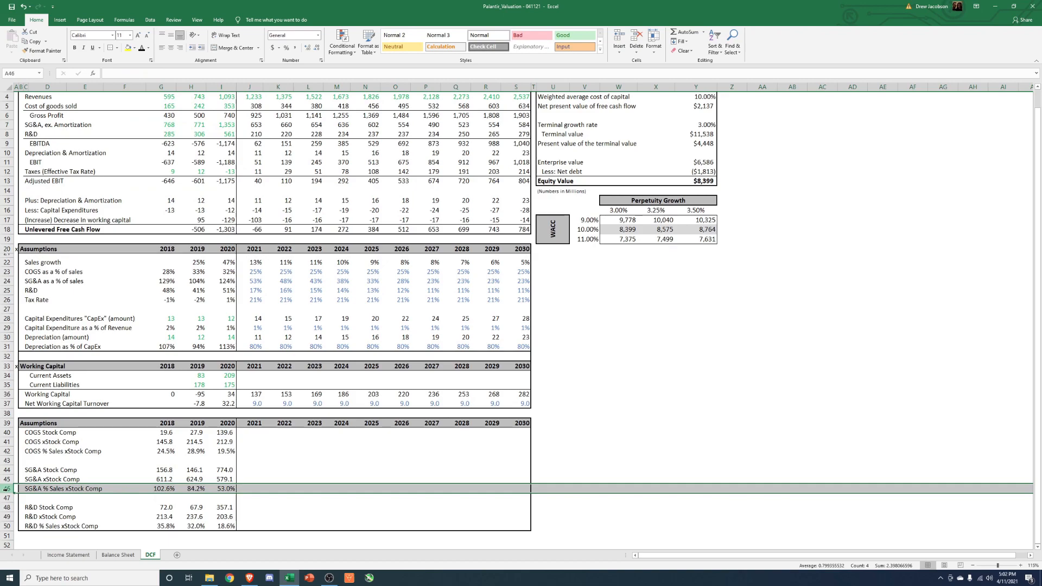
click(161, 488)
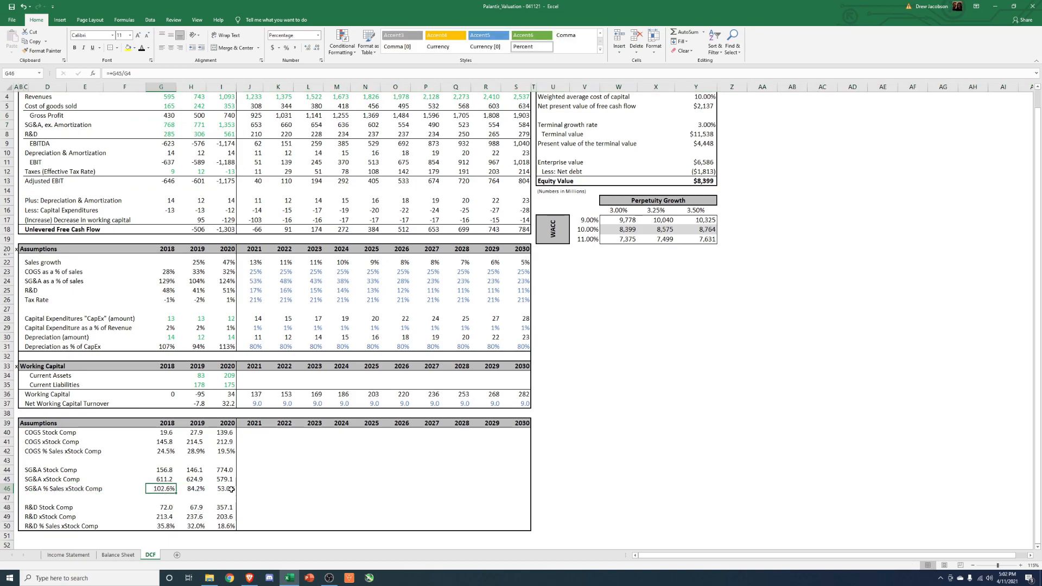
click(221, 489)
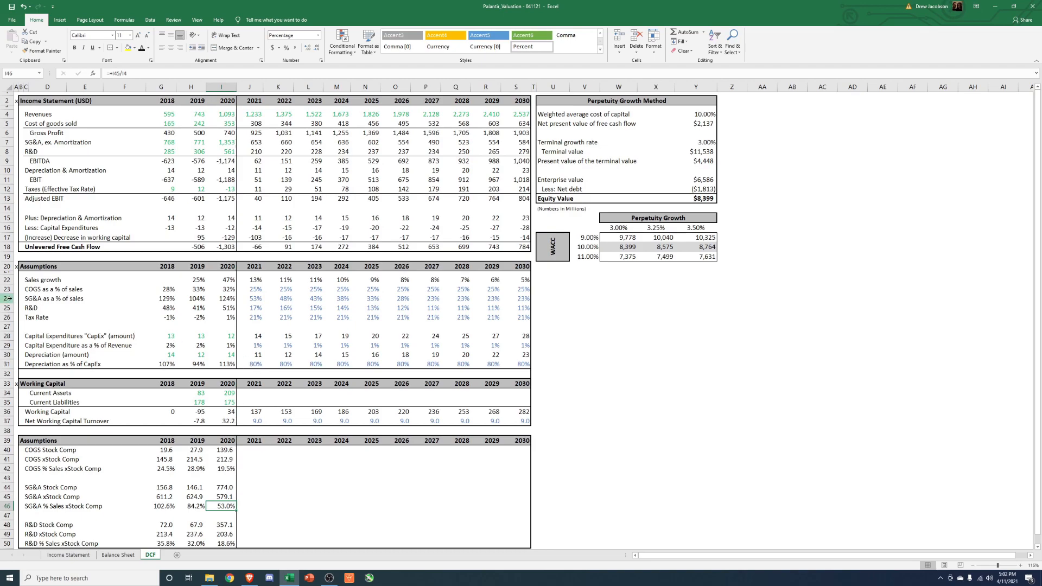
click(254, 298)
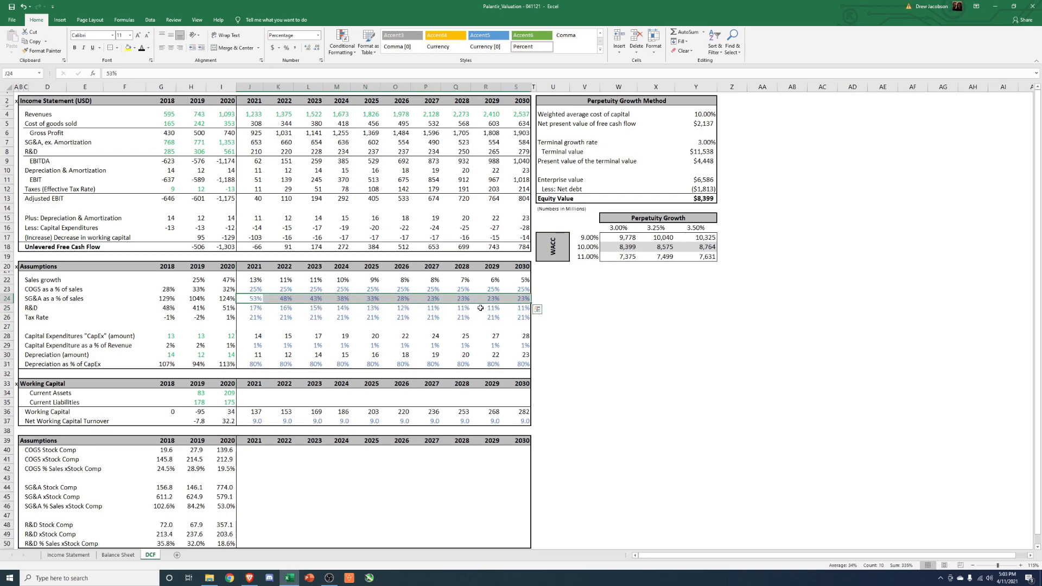
mouse_move(458, 332)
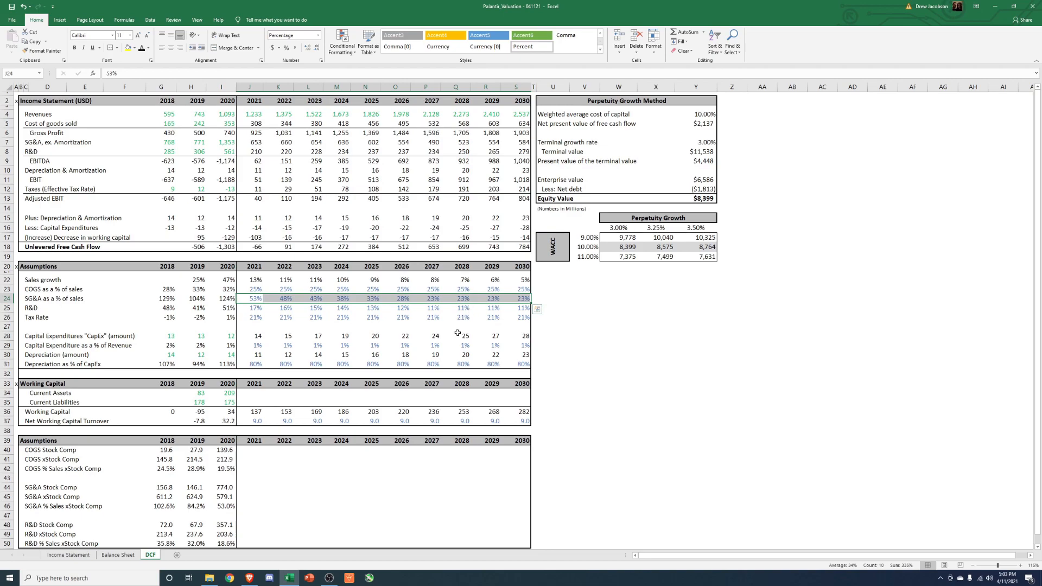
mouse_move(450, 339)
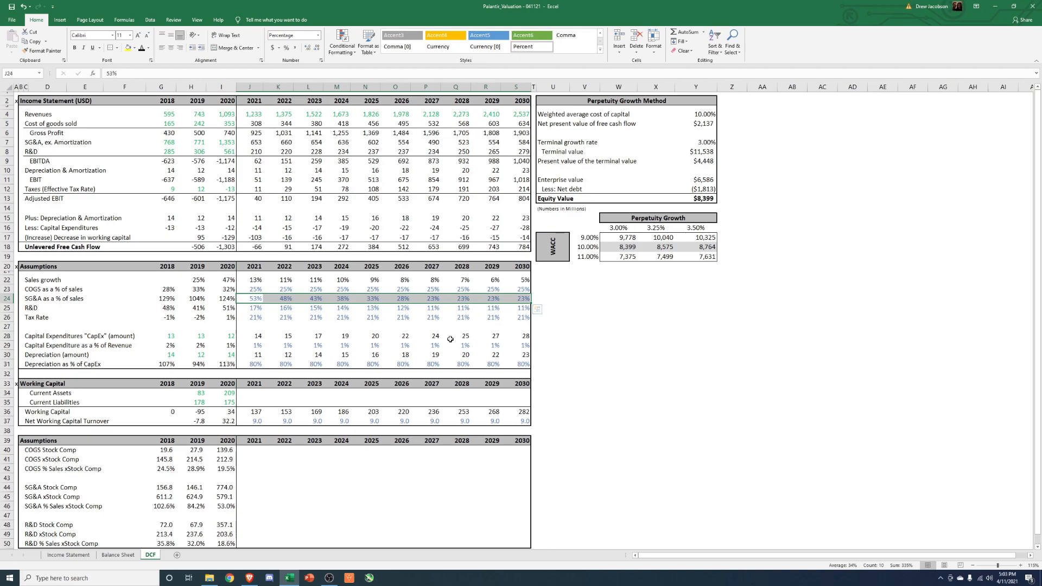
mouse_move(435, 346)
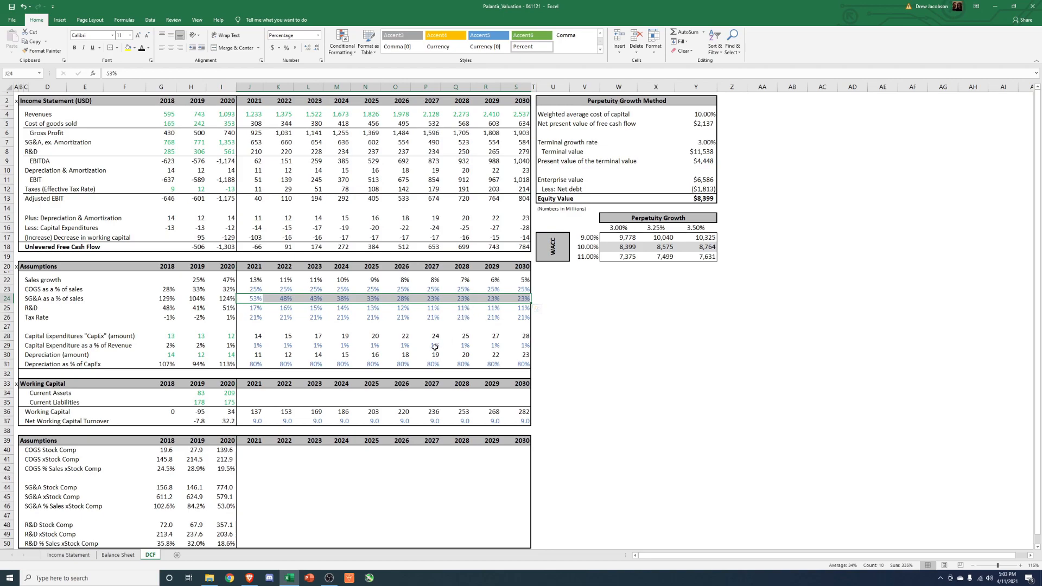
mouse_move(353, 331)
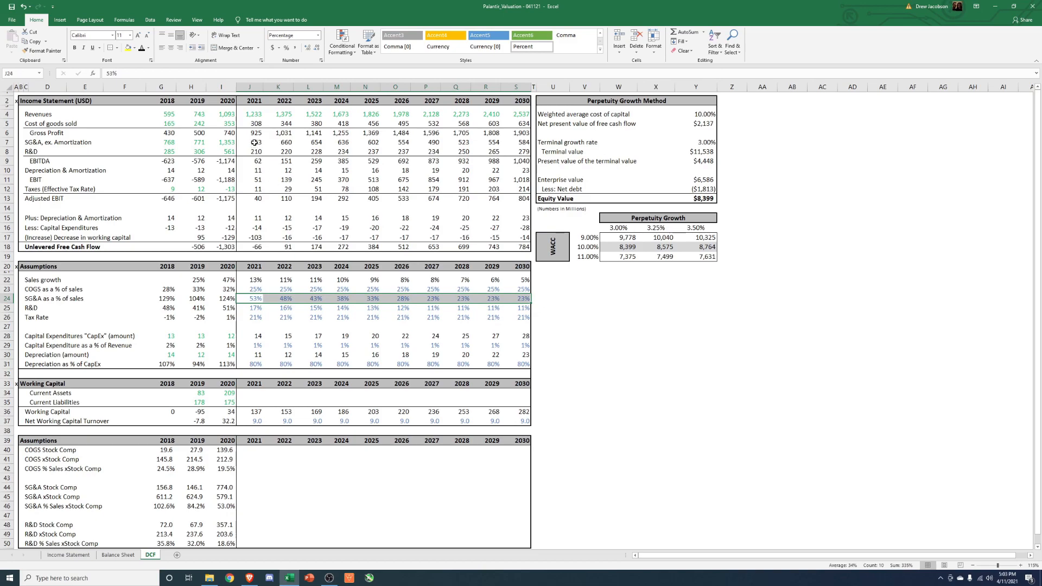
drag(255, 142, 516, 142)
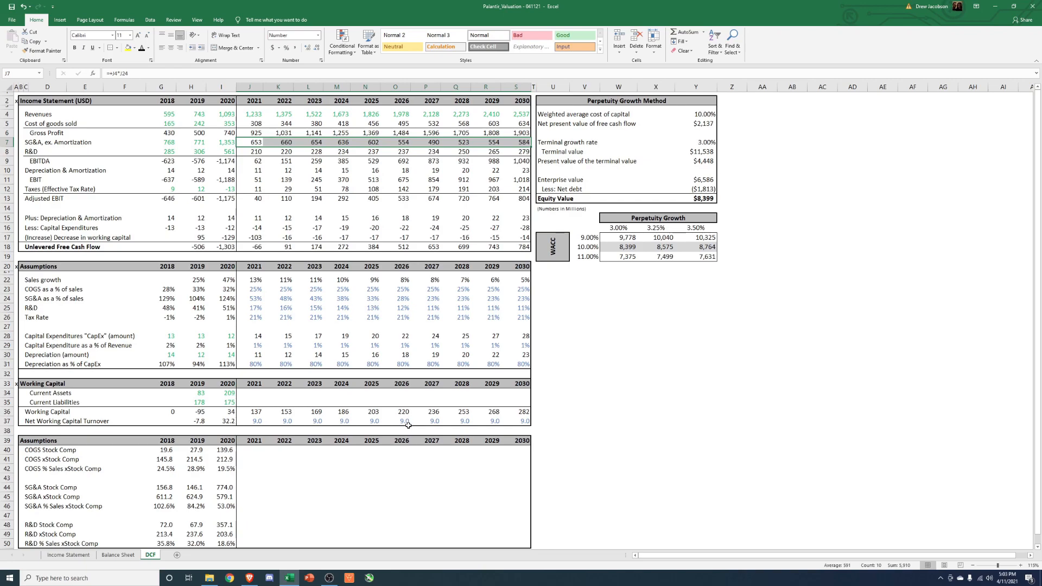
mouse_move(362, 413)
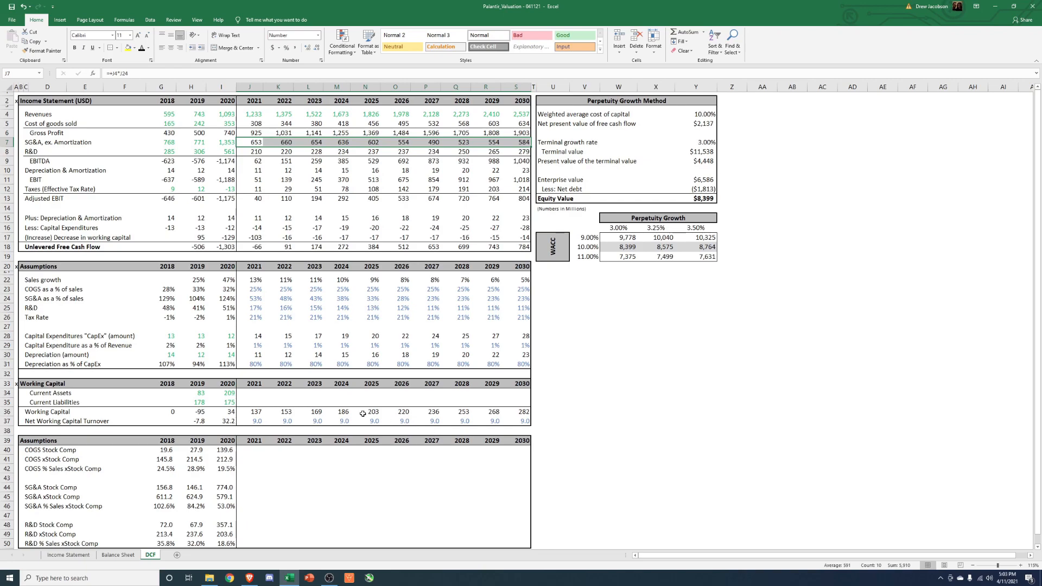
scroll(down, 3)
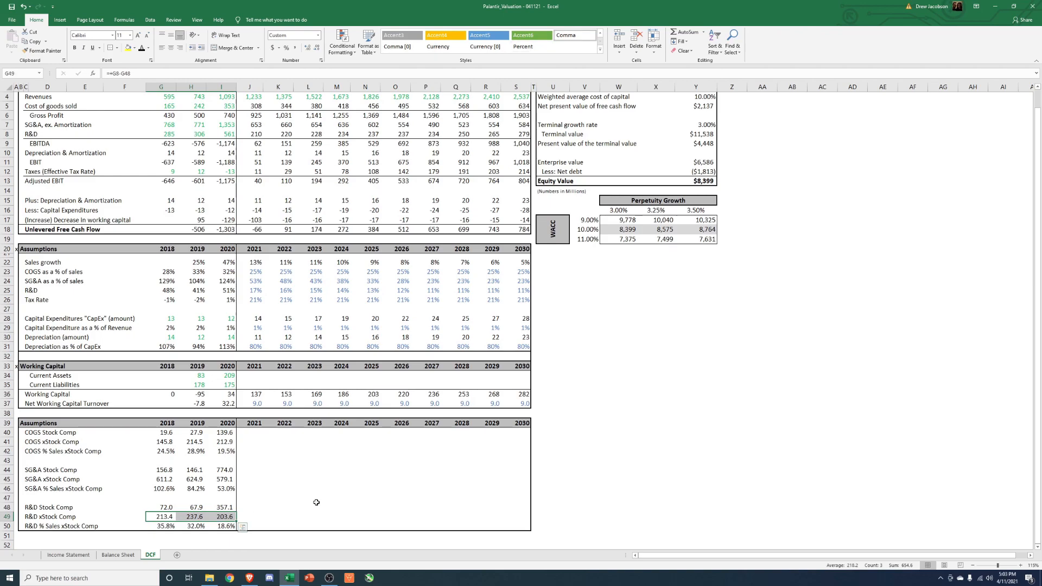
mouse_move(315, 505)
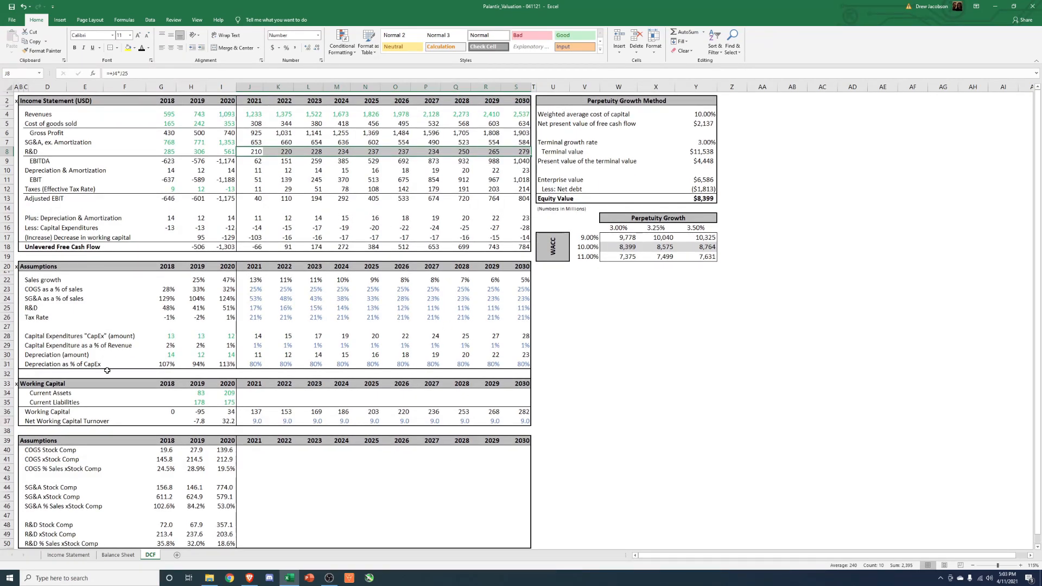
click(255, 345)
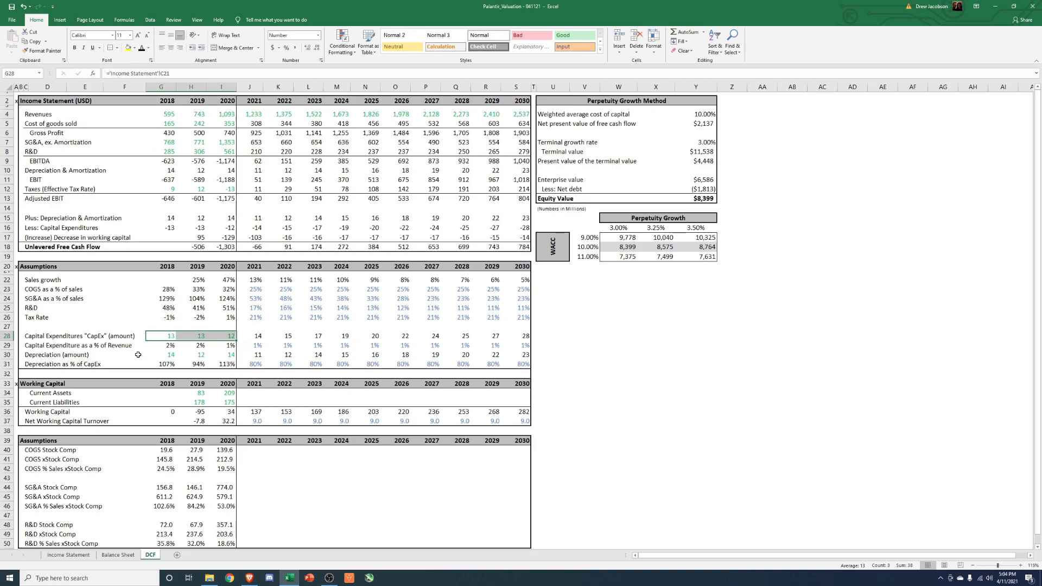
mouse_move(139, 351)
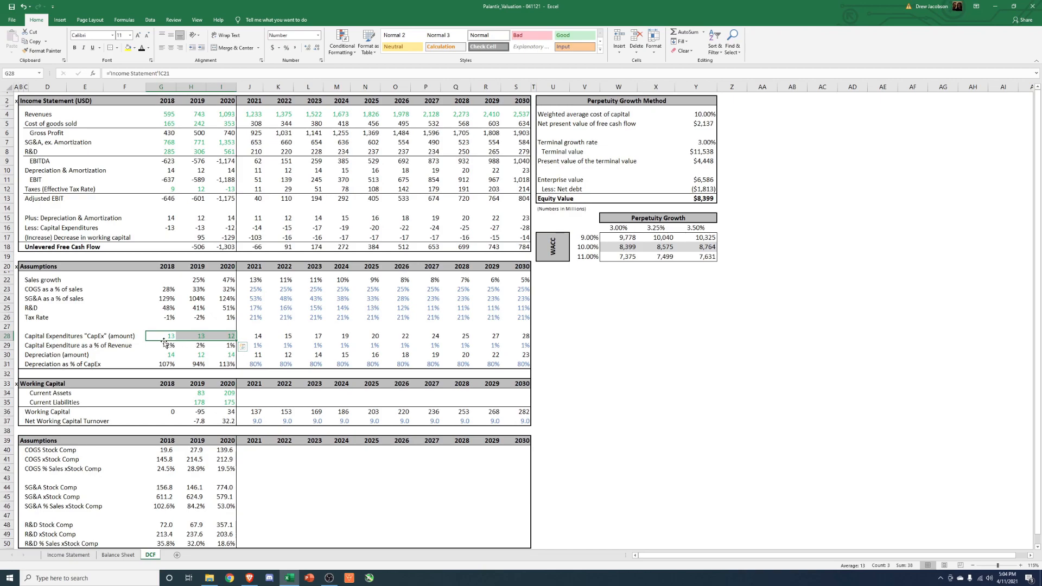
click(169, 345)
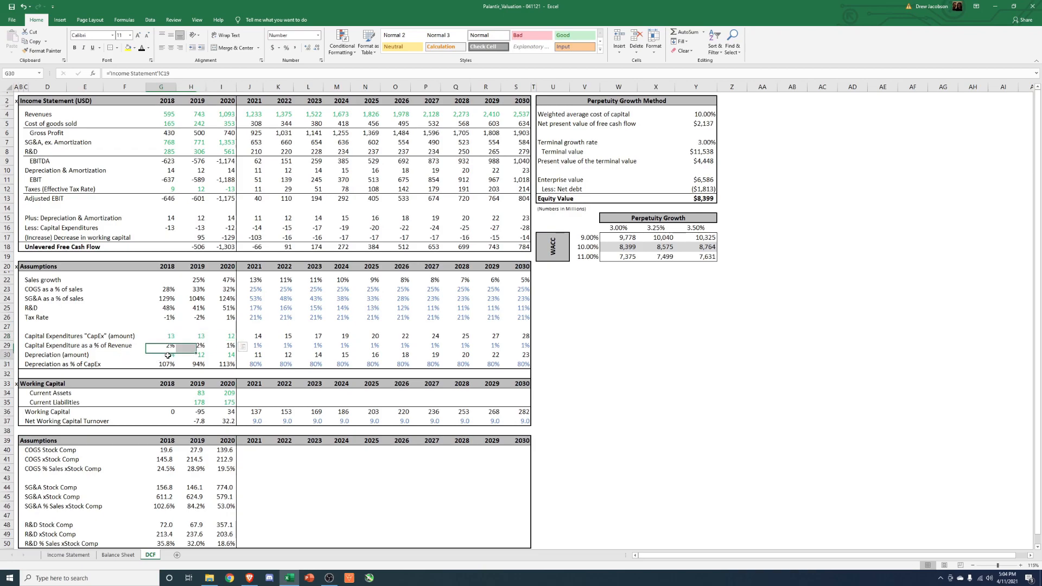
click(191, 354)
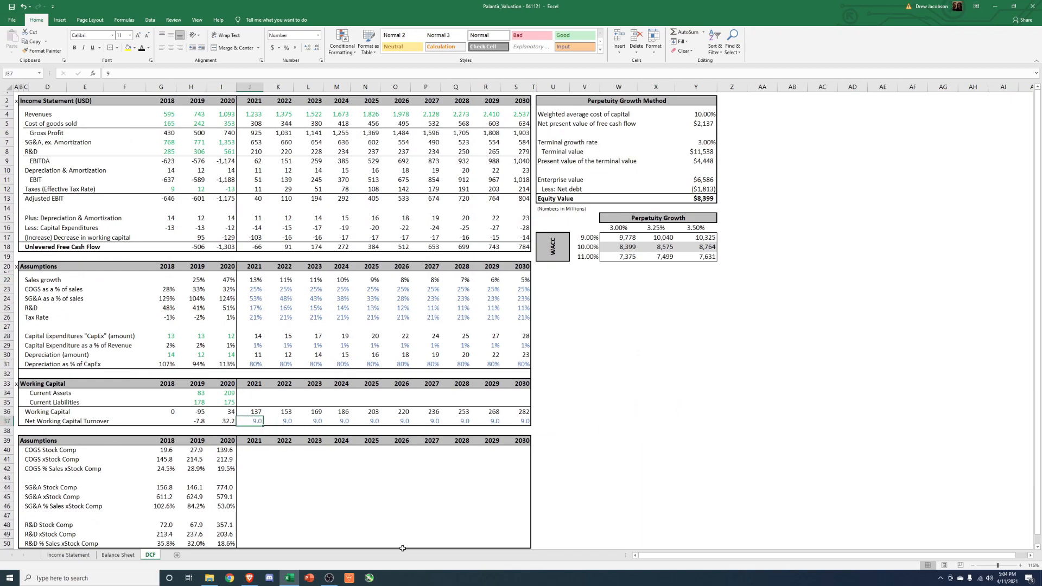
Enter 30 as the 2021 net working capital turnover in J37
text(30)
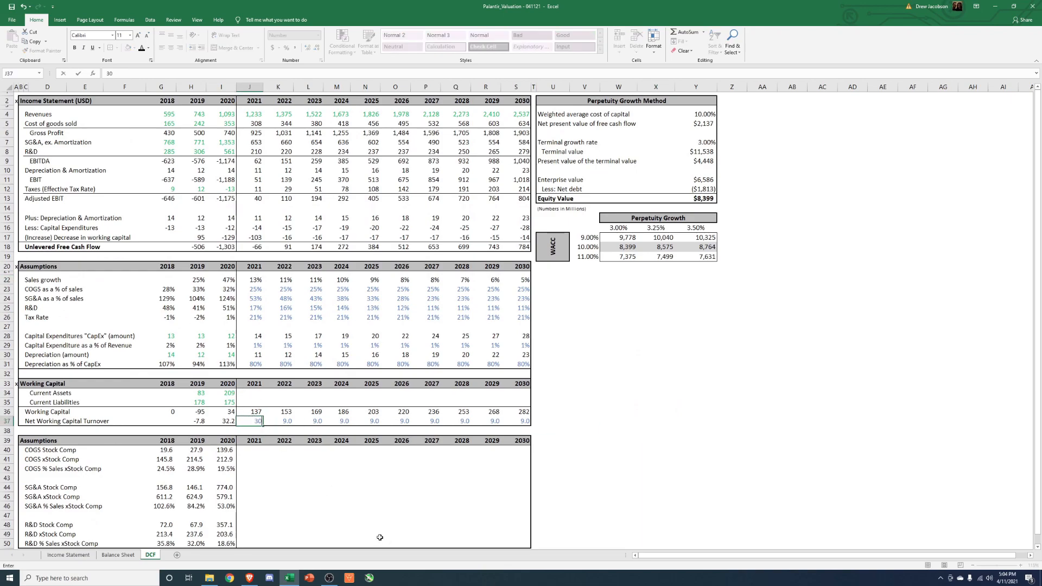
text(30)
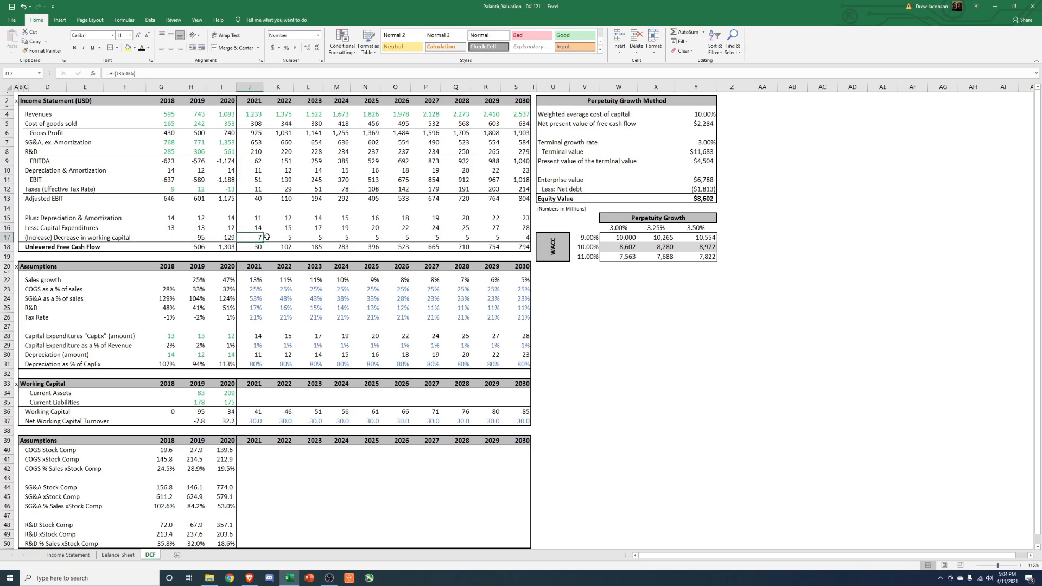
click(656, 421)
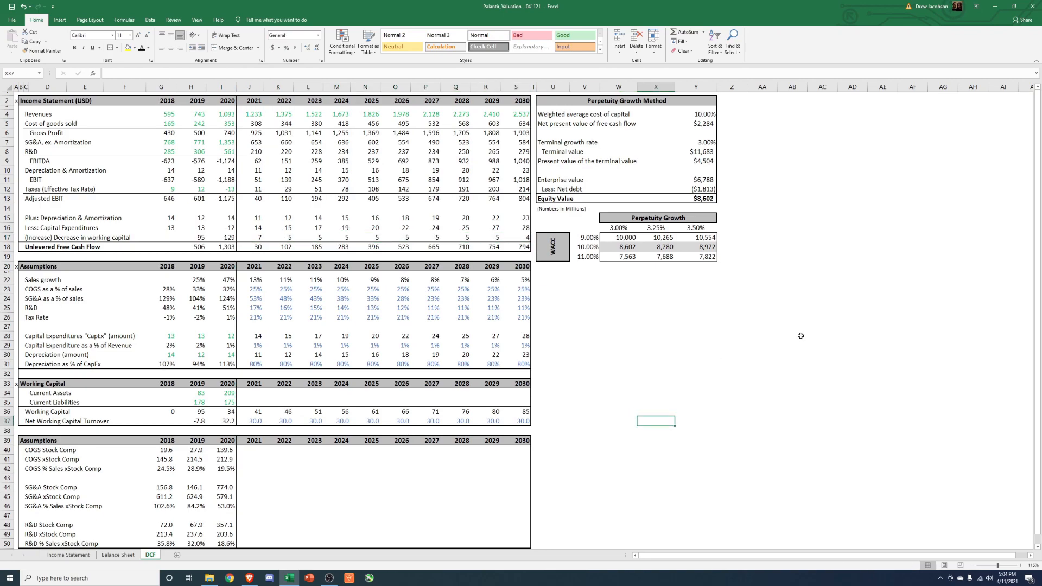
click(791, 336)
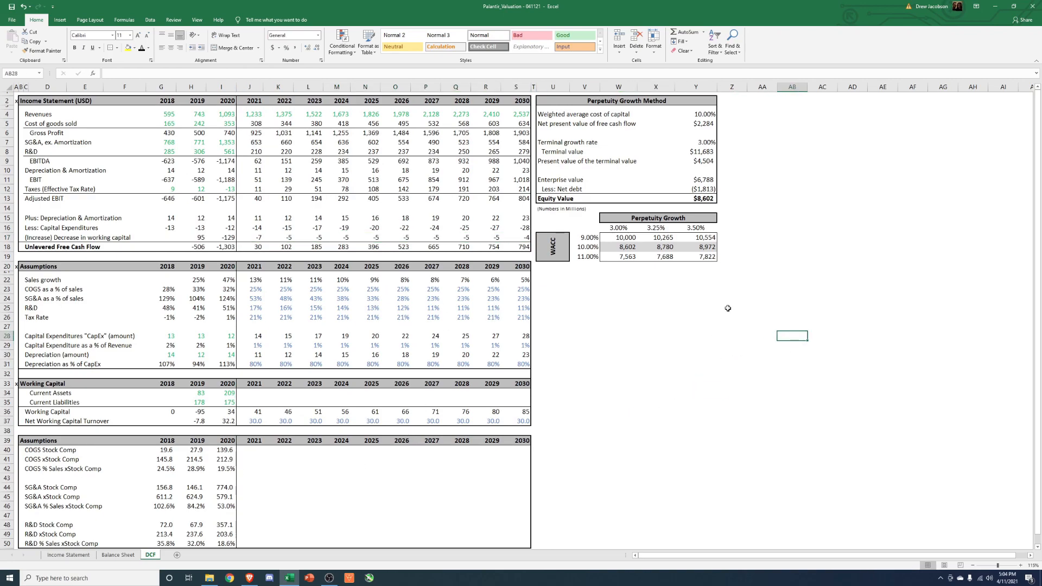
click(695, 198)
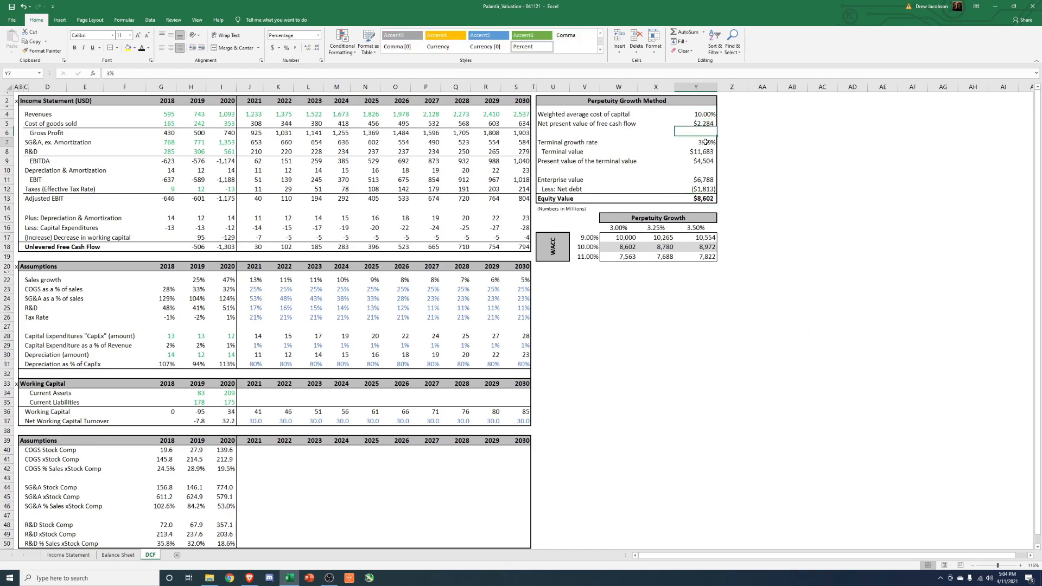
click(696, 142)
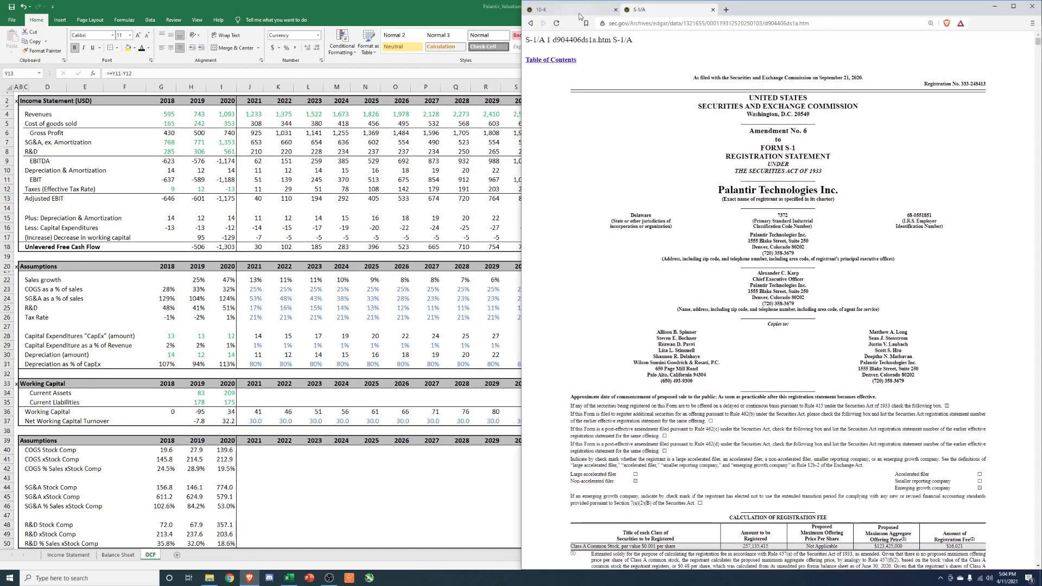
Look up PLTR on Yahoo Finance ($24.04), then return to Excel's Income Statement
click(823, 8)
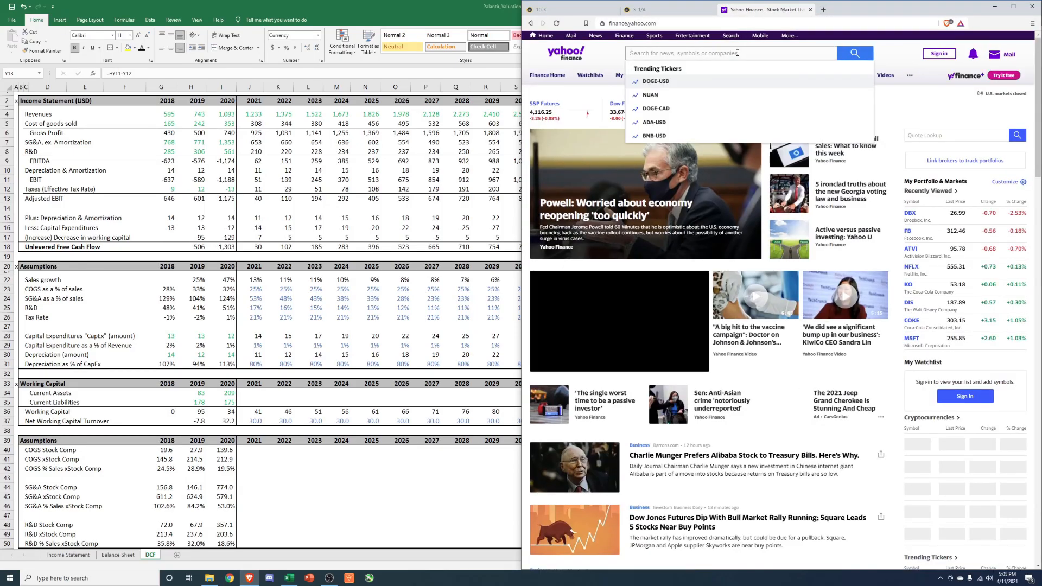
text(pltr)
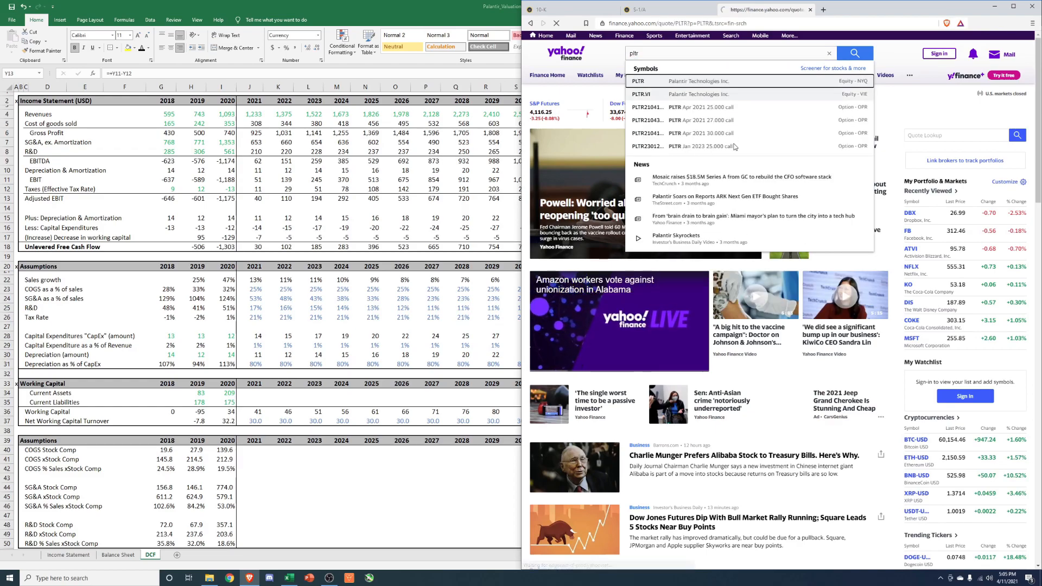
click(638, 80)
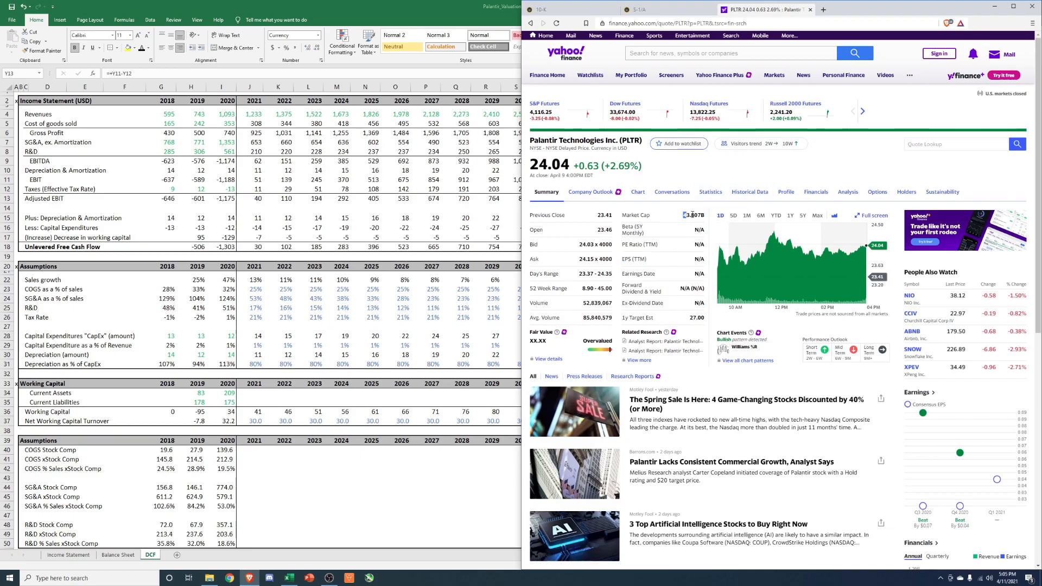
double_click(693, 215)
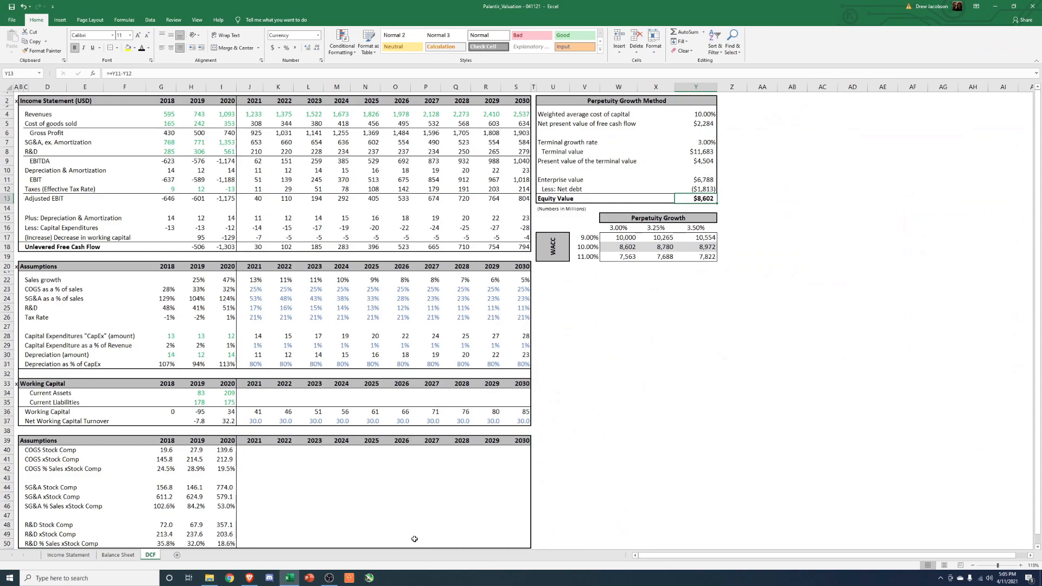
click(67, 555)
text(=E40)
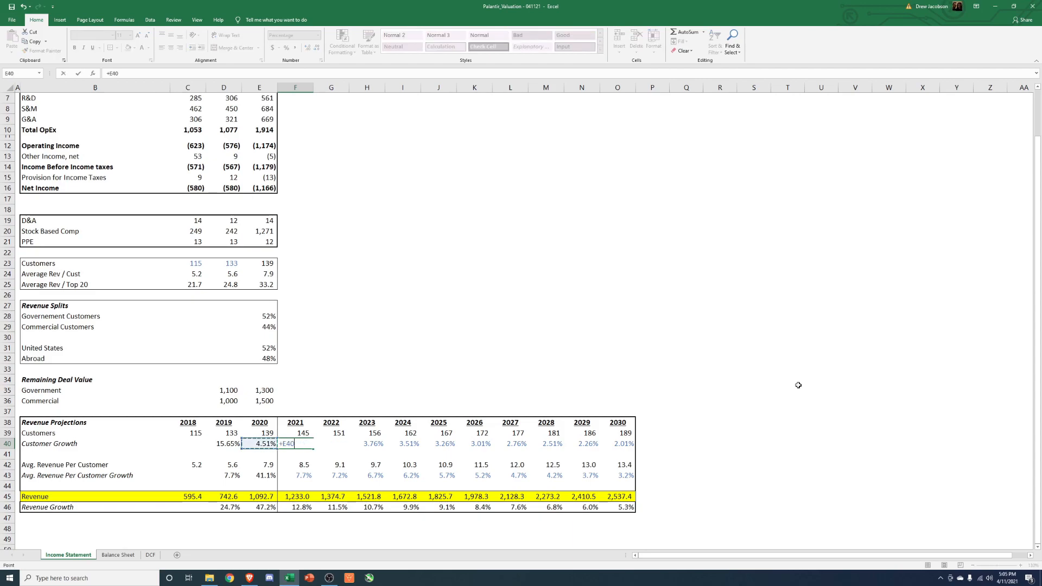
Enter the +0.005 customer-growth formula and review the revenue-per-customer and 2030 revenue formulas
text(+.00)
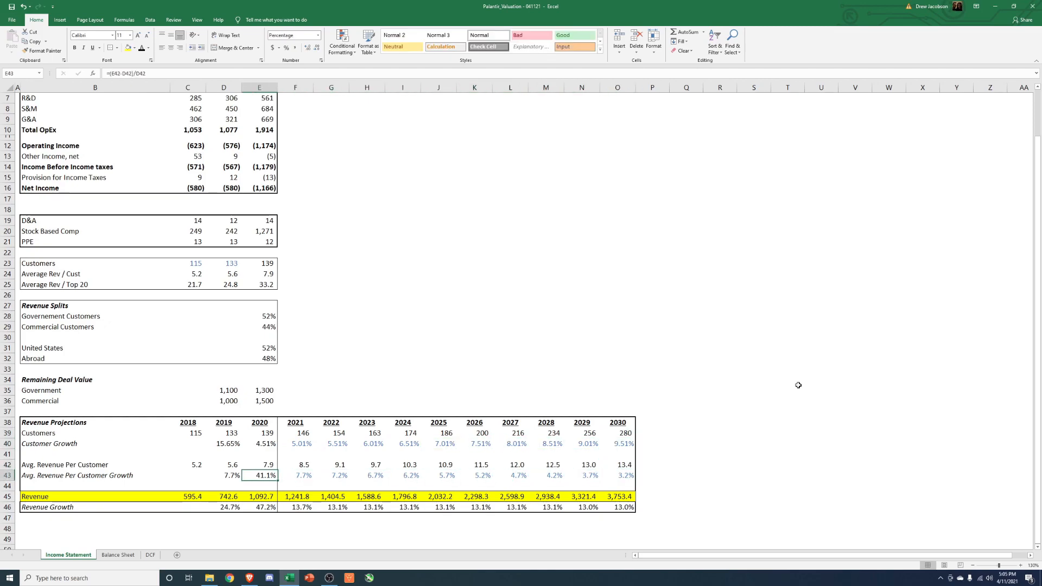
click(366, 475)
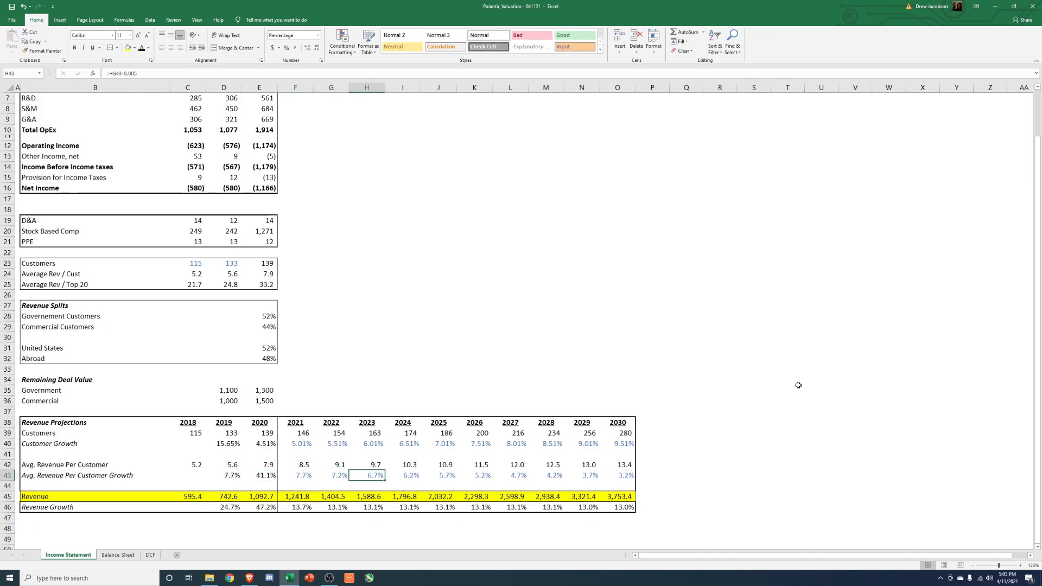
click(303, 474)
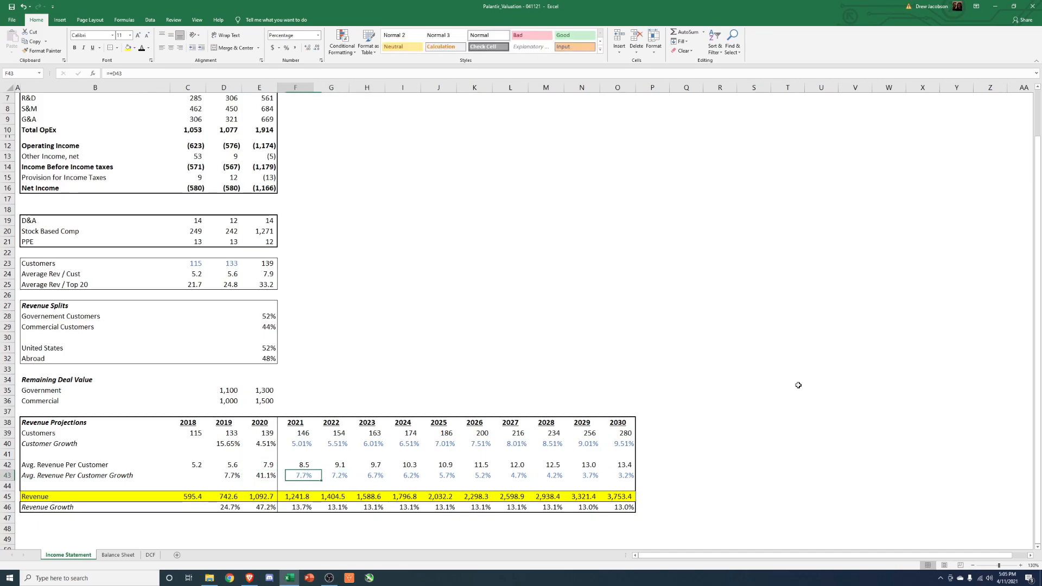
mouse_move(581, 465)
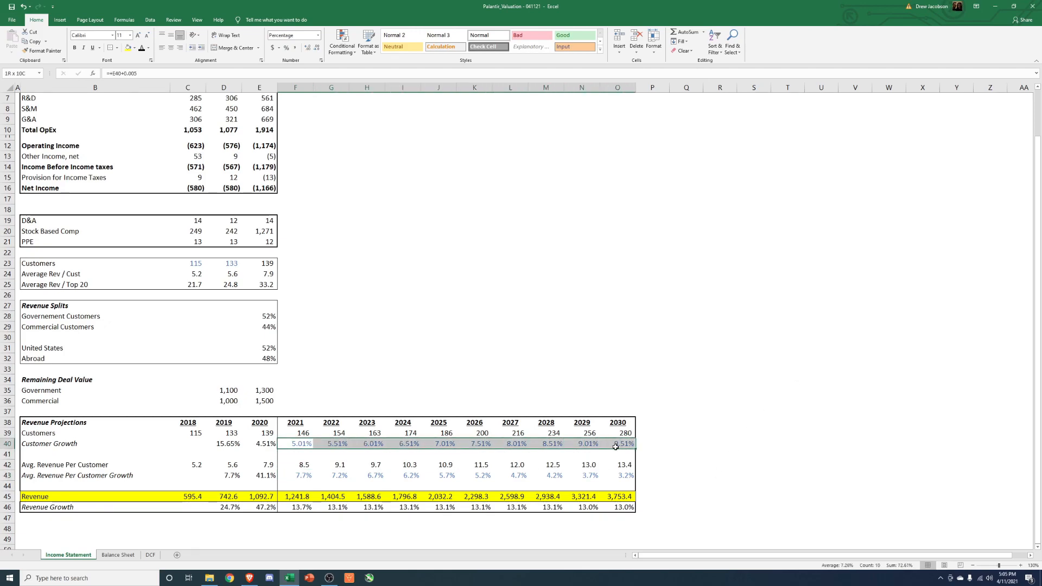
click(617, 497)
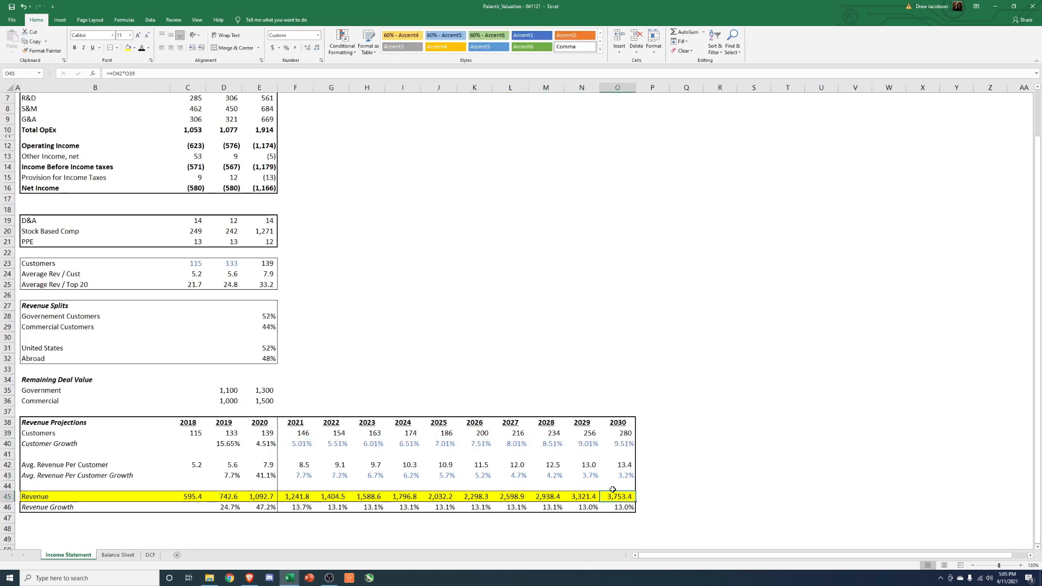
click(151, 554)
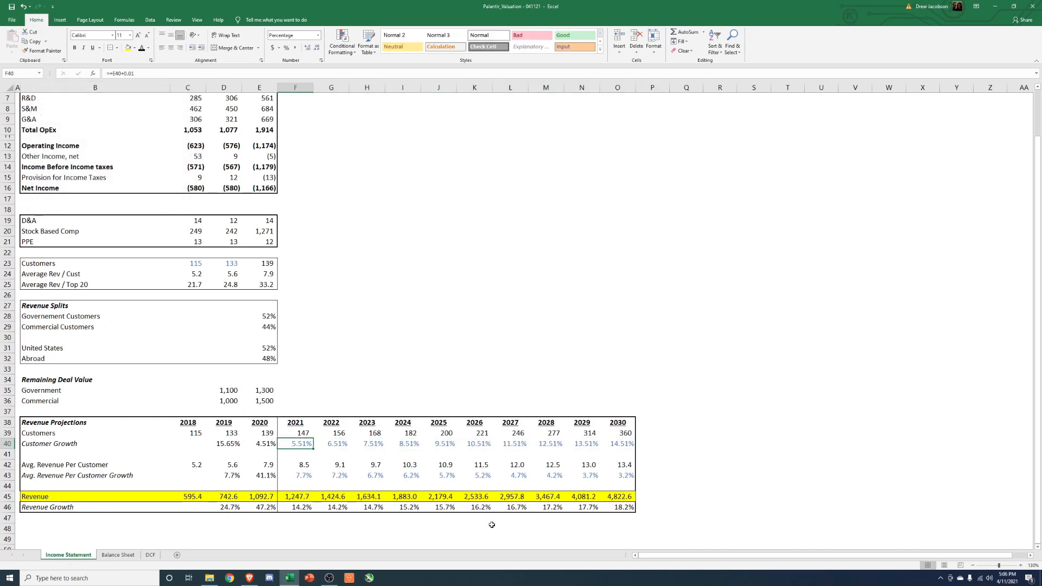
Enter 15% 2021 customer growth and paste prior-year formulas across G40:O40
double_click(296, 443)
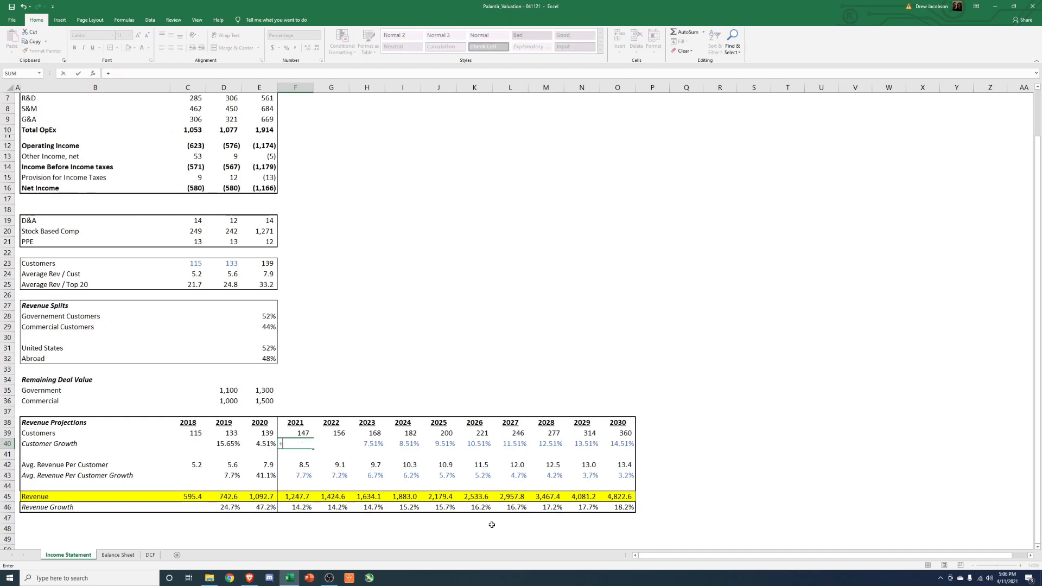
text(10%)
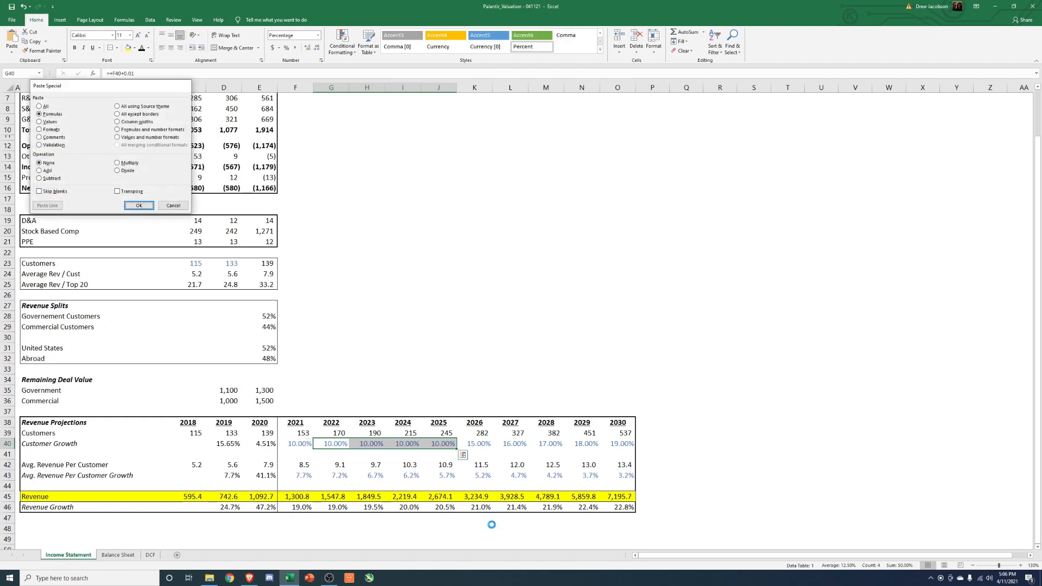
click(139, 205)
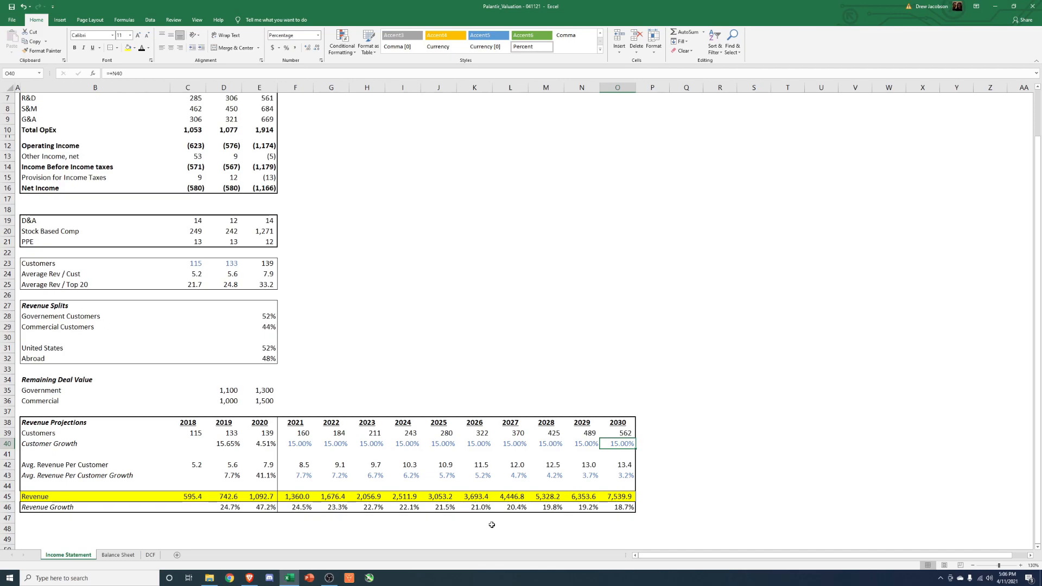
click(581, 443)
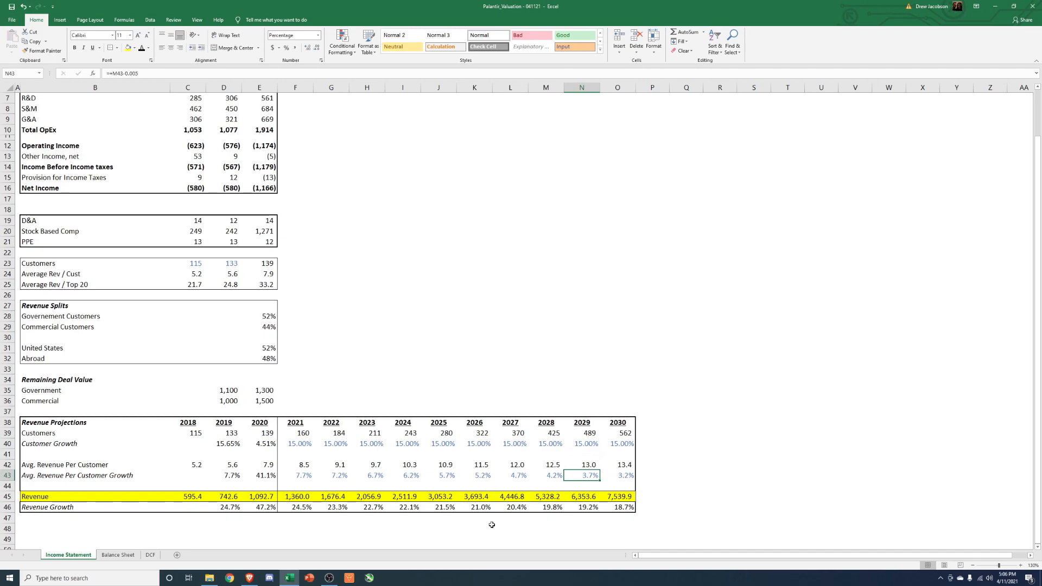
click(295, 474)
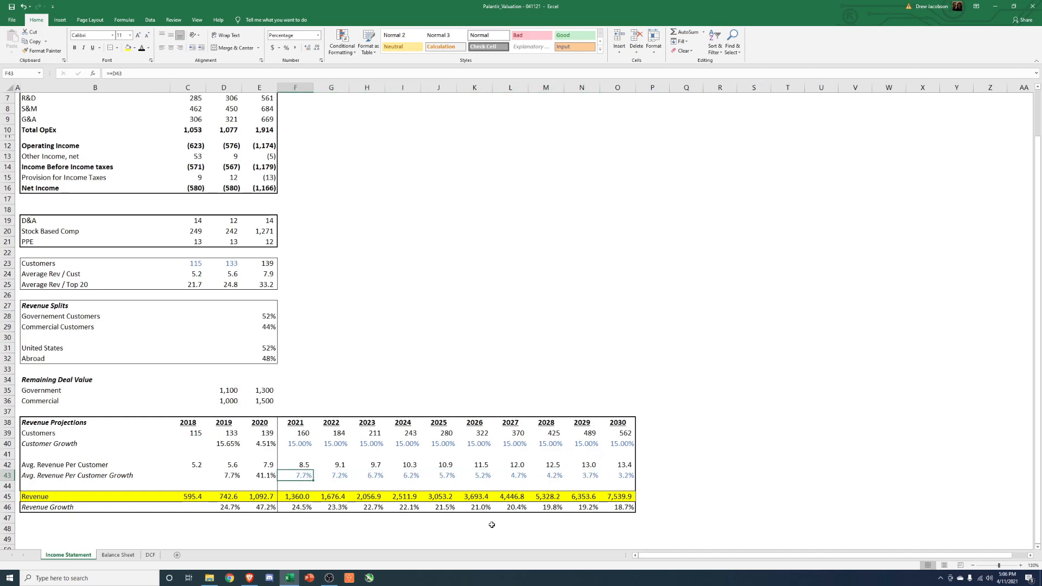
click(474, 432)
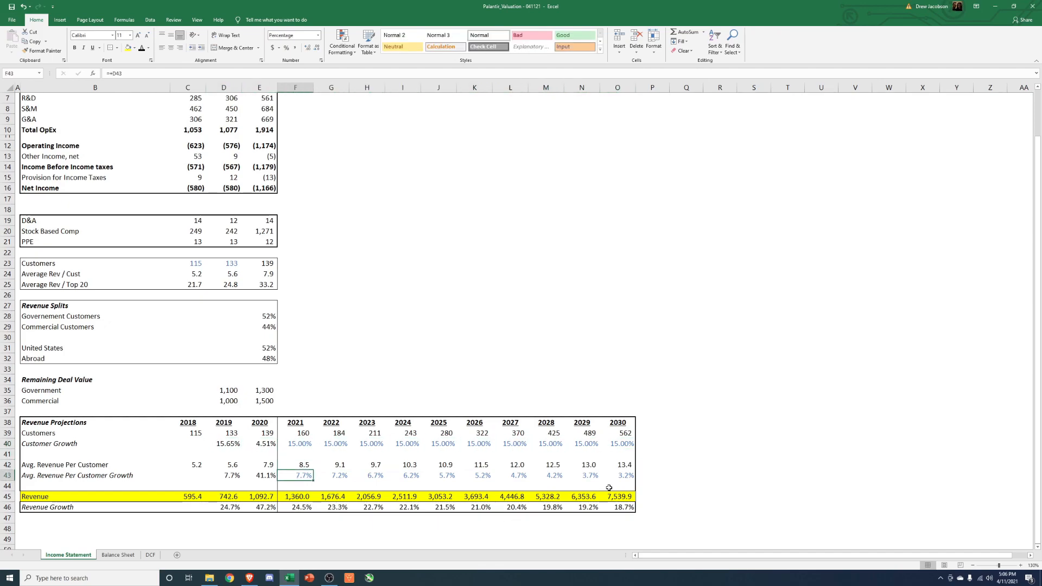
drag(331, 433, 617, 443)
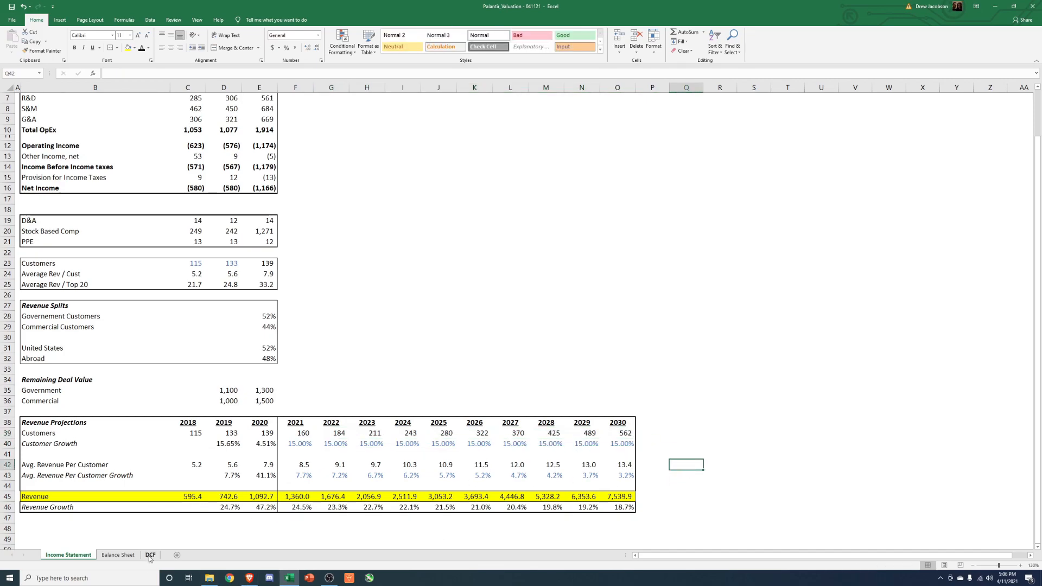
Set the DCF discount rate to 7%, lifting equity value to $38,172
click(151, 554)
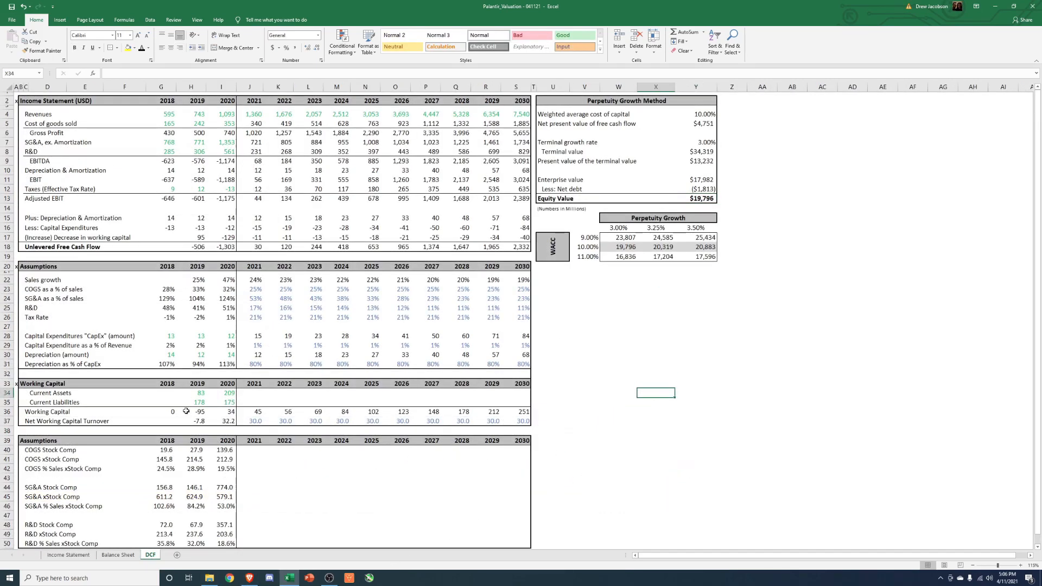
click(68, 554)
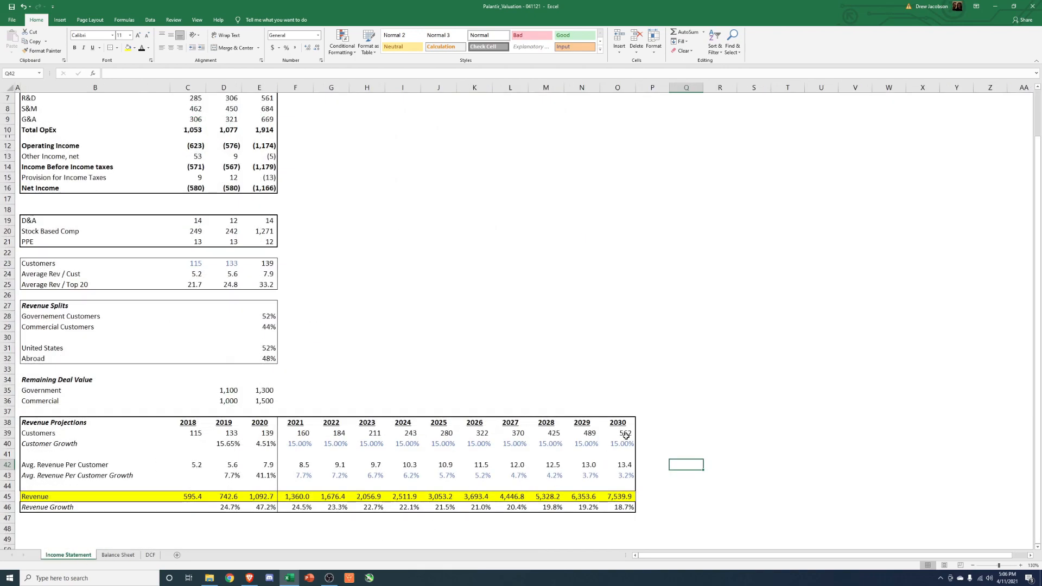
click(150, 553)
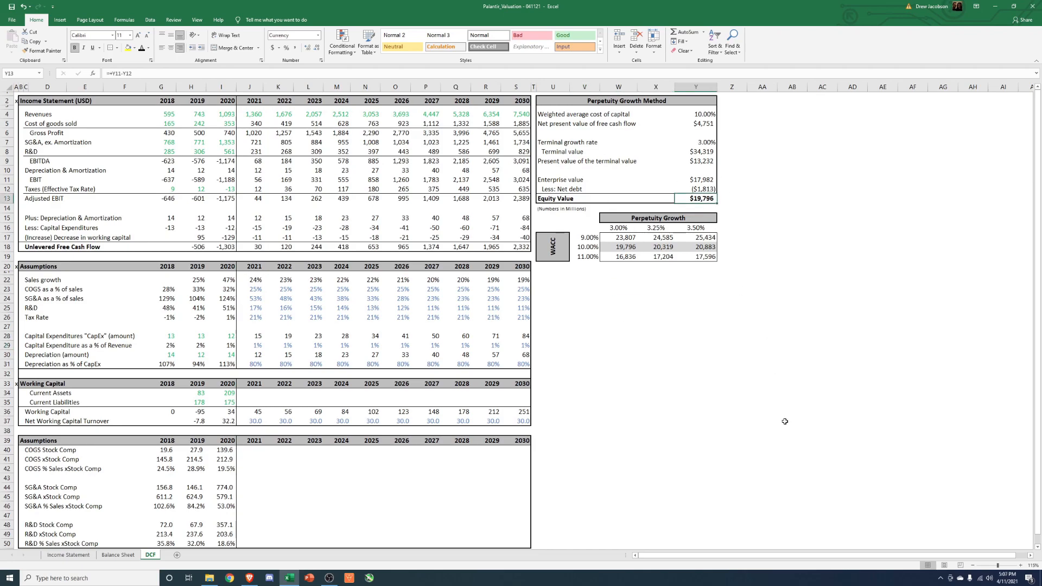
mouse_move(654, 400)
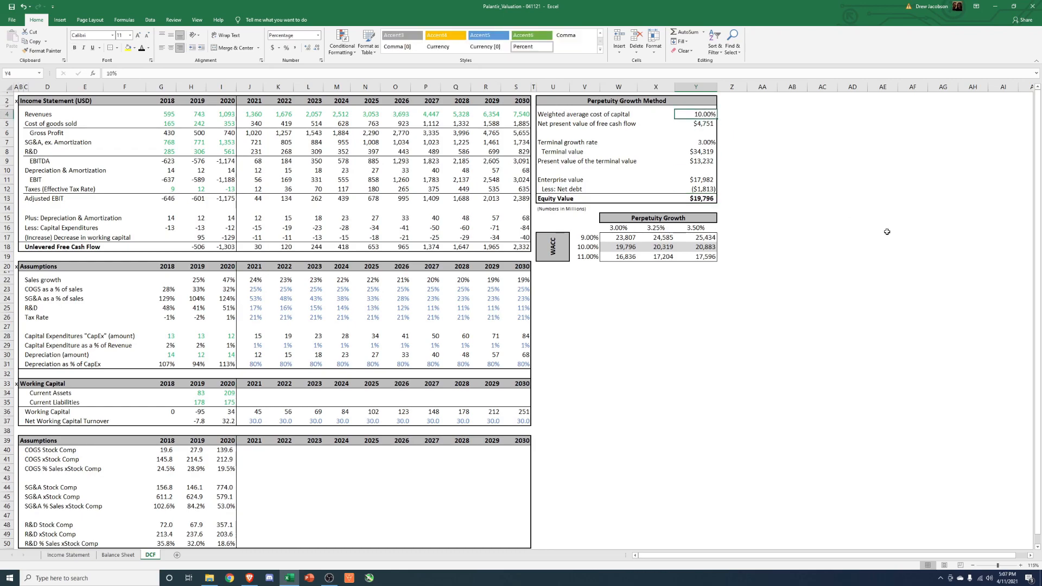
text(7%)
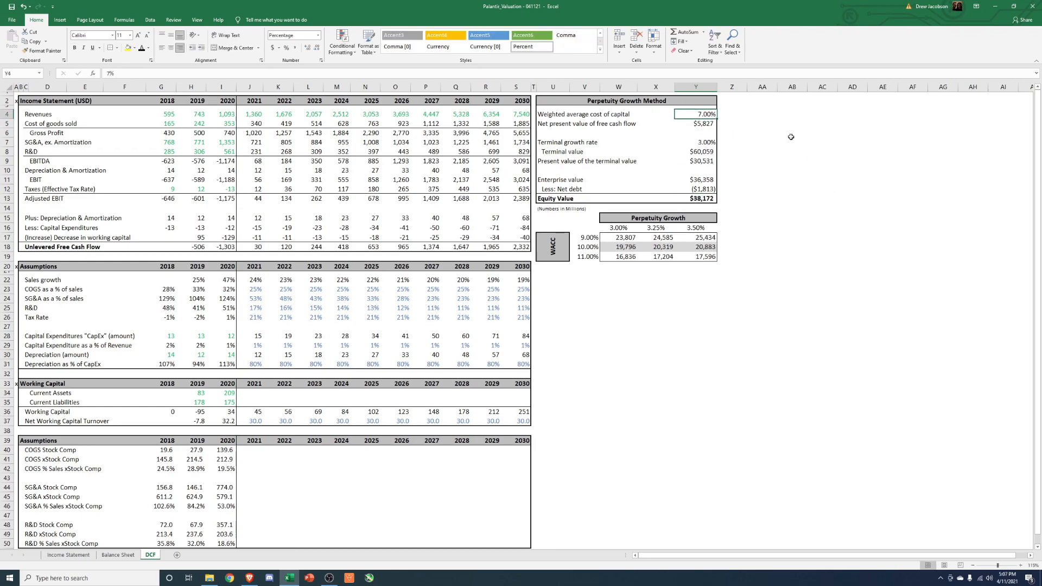
click(696, 198)
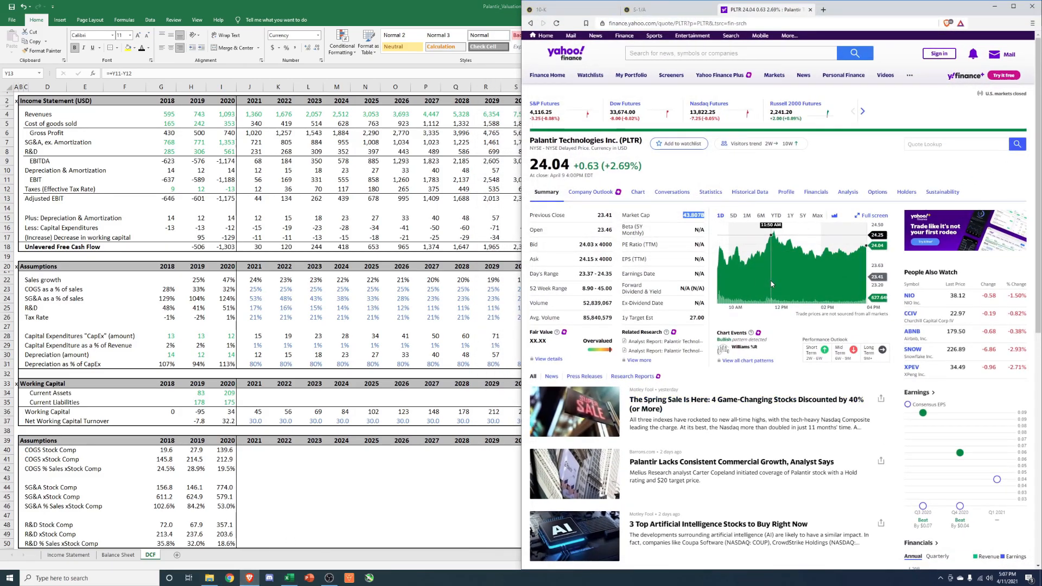
mouse_move(665, 224)
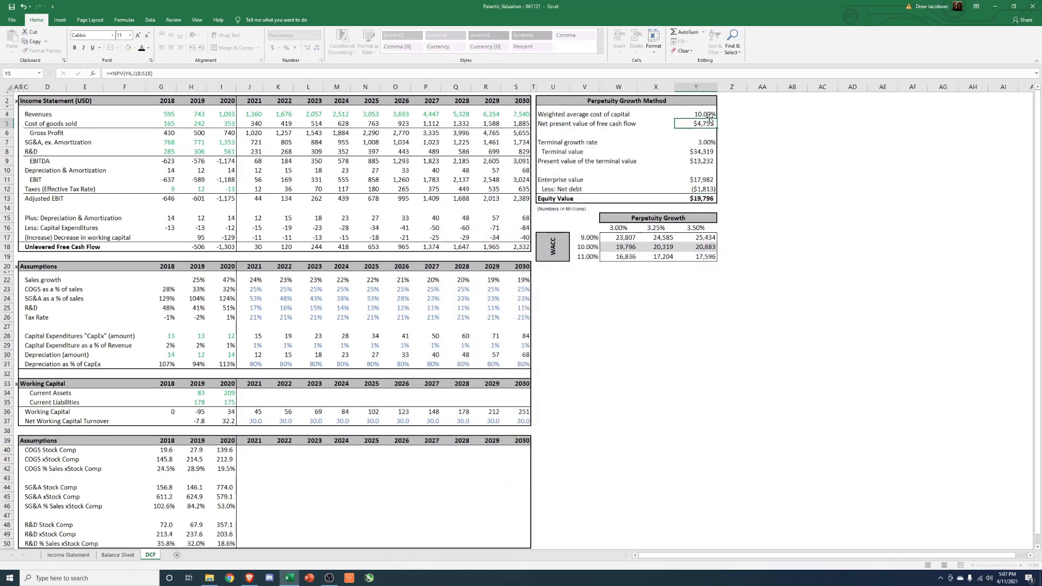
click(695, 113)
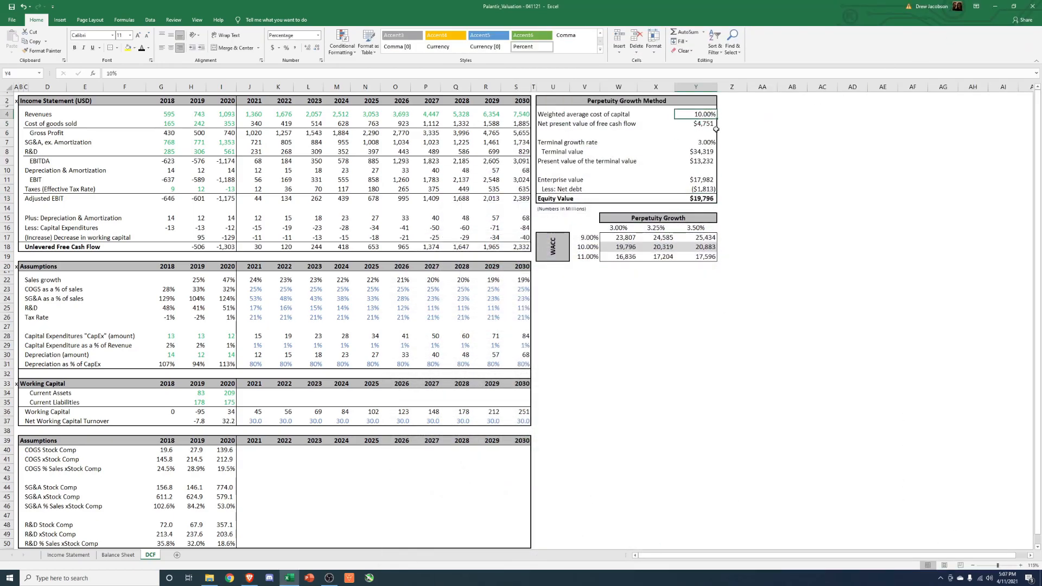
mouse_move(771, 358)
text(7)
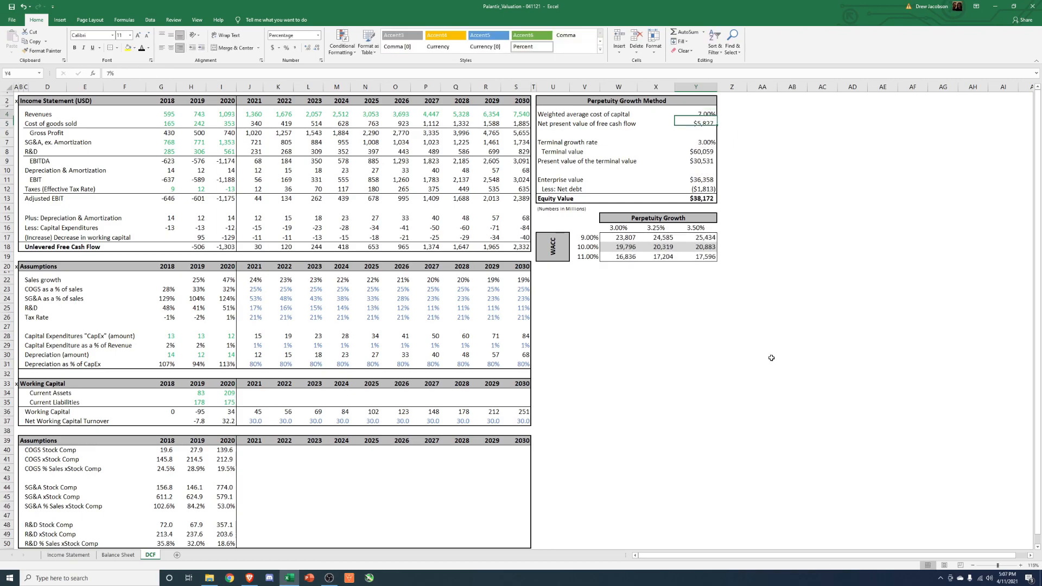
text(10%)
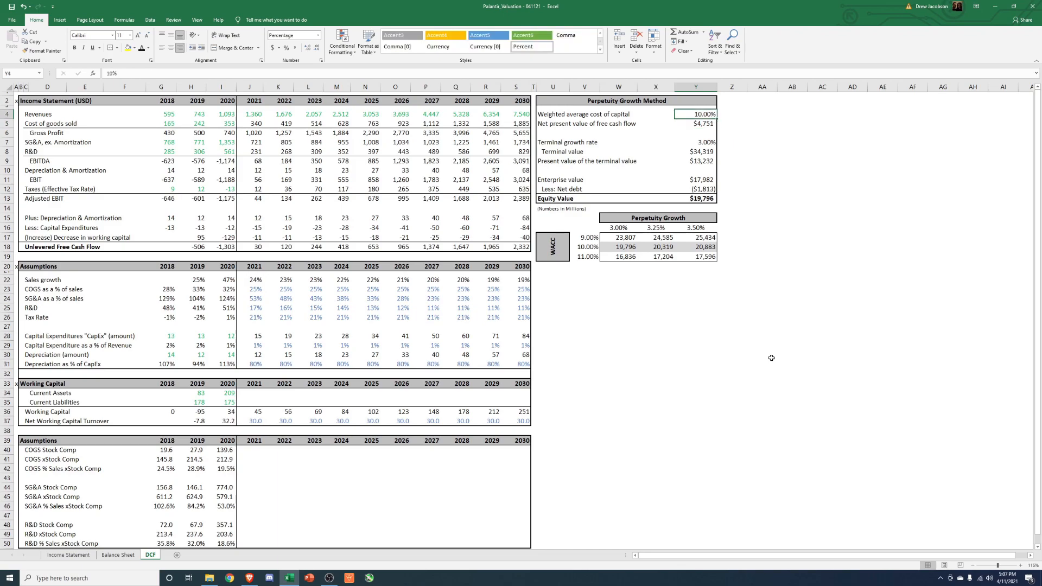
mouse_move(741, 326)
text(7)
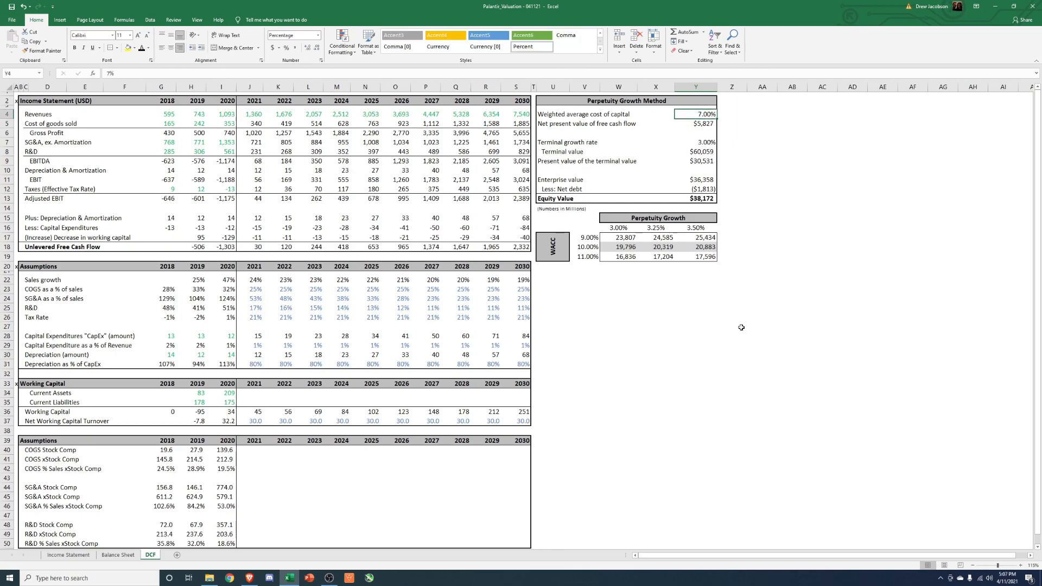
text(10%)
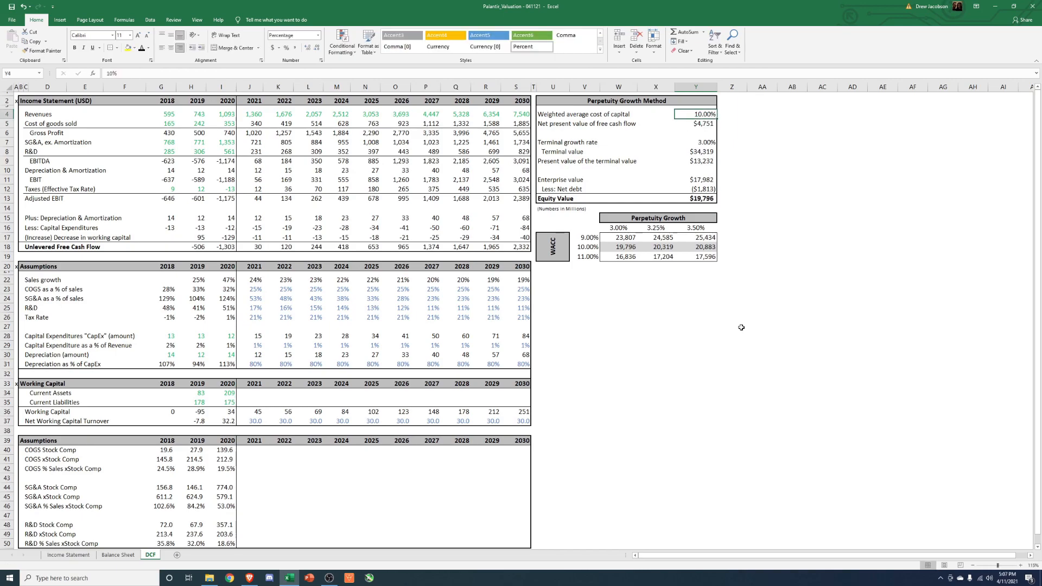
text(7%)
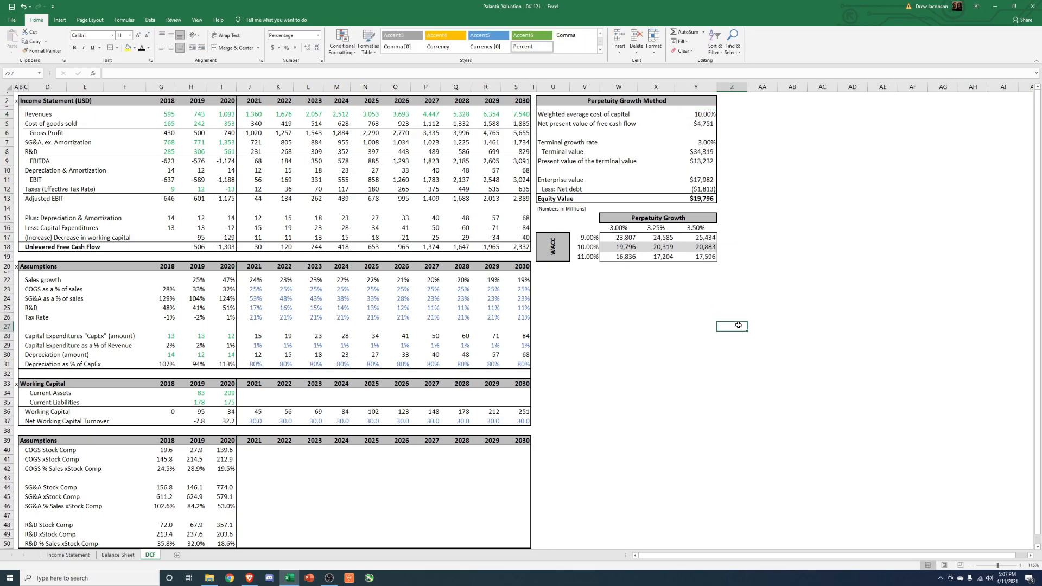
Set 2021 COGS to 20% of sales and 2021 SG&A to 40%
click(255, 288)
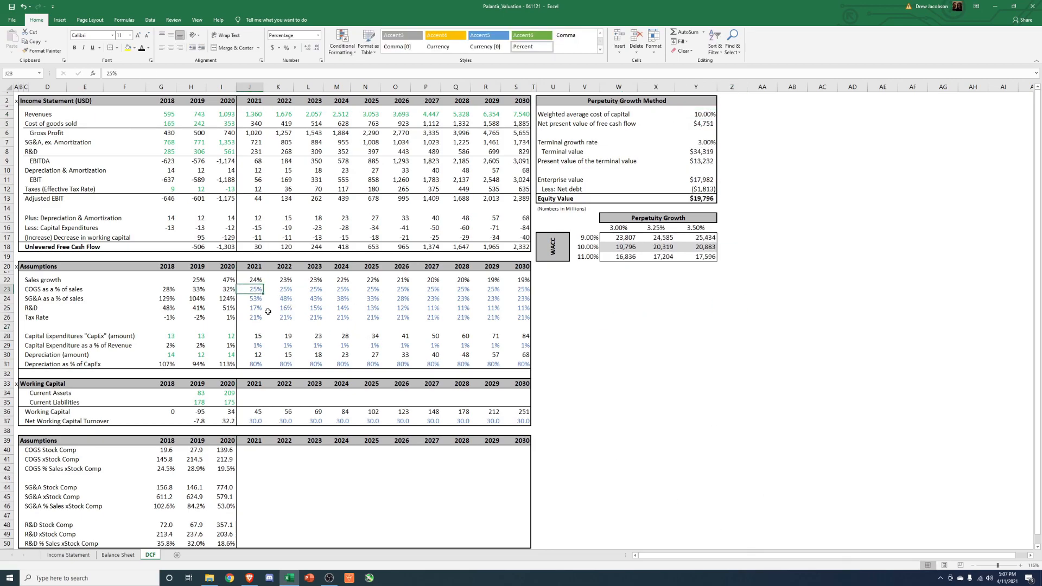
mouse_move(322, 393)
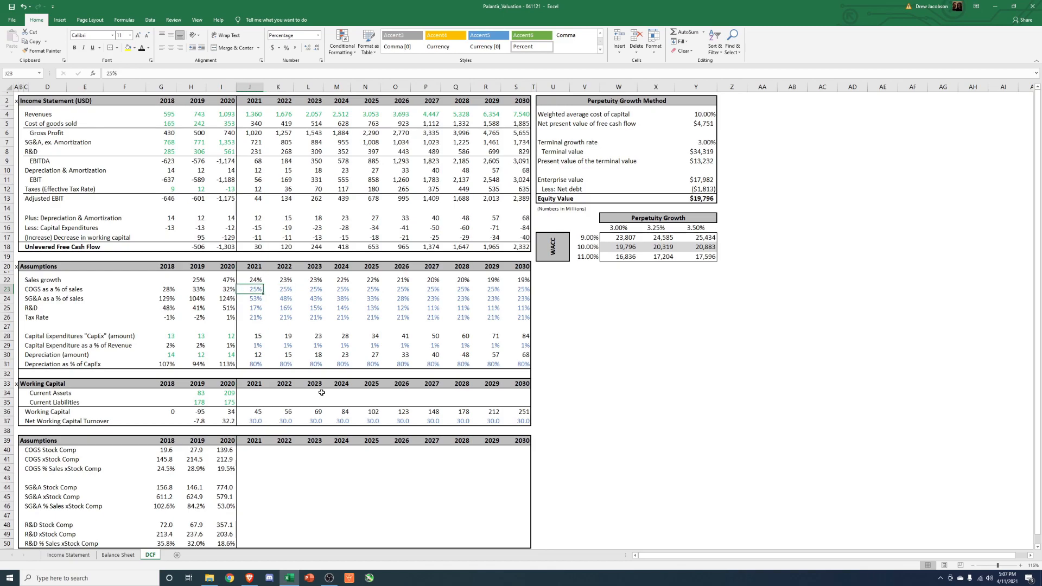
text(20)
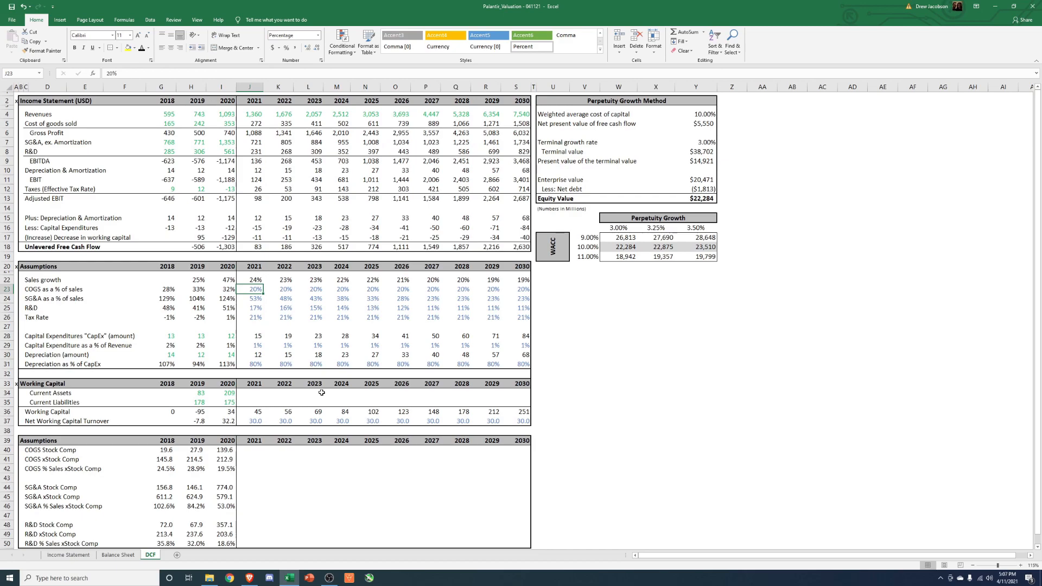
click(255, 298)
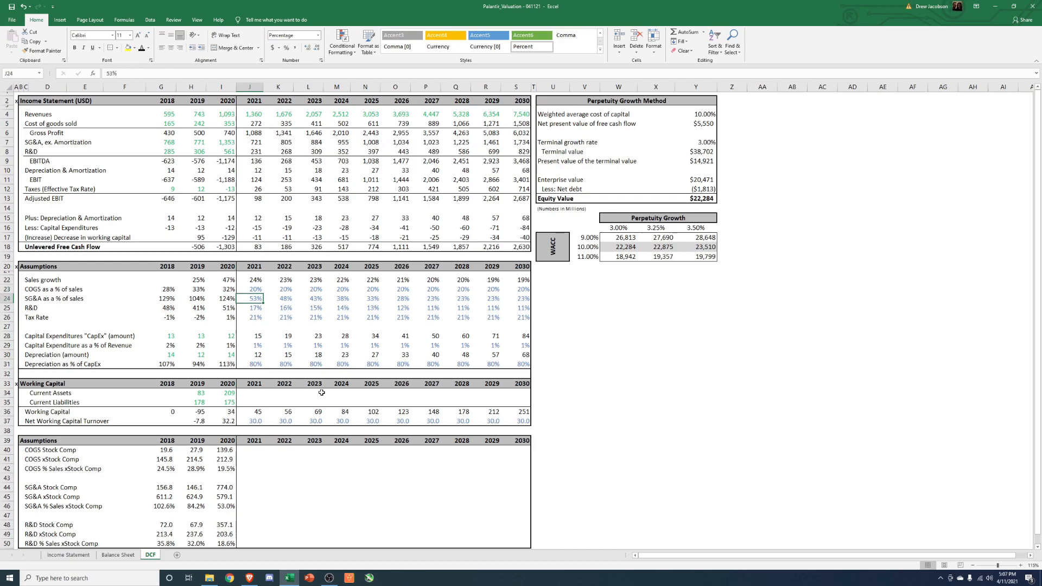
text(=4%)
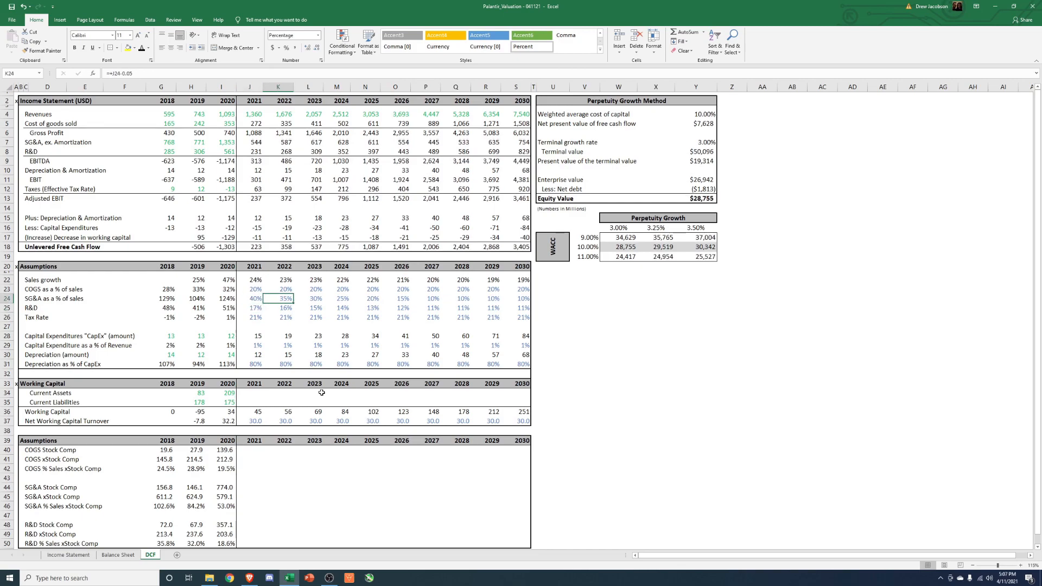
click(307, 298)
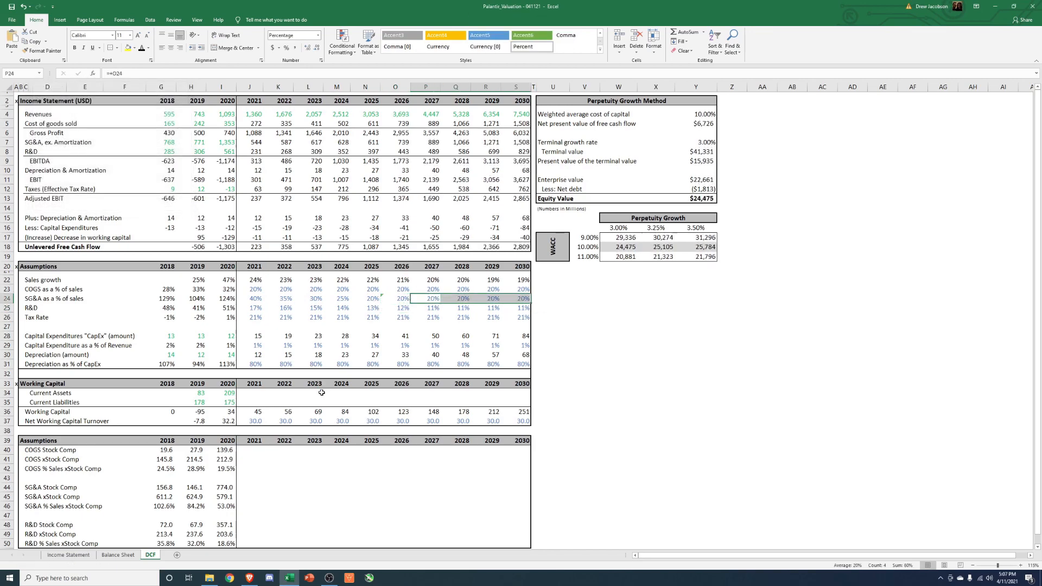
Rewrite later-year SG&A share formulas to taper down to 13% by 2030
click(364, 288)
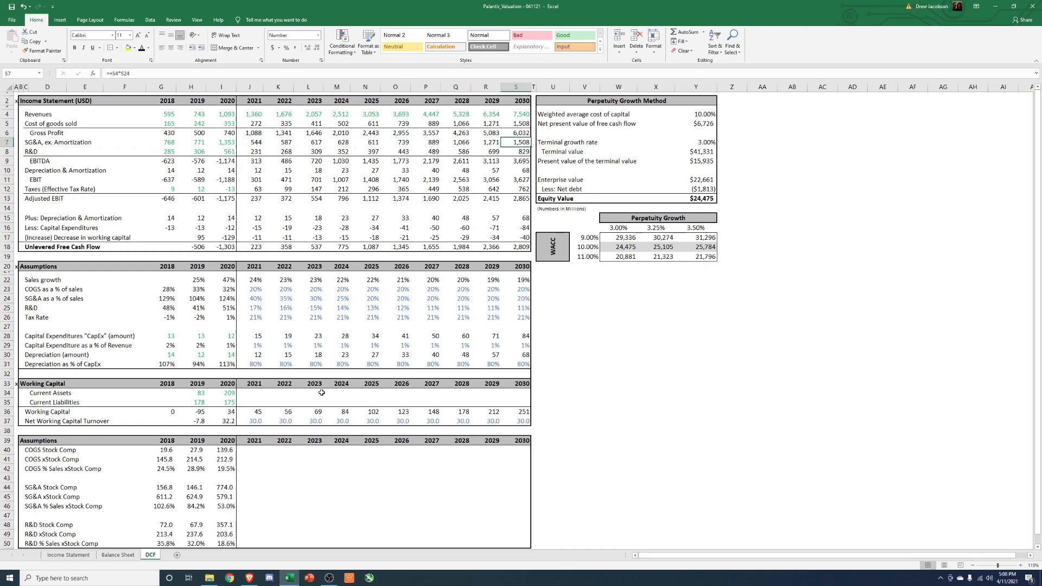
click(513, 288)
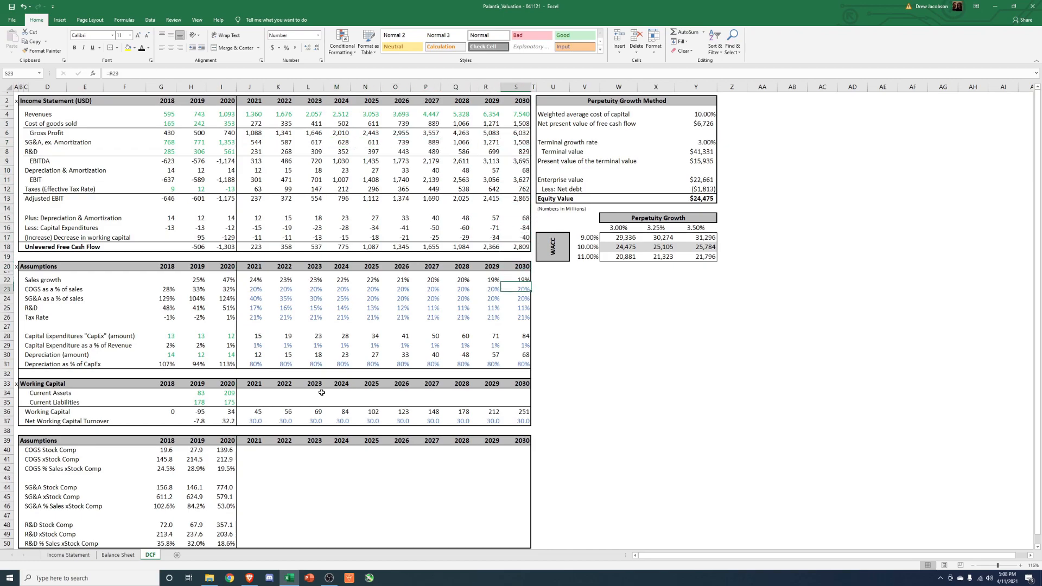
click(394, 307)
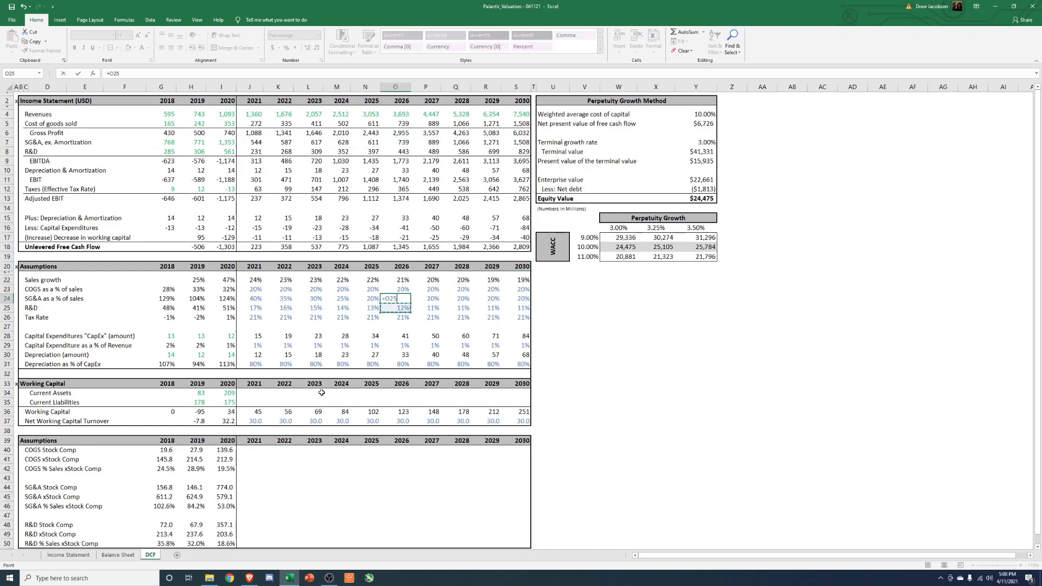
text(+N24-.0)
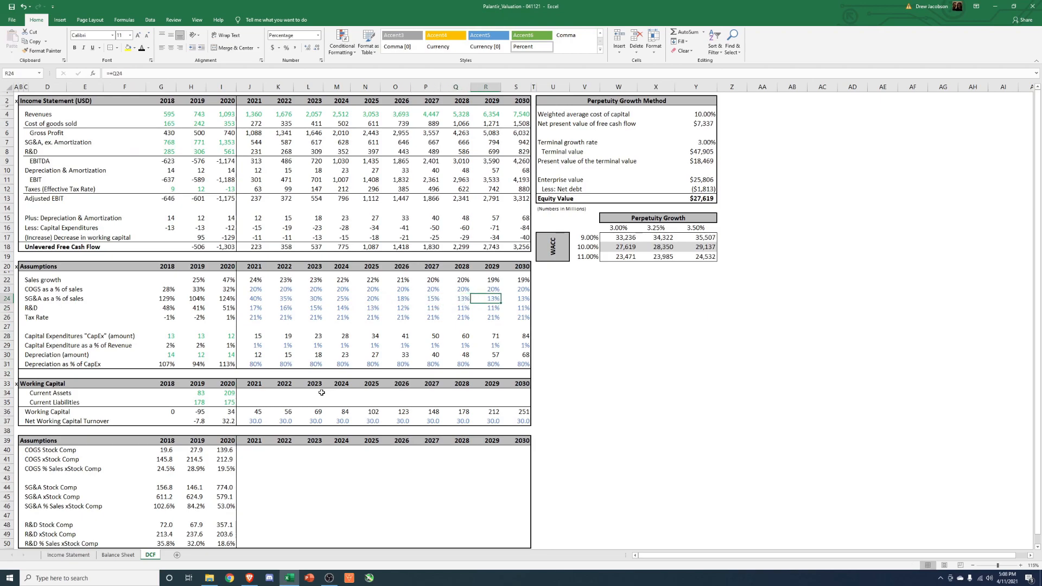
click(515, 298)
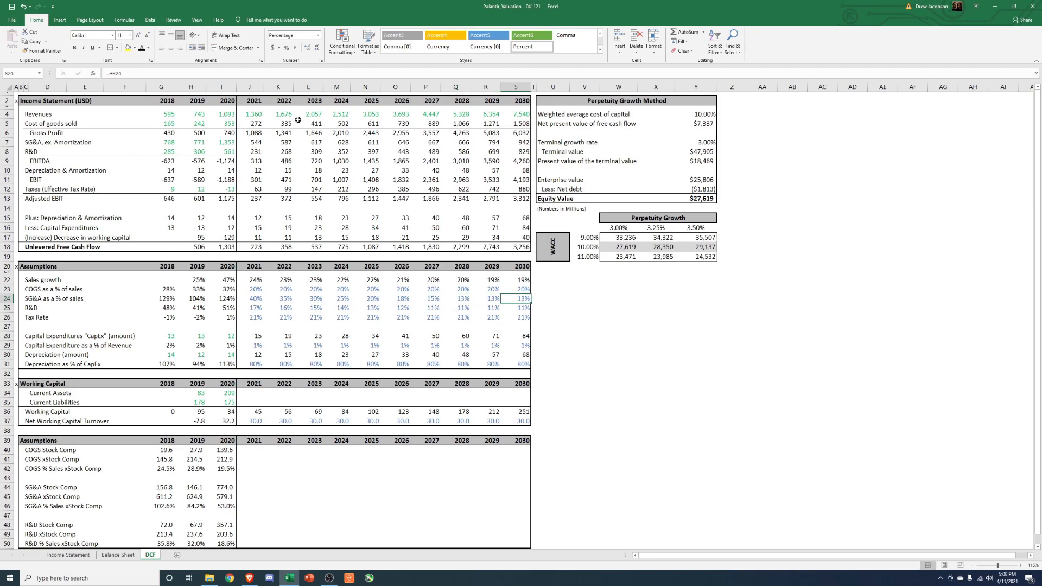
click(255, 308)
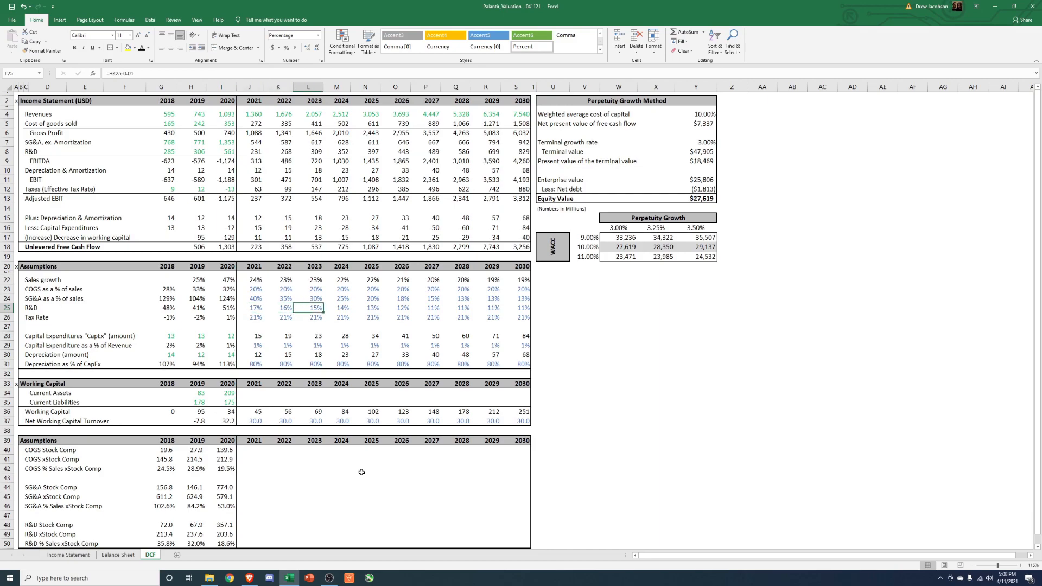
Rewrite row 25 R&D share formulas to step from 17% down to 4% by 2028
click(279, 307)
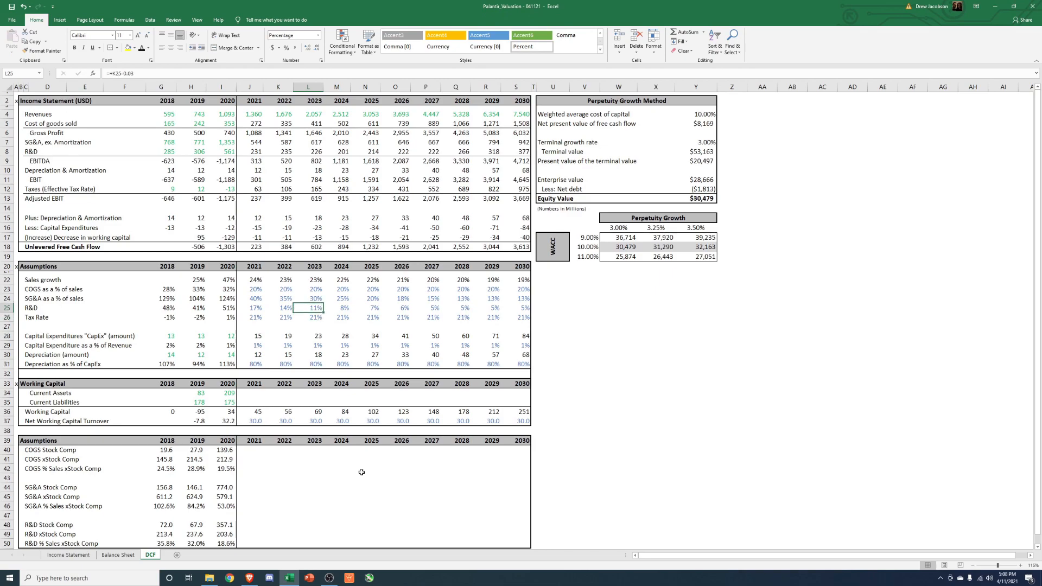
click(456, 307)
text(=)
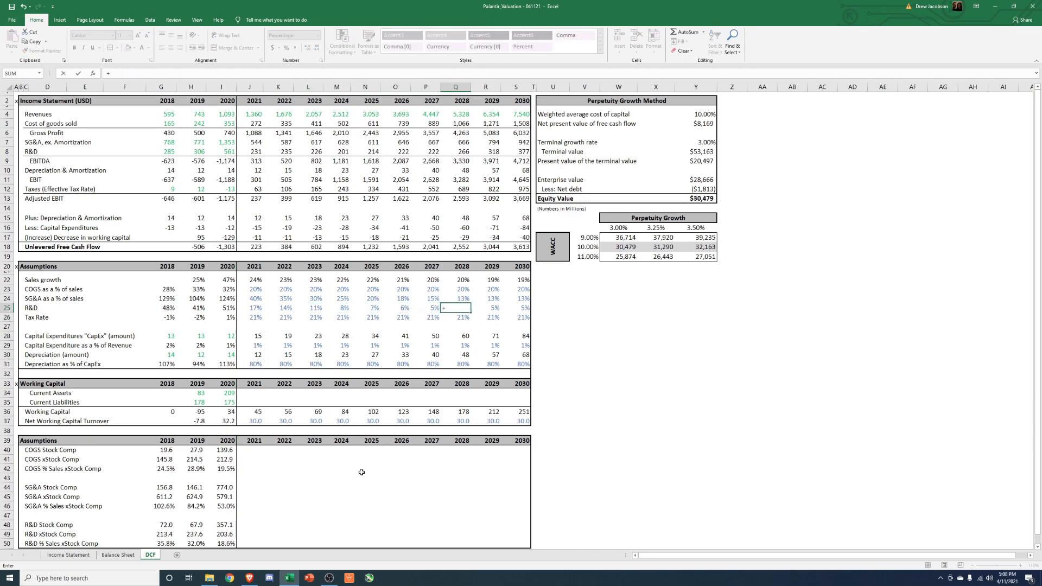
text(+P25-.0)
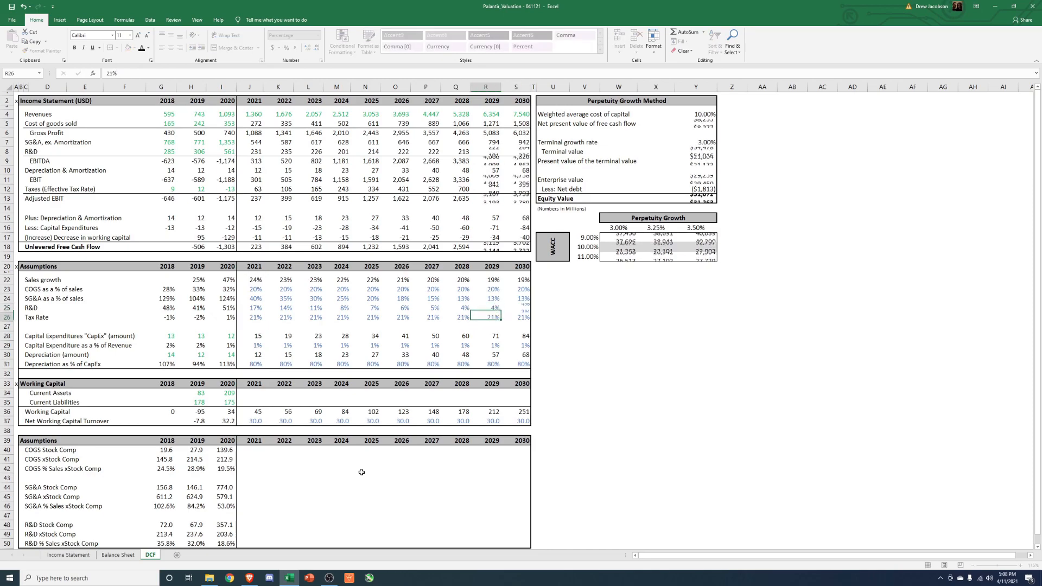
text(3%)
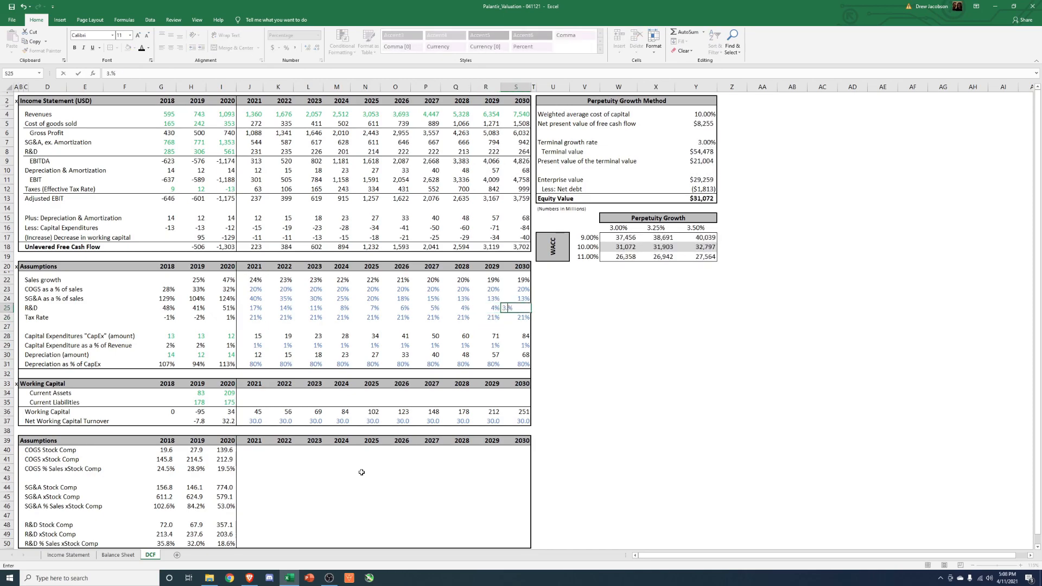
click(455, 307)
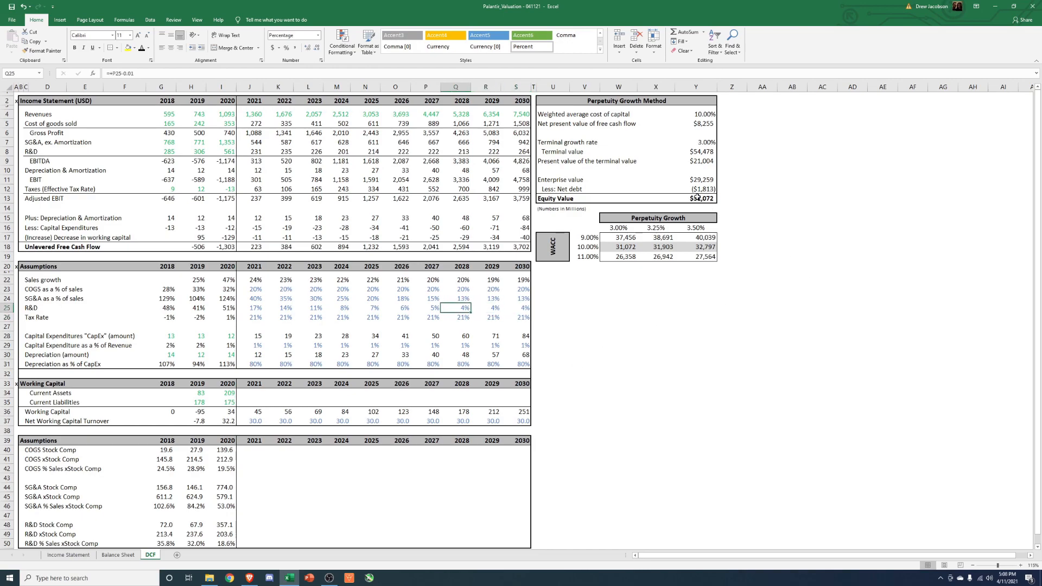
drag(255, 308, 463, 308)
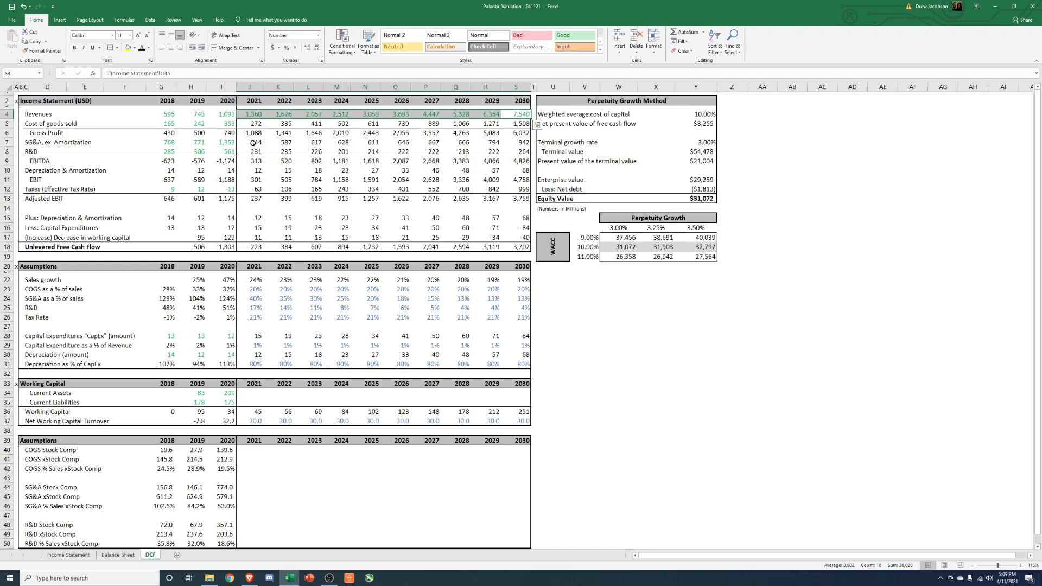
Trace the COGS projections on the DCF sheet, then go to the Income Statement
click(253, 142)
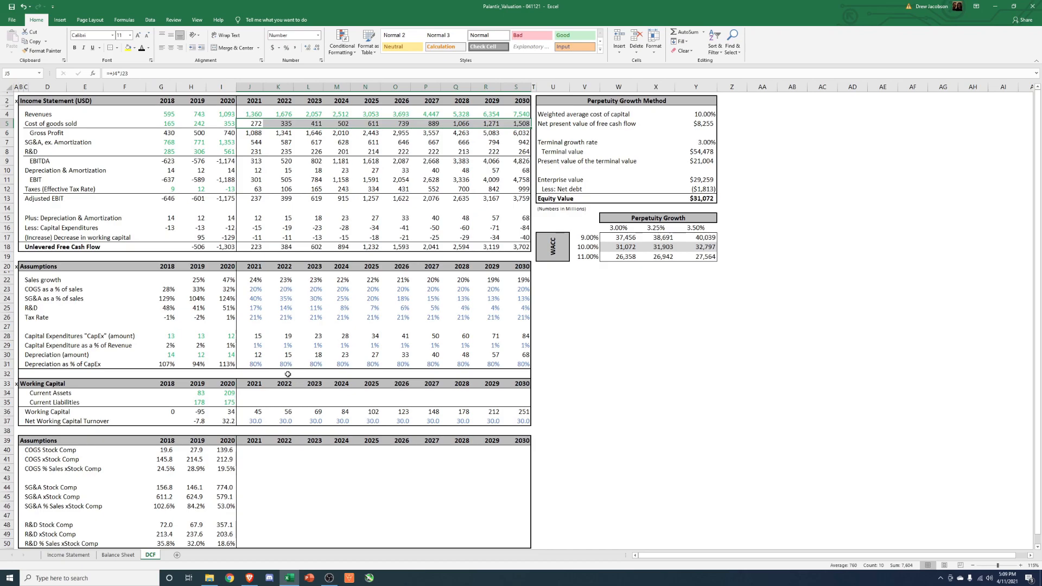
mouse_move(295, 372)
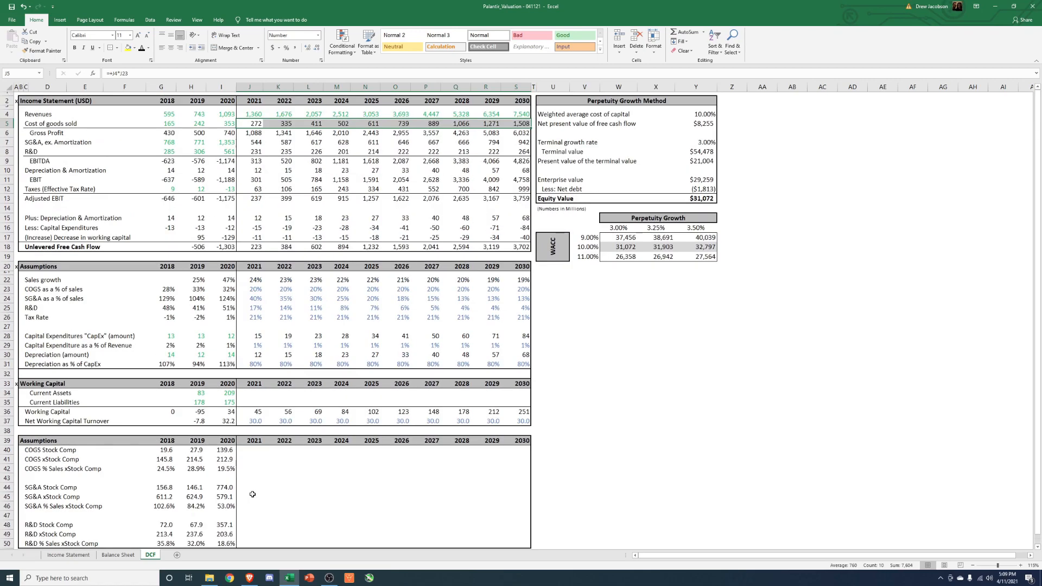
click(67, 553)
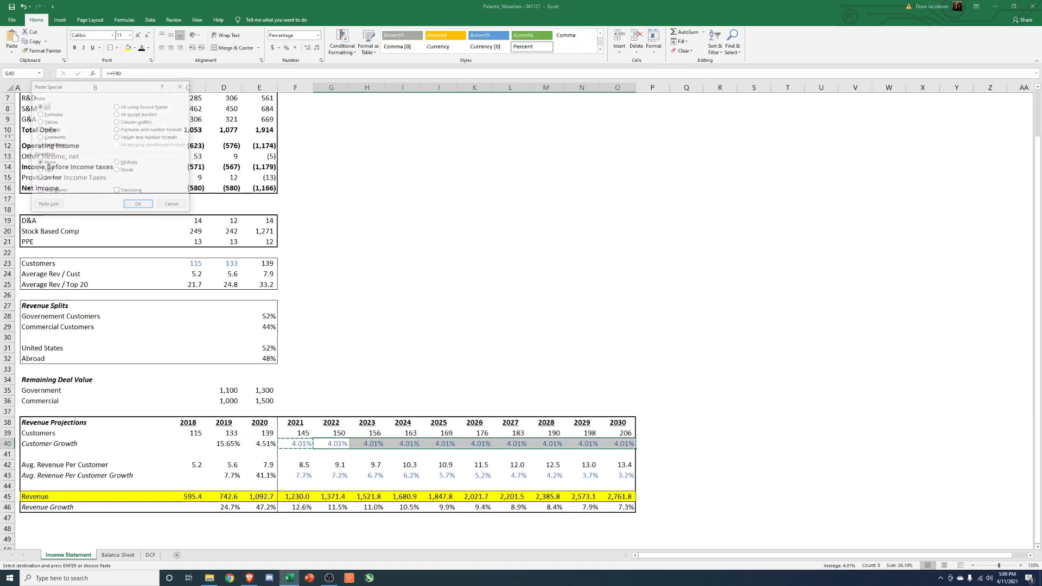
Select the 2021 customer growth cell F40 on the Income Statement
click(137, 204)
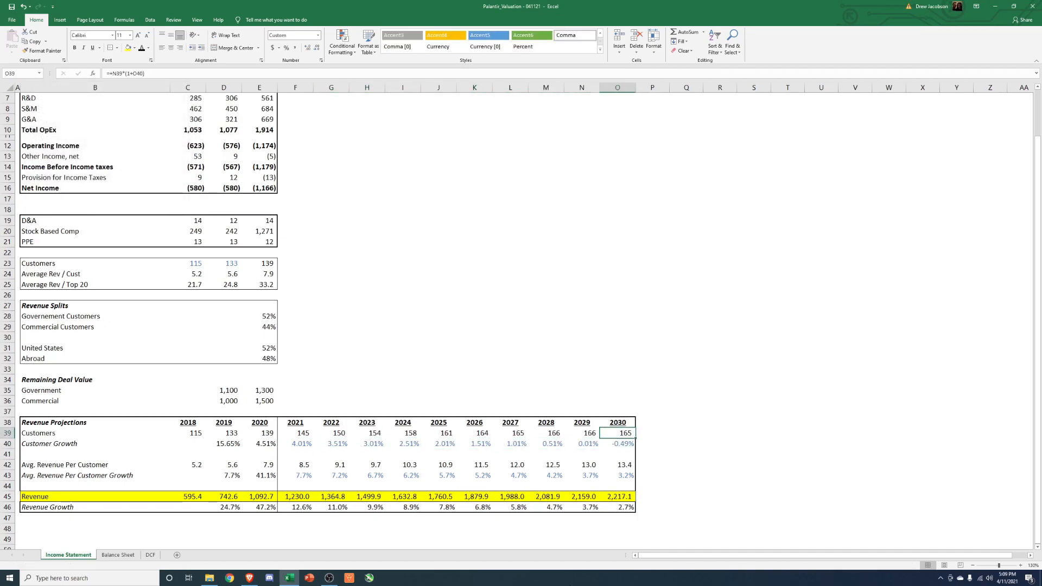
click(509, 432)
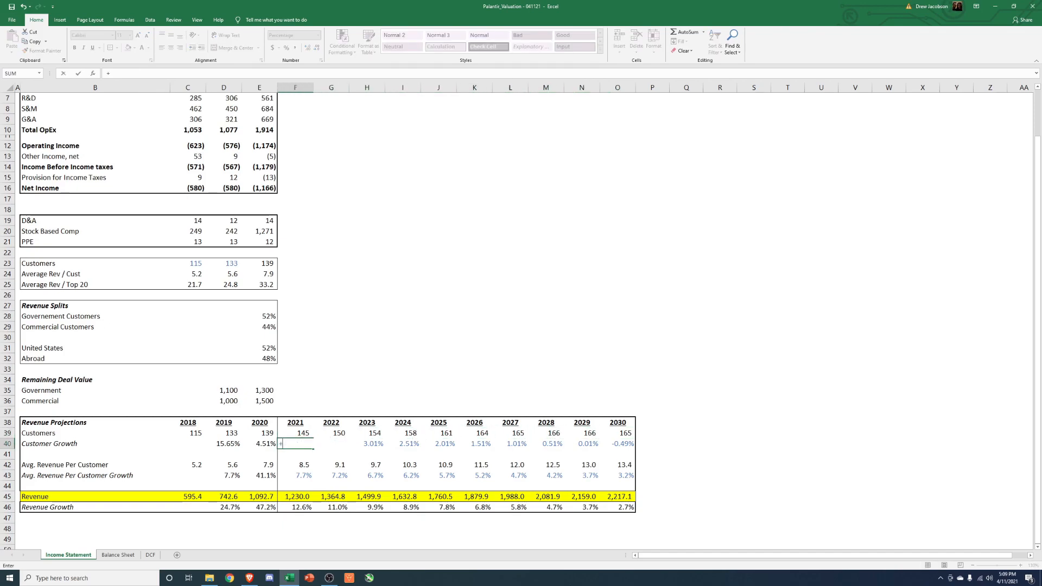
Enter =+E40 for 2021 customer growth and 15% for 2021 revenue-per-customer growth
text(=+E40)
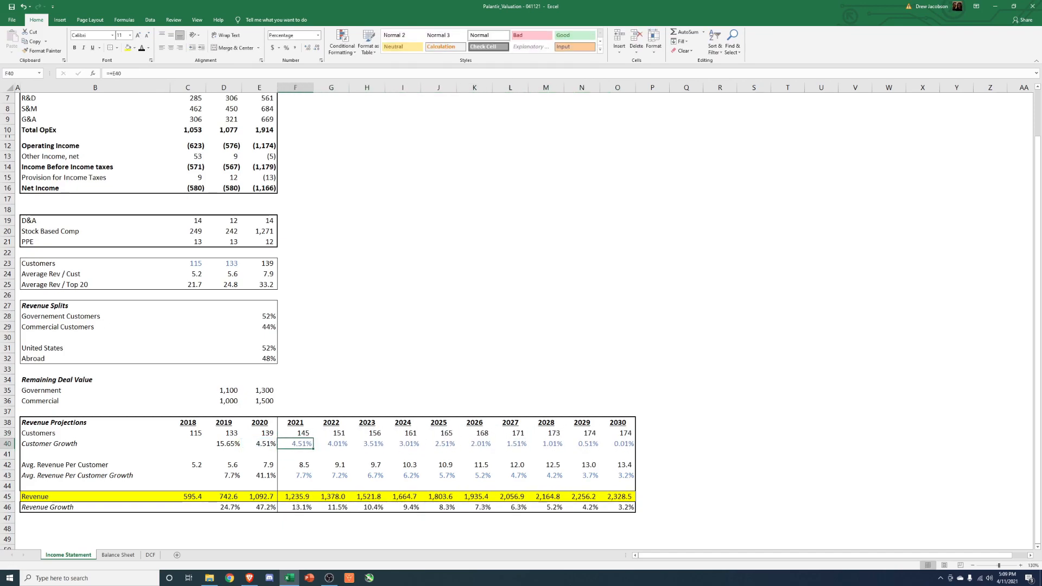
click(296, 475)
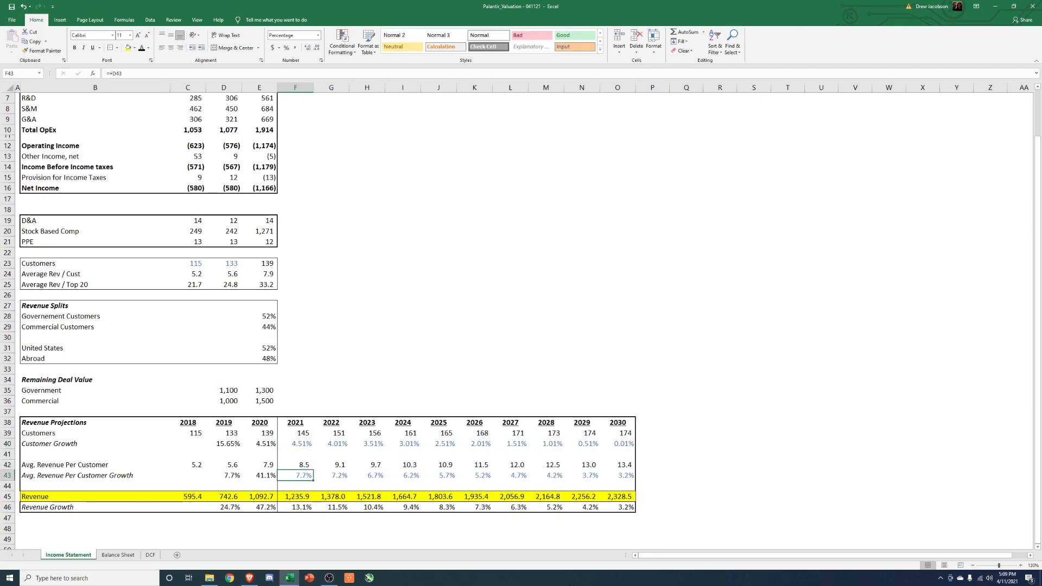
text(1%)
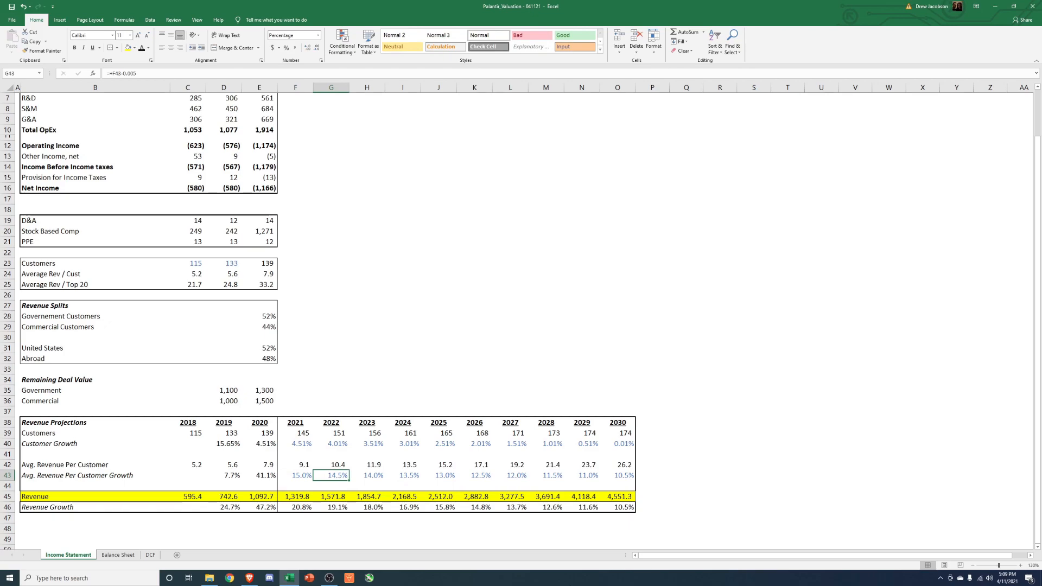
Check the revenue-per-customer growth formulas tapering half a point yearly to 10.5% in 2030
click(295, 475)
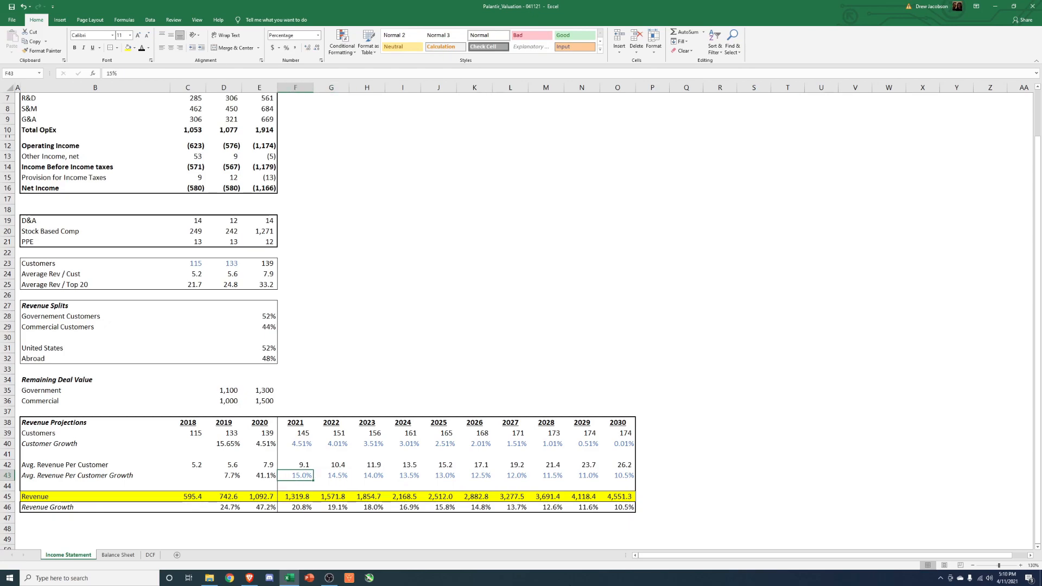
click(295, 443)
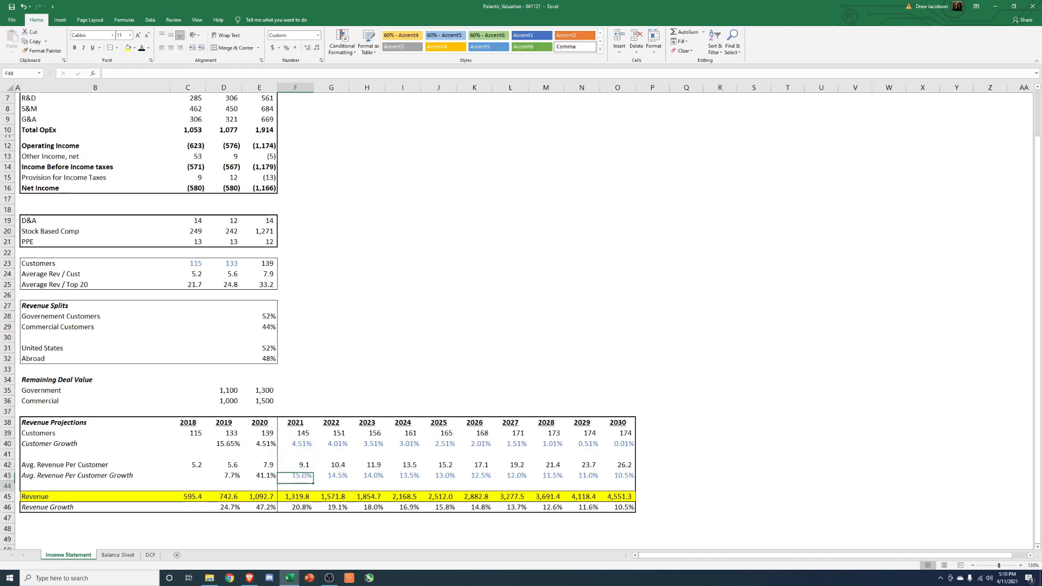
click(582, 475)
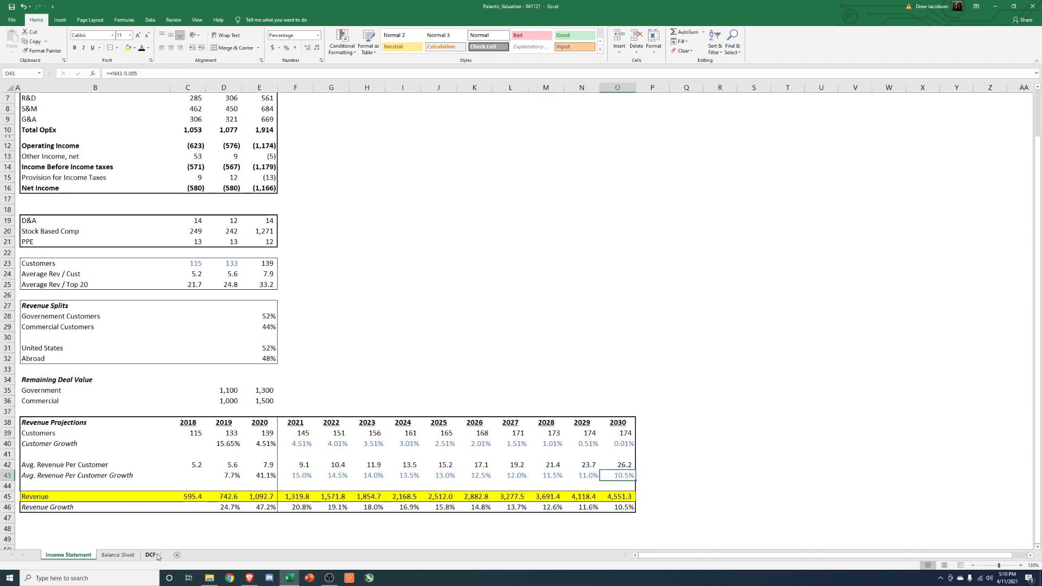
Change the G43:O43 growth formulas to add increments, reaching 25% by 2025 and 22.5% by 2030
click(149, 554)
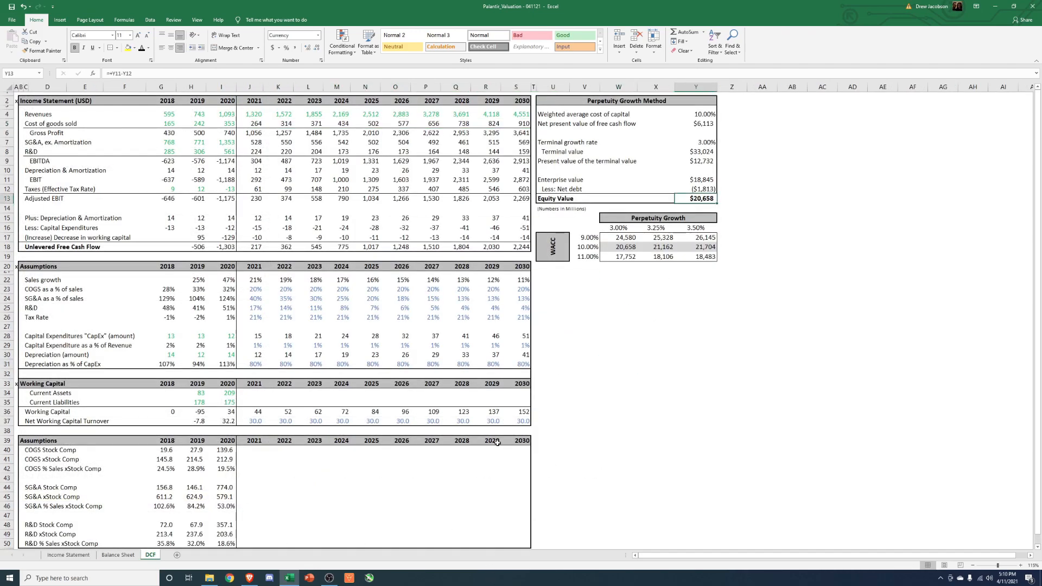
click(67, 554)
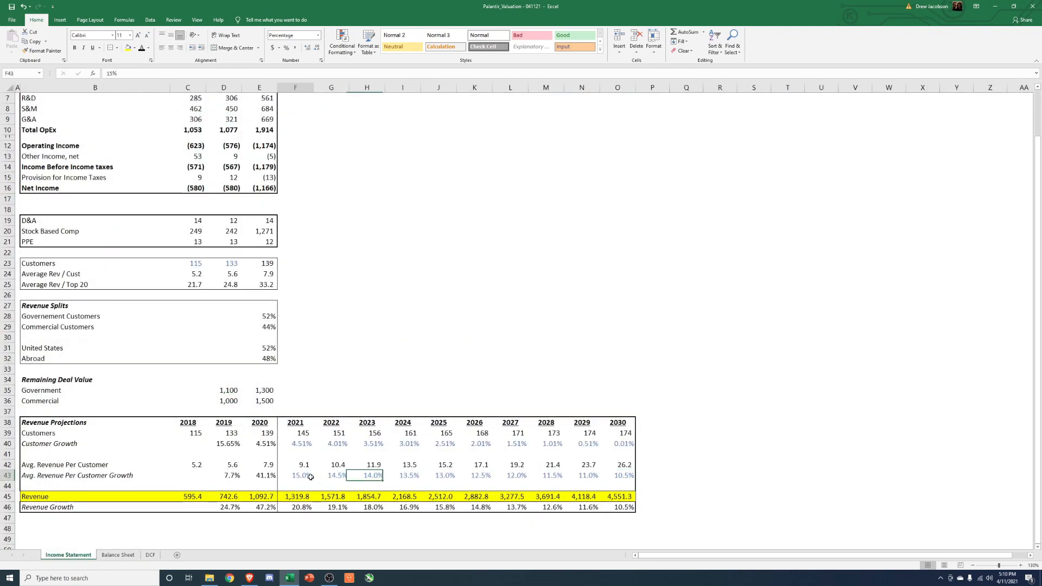
text(+F43+)
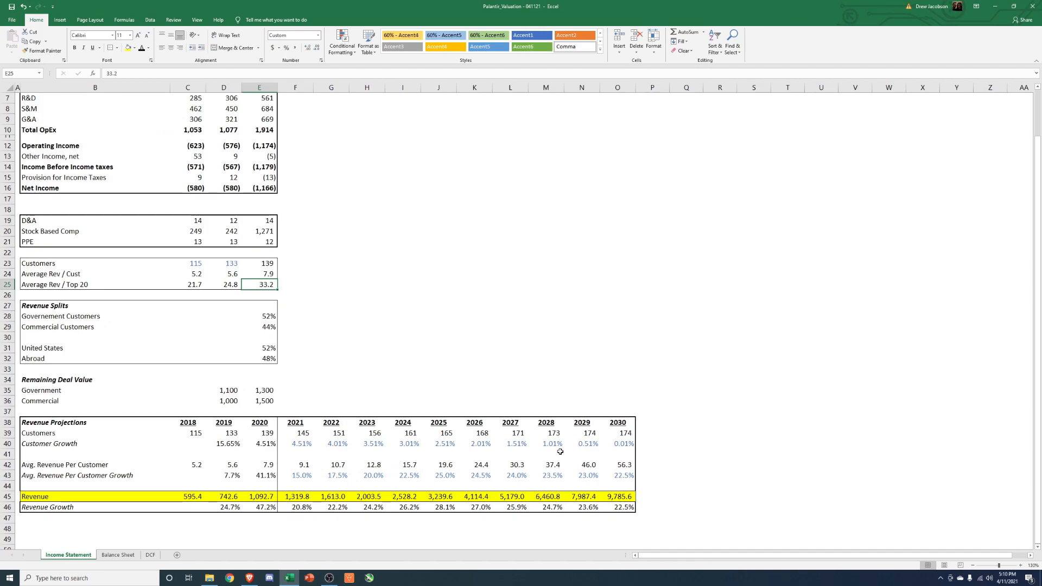
click(617, 464)
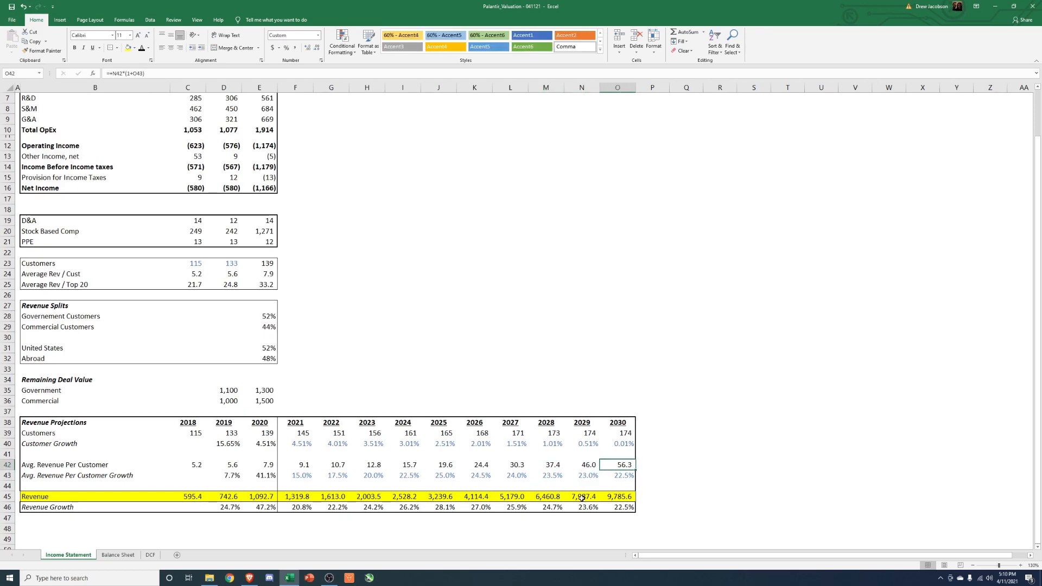
click(150, 554)
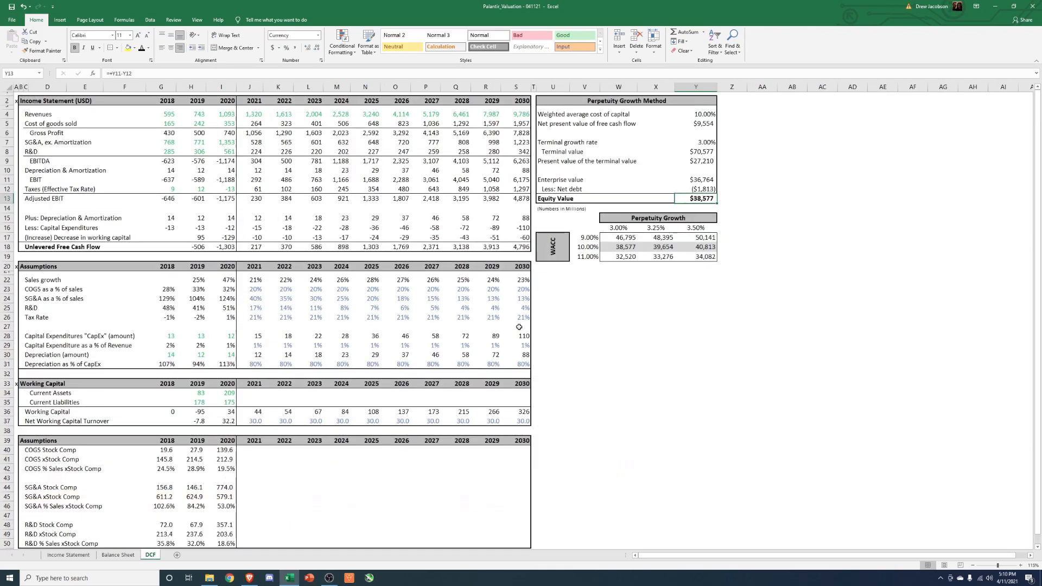
mouse_move(596, 361)
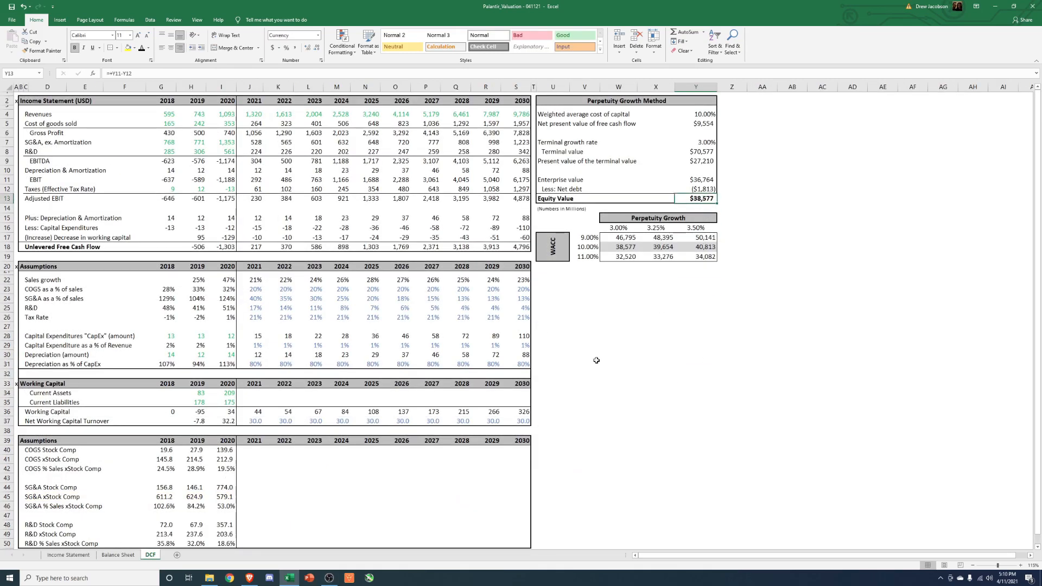
mouse_move(587, 410)
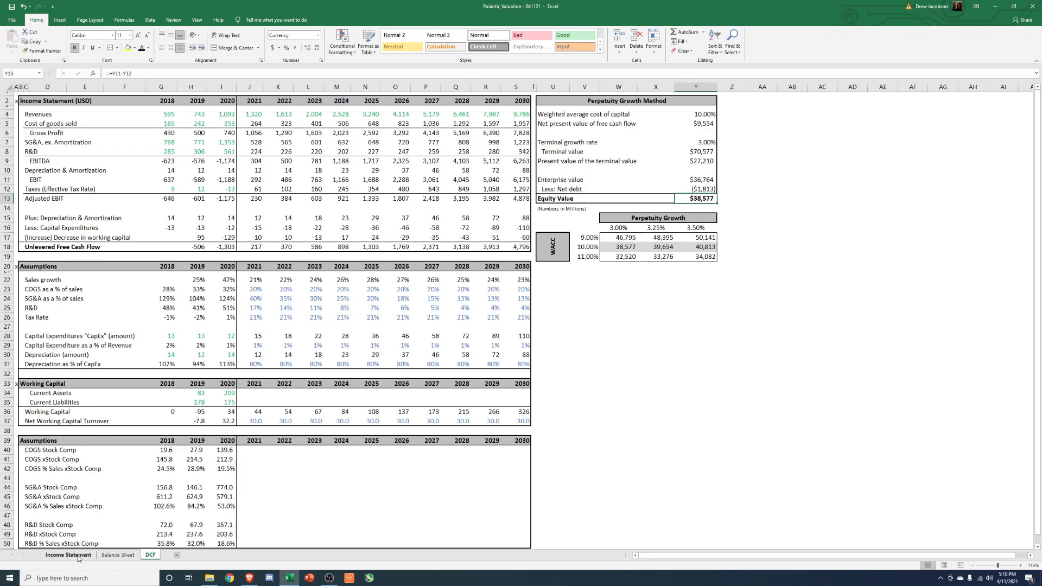
click(67, 554)
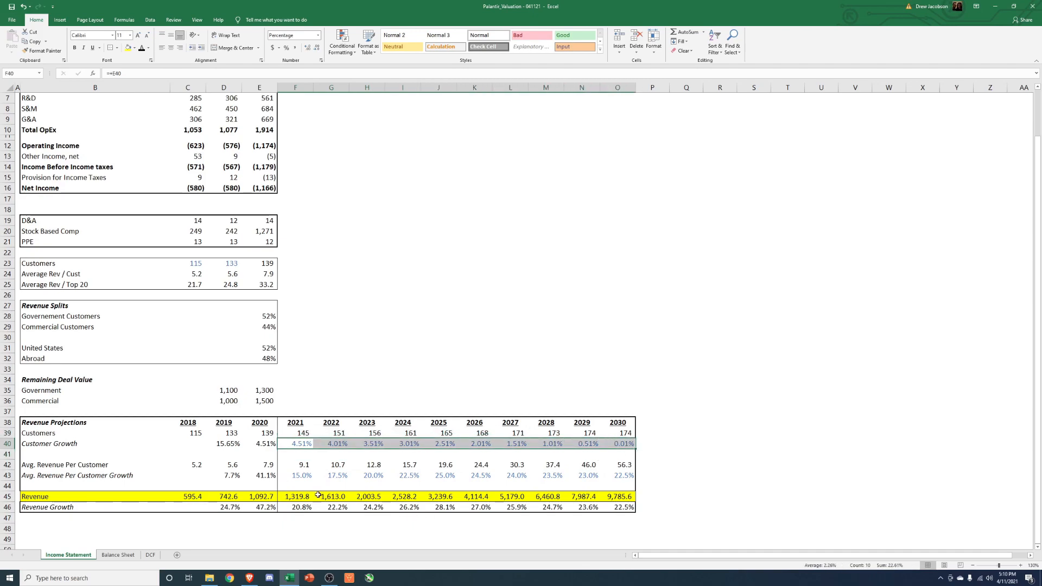
Switch between the Income Statement and DCF sheets, ending on DCF with equity value $38,577
click(720, 453)
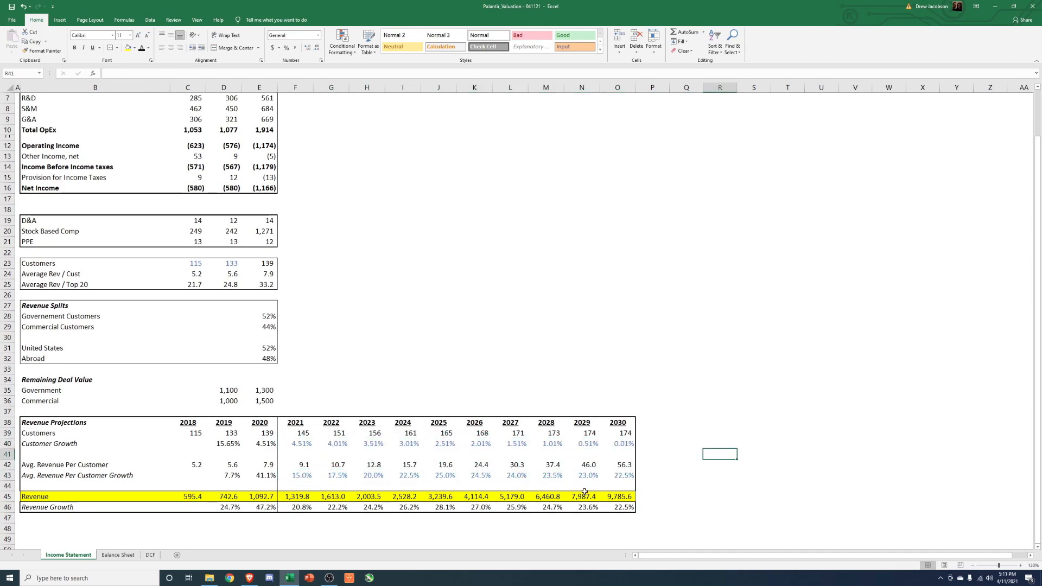
click(150, 554)
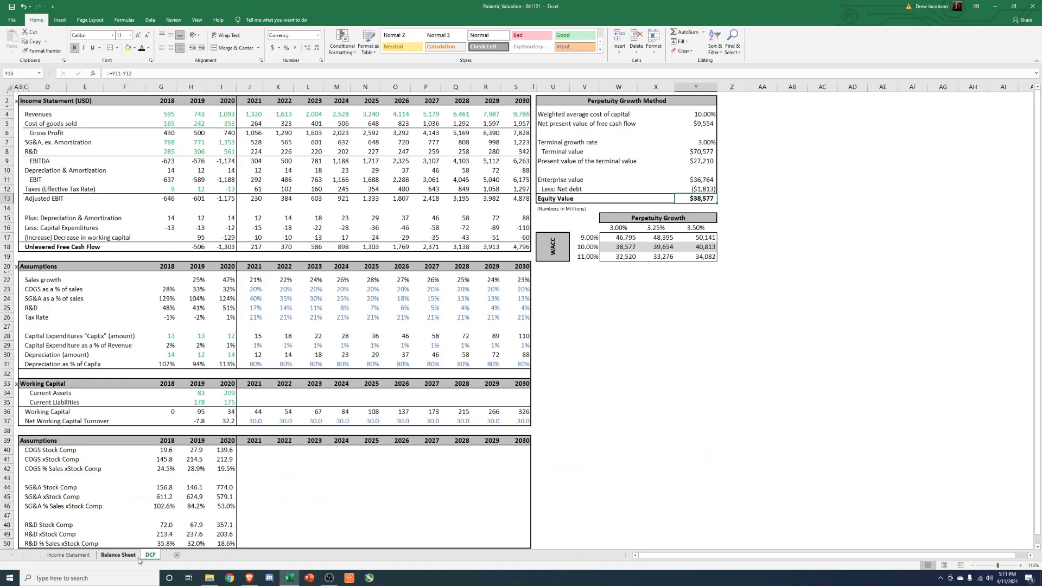
click(67, 554)
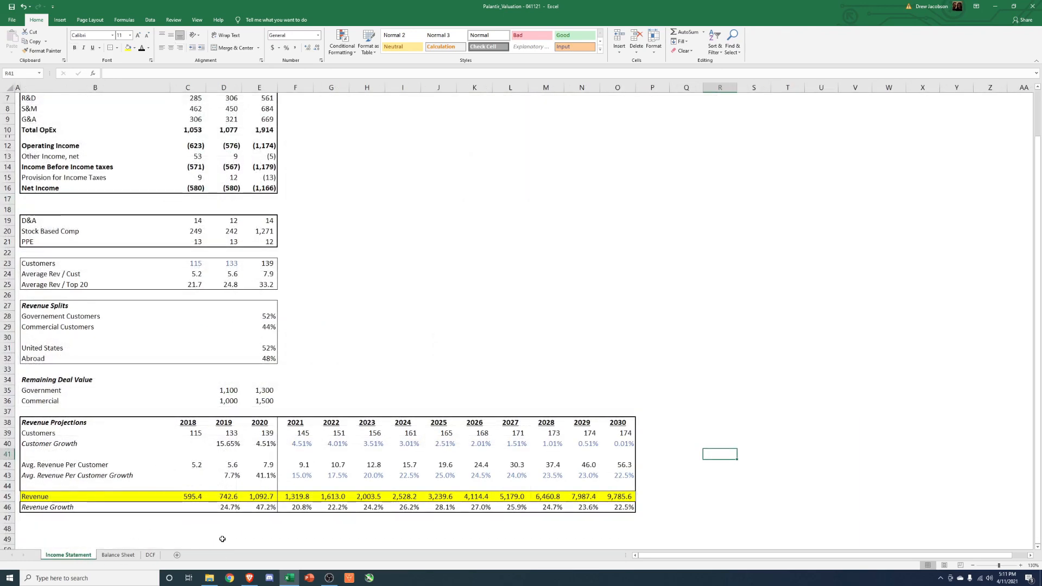
mouse_move(293, 534)
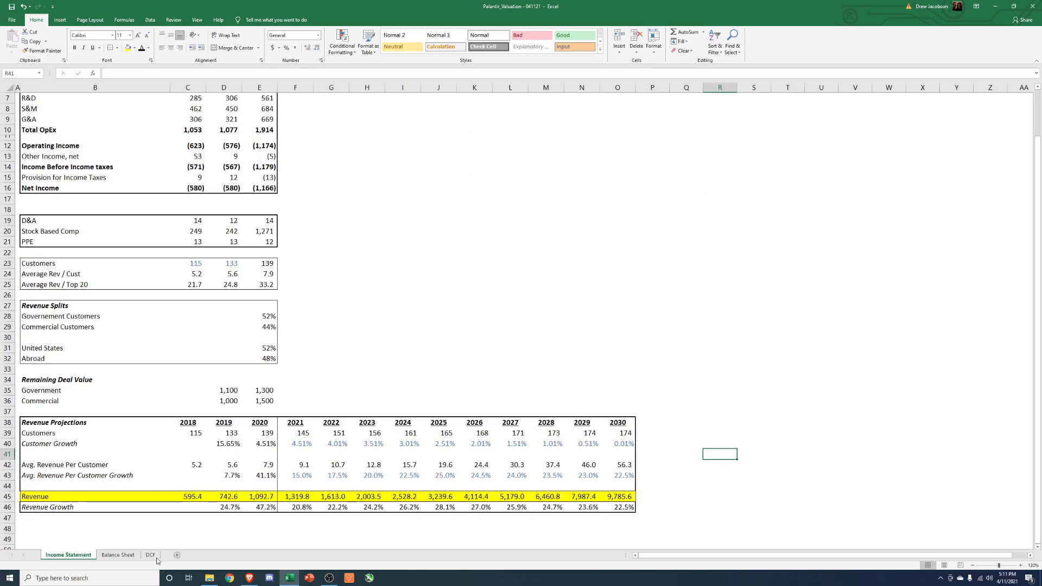
click(151, 554)
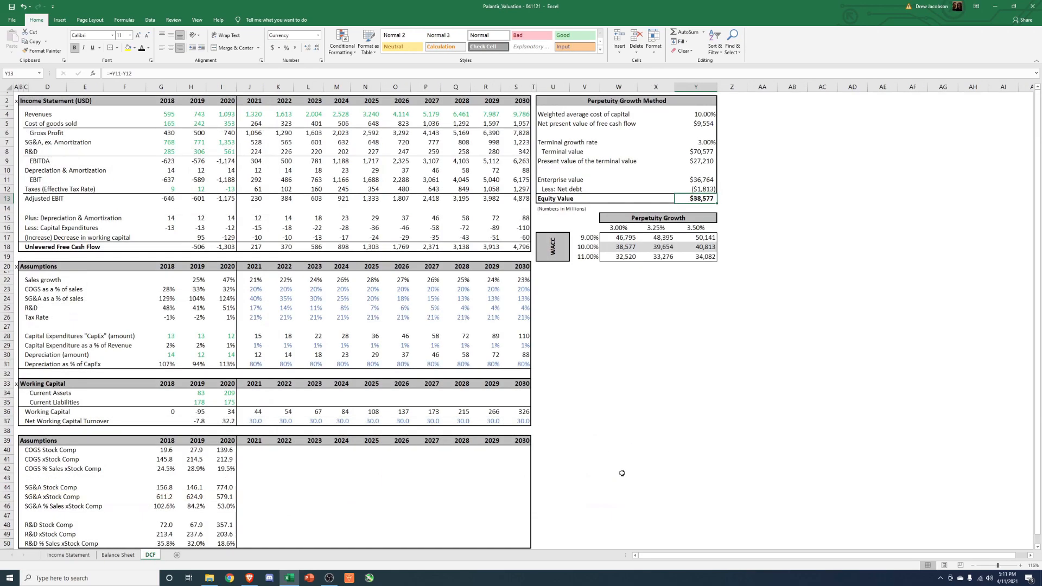
click(655, 468)
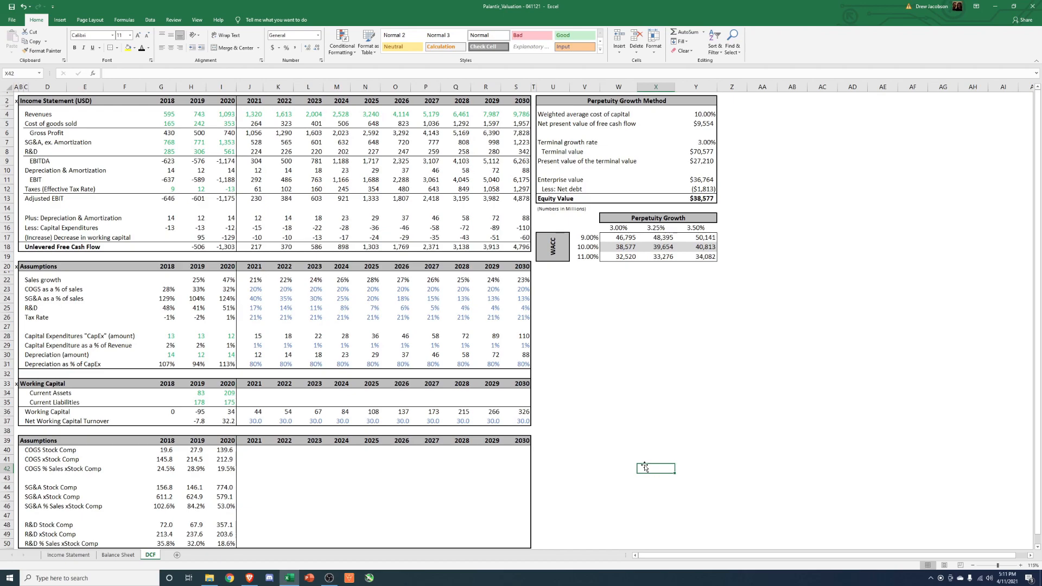
click(654, 459)
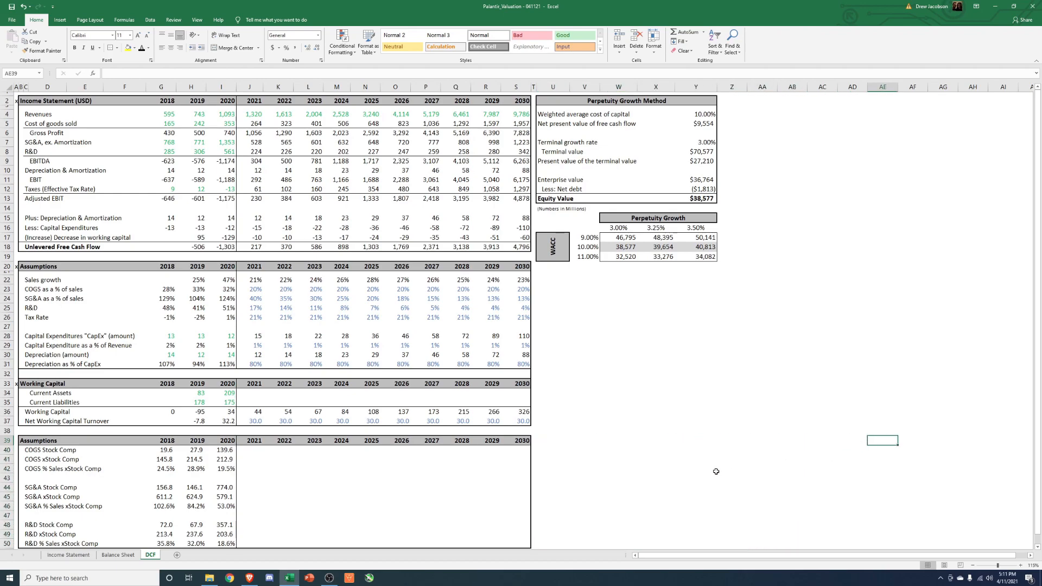
mouse_move(638, 465)
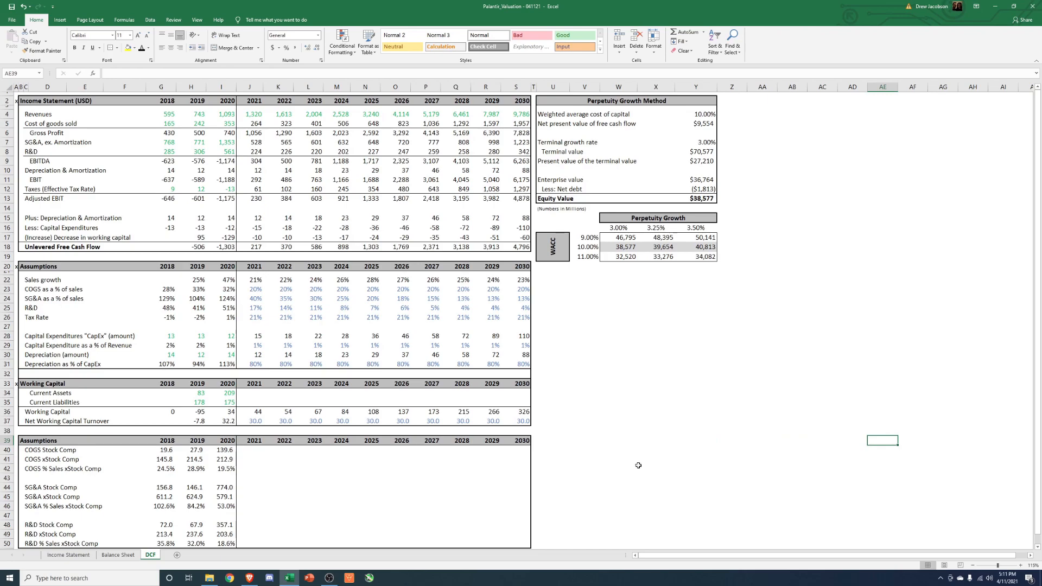
mouse_move(589, 458)
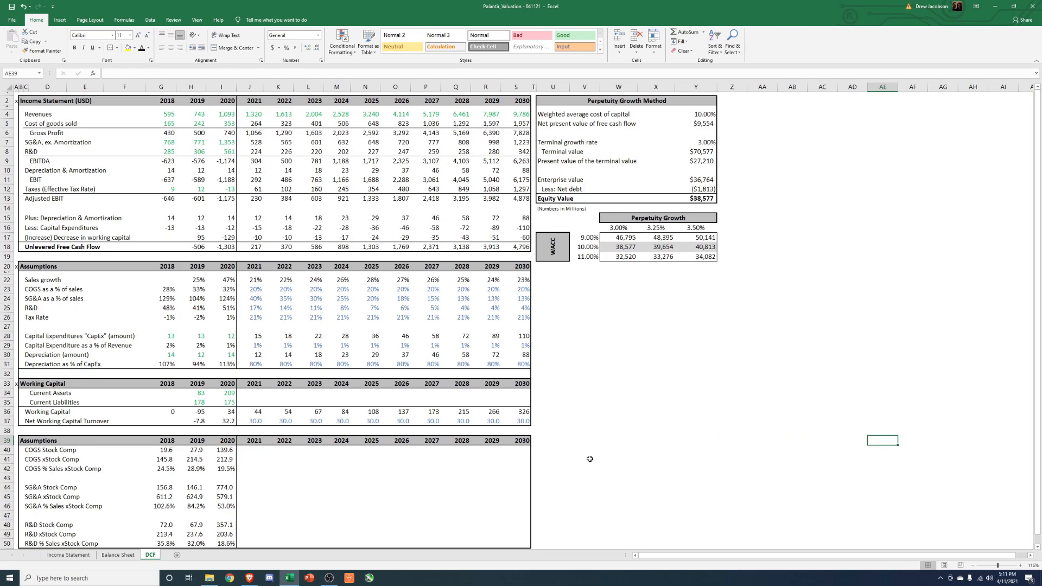
mouse_move(604, 511)
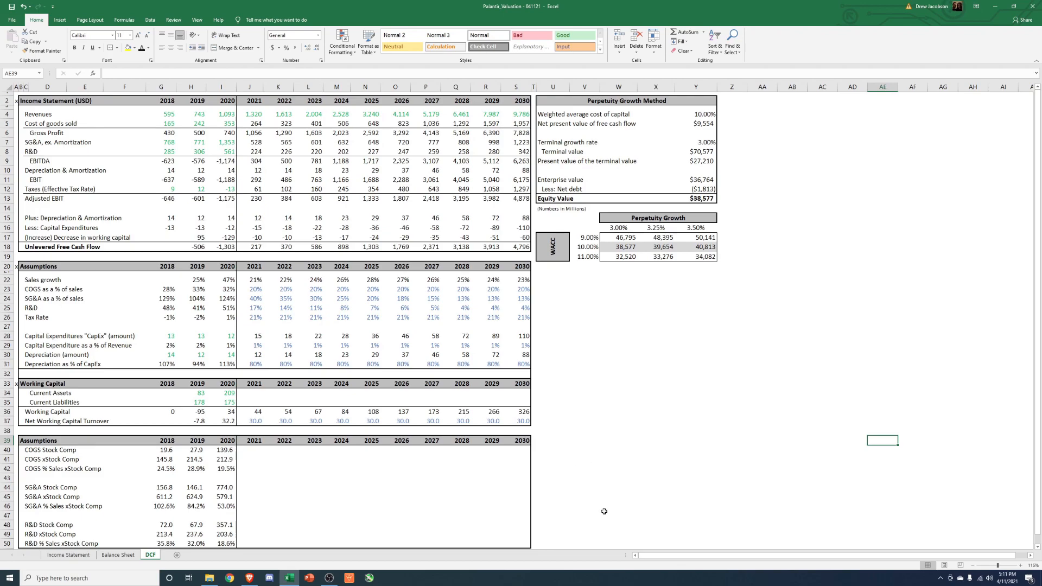
mouse_move(580, 278)
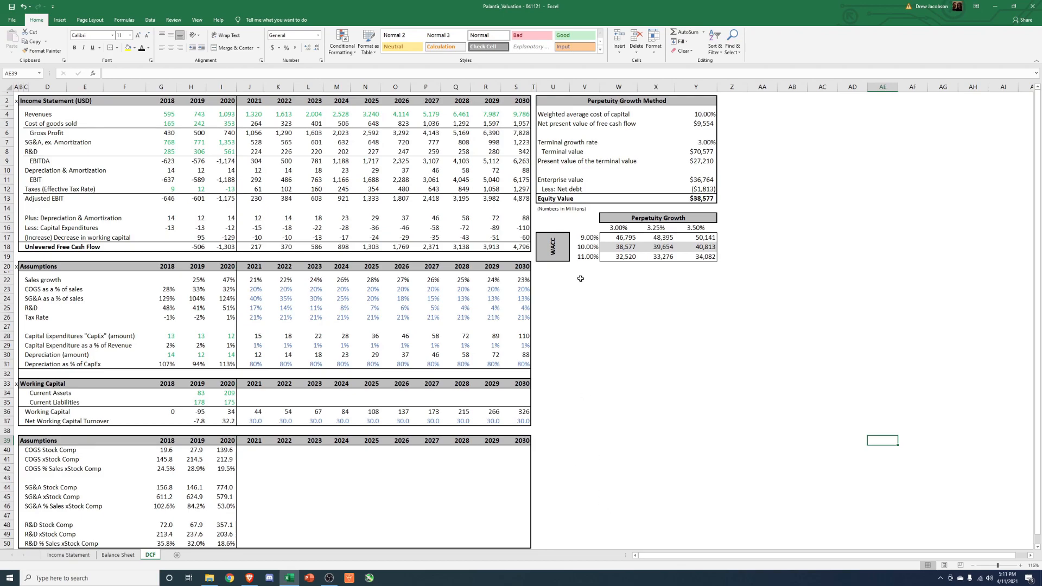
mouse_move(679, 443)
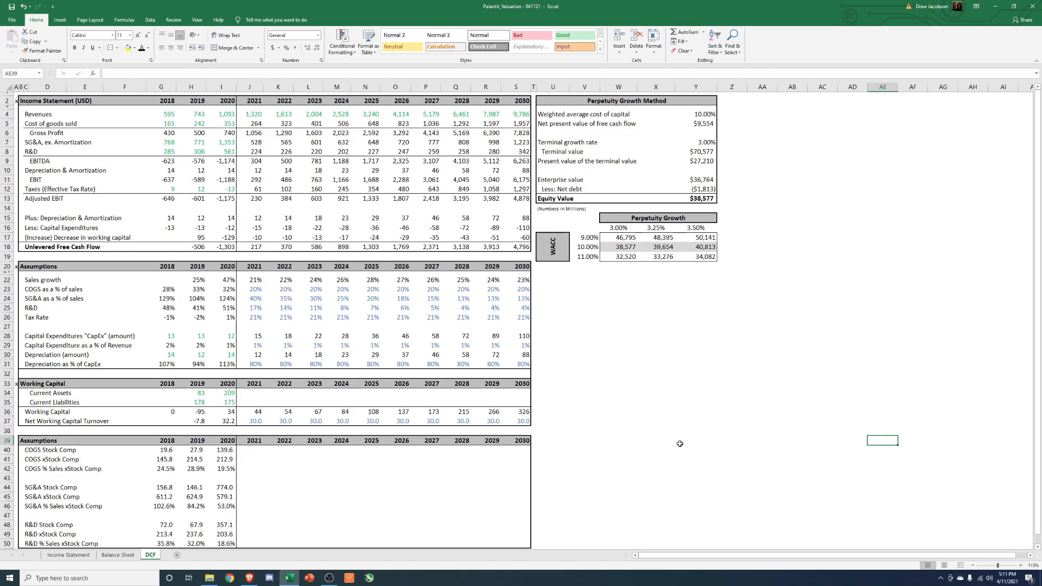